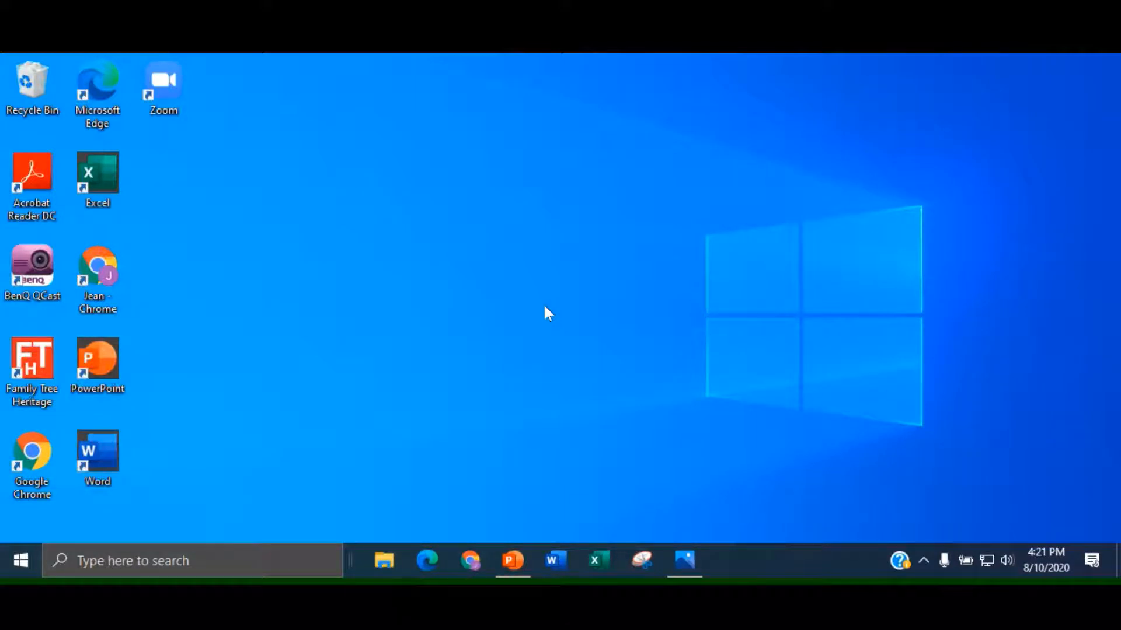
{"action": "mouse_move", "coordinate": [514, 320]}
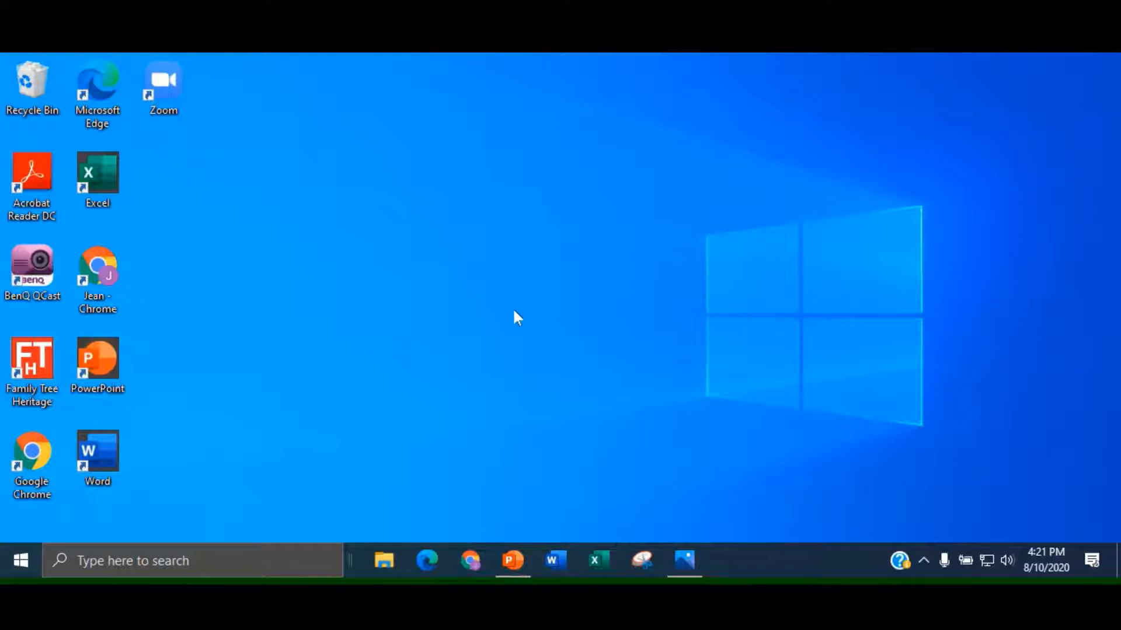
{"action": "mouse_move", "coordinate": [22, 562]}
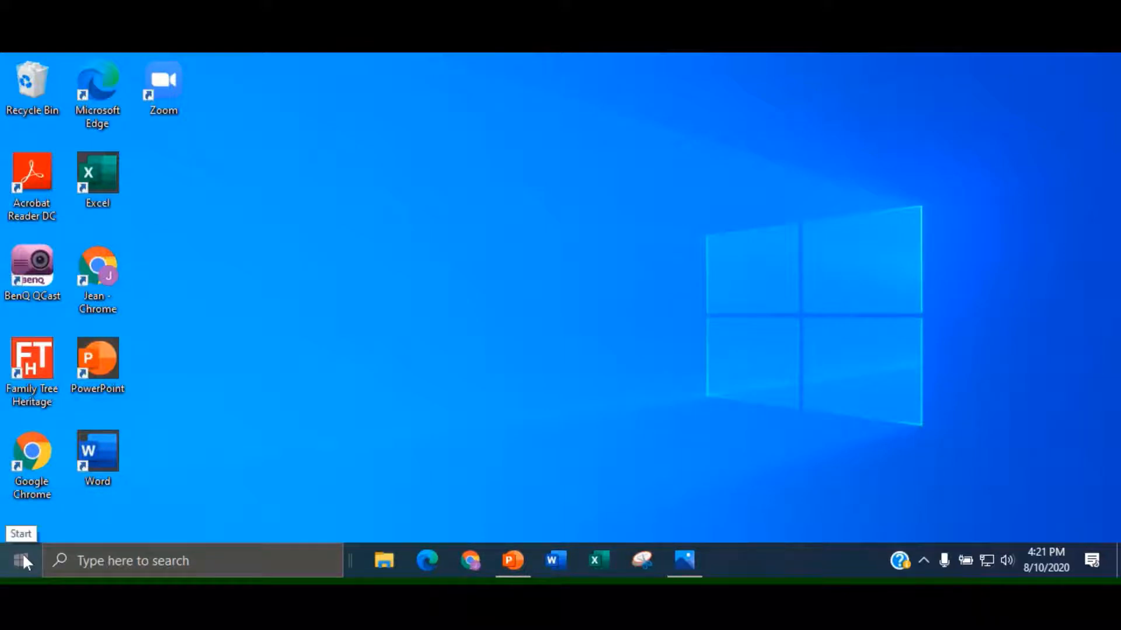
Step: Bring up the Start menu showing the app list and pinned tiles
{"action": "left_click", "coordinate": [21, 560]}
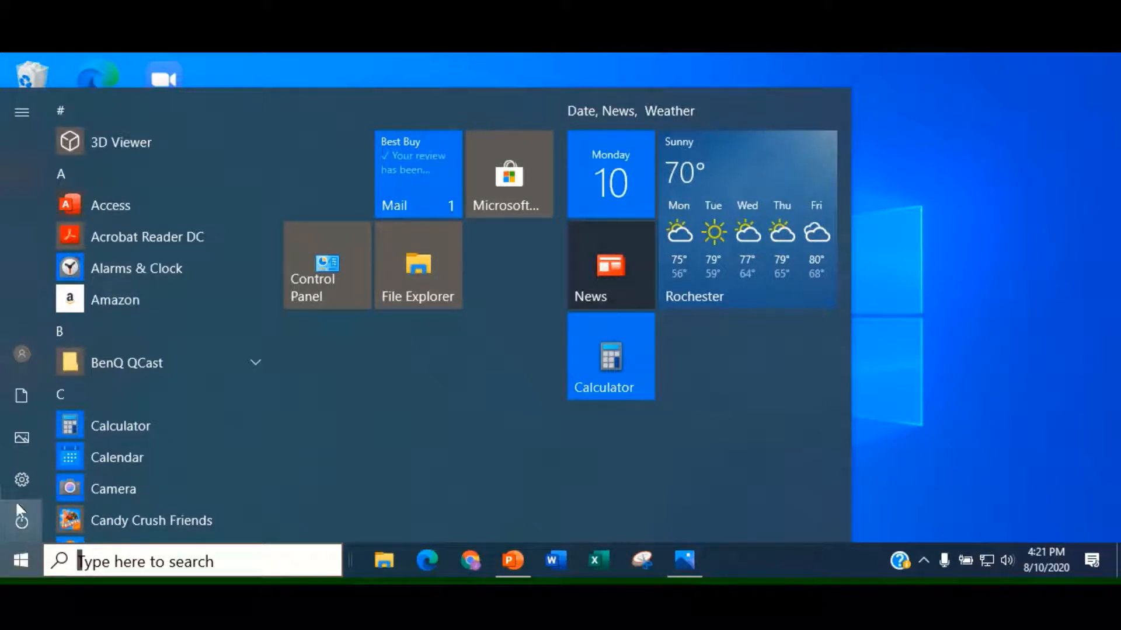
Step: Search 'star' in Windows Settings and reach the Start personalization page
{"action": "left_click", "coordinate": [21, 478]}
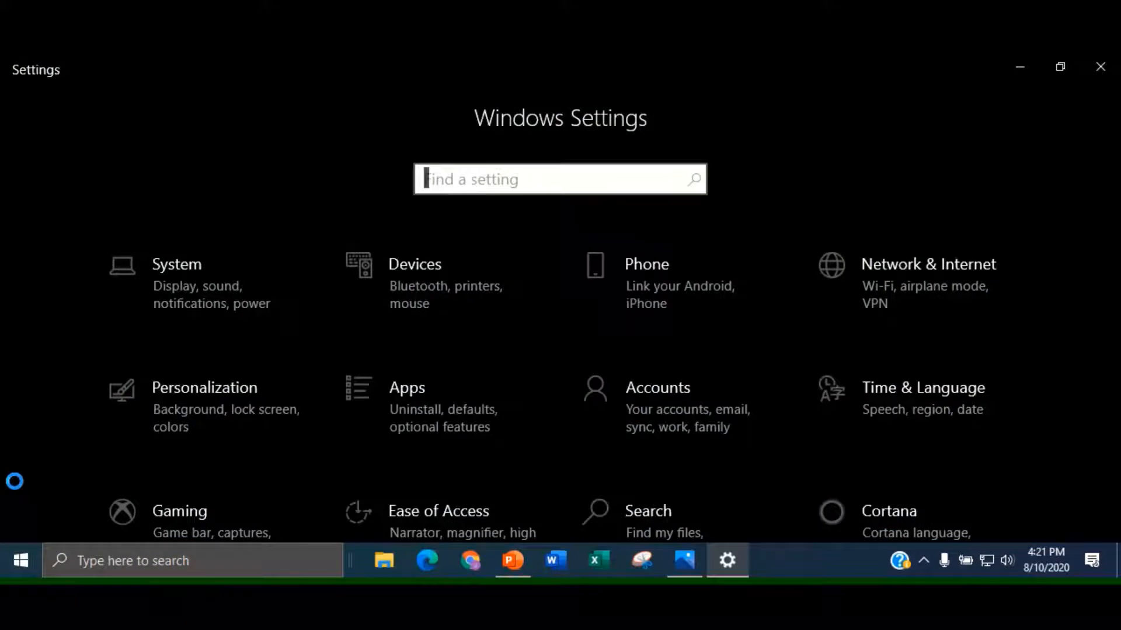
{"action": "mouse_move", "coordinate": [329, 318]}
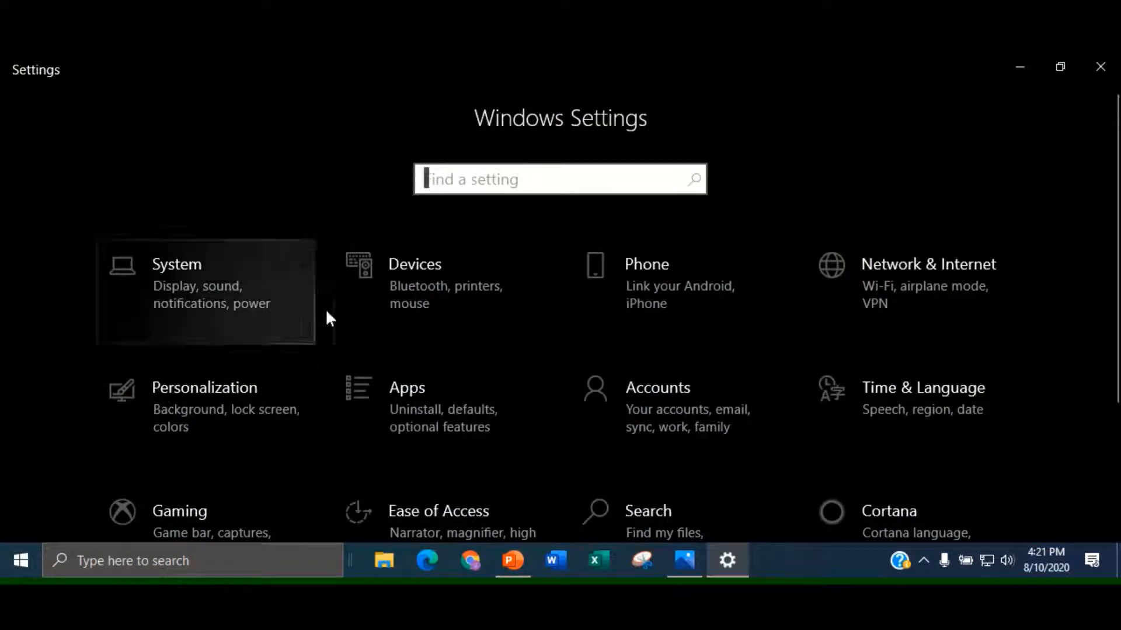
{"action": "mouse_move", "coordinate": [483, 177]}
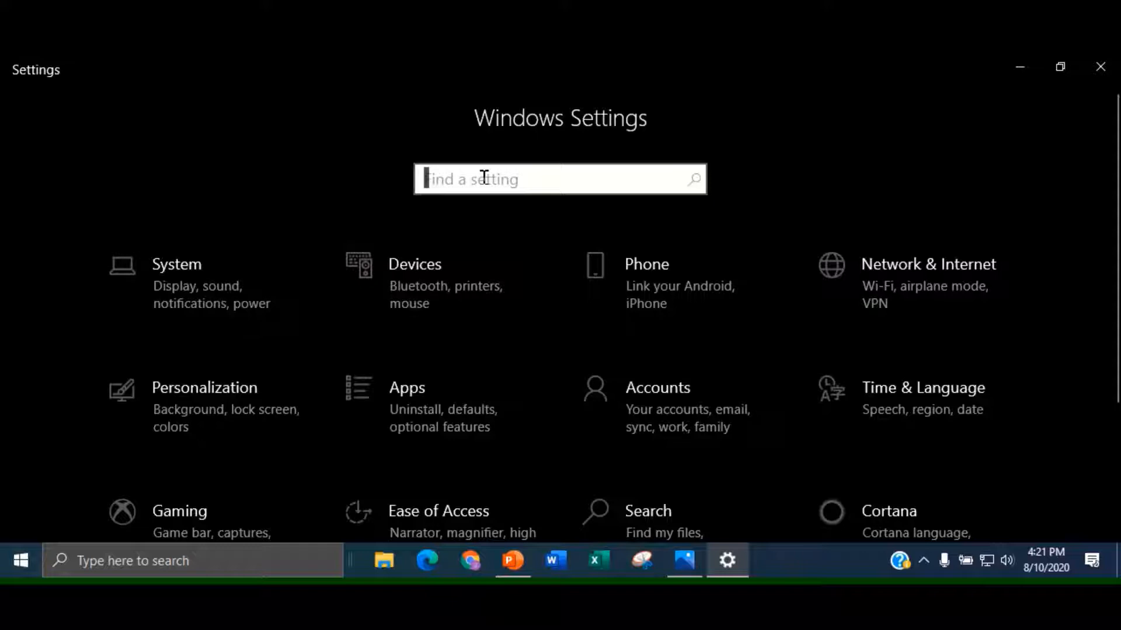
{"action": "type", "text": "start"}
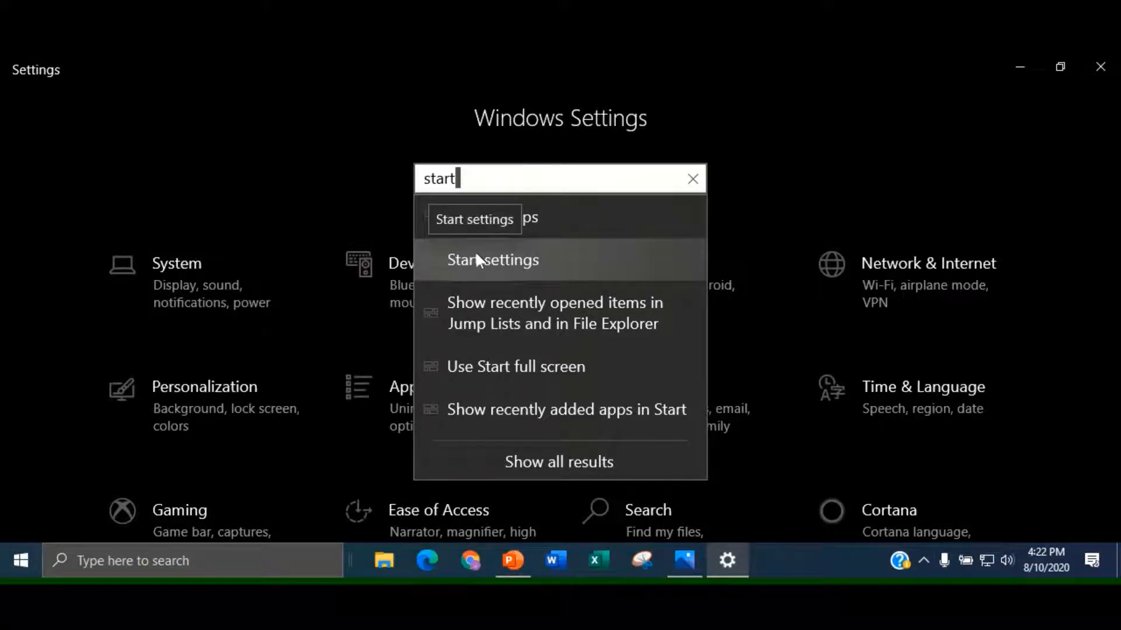
{"action": "left_click", "coordinate": [493, 260]}
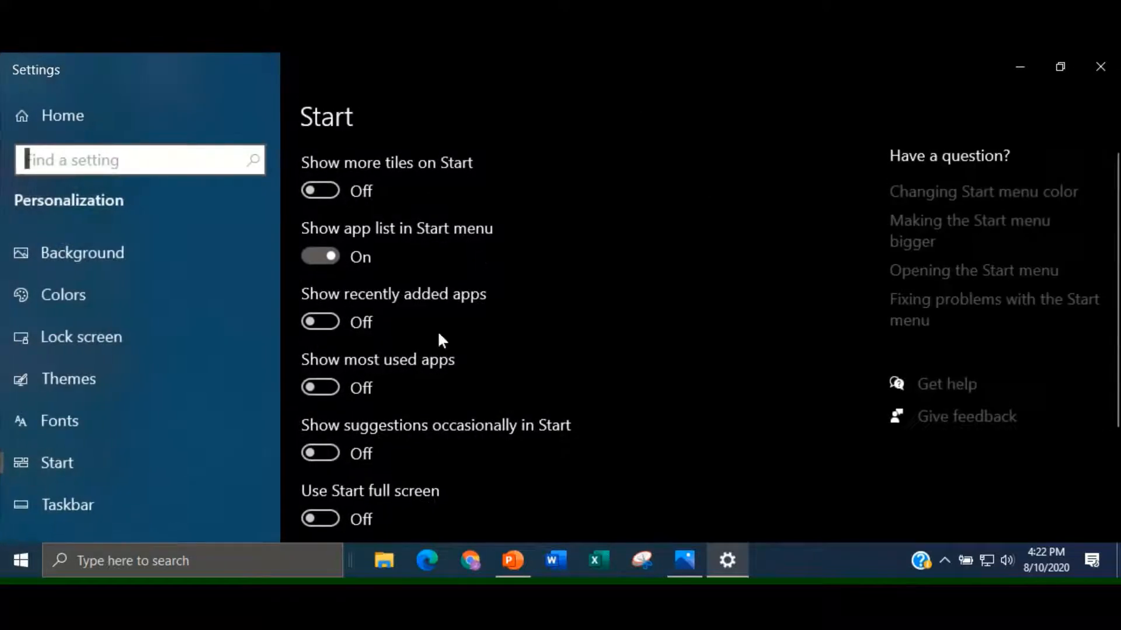
{"action": "mouse_move", "coordinate": [321, 505]}
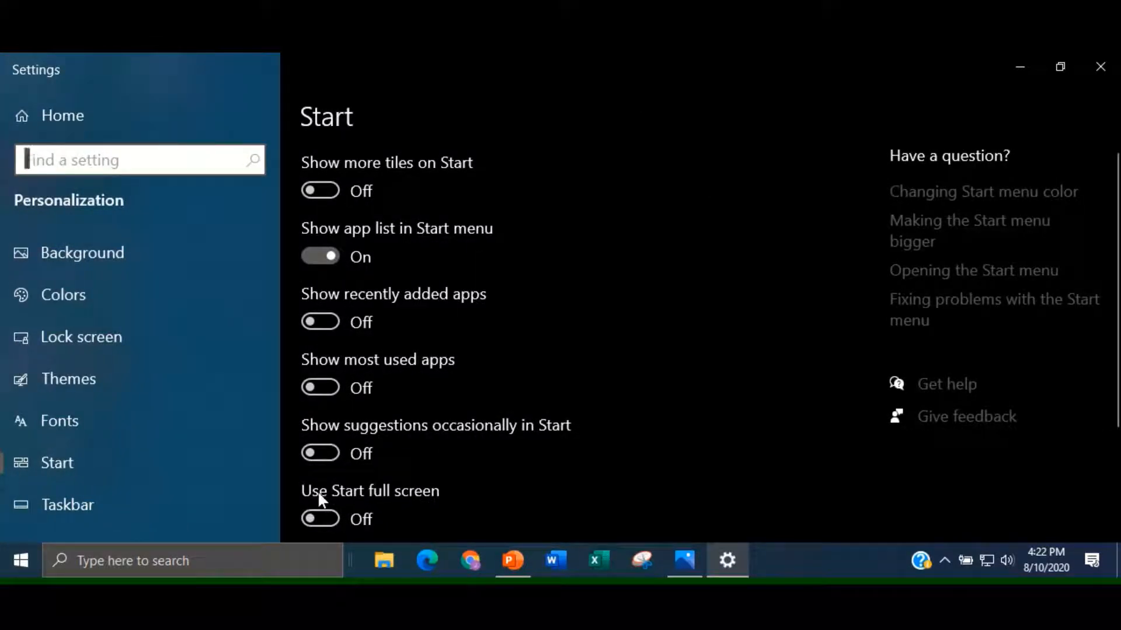
{"action": "mouse_move", "coordinate": [389, 504]}
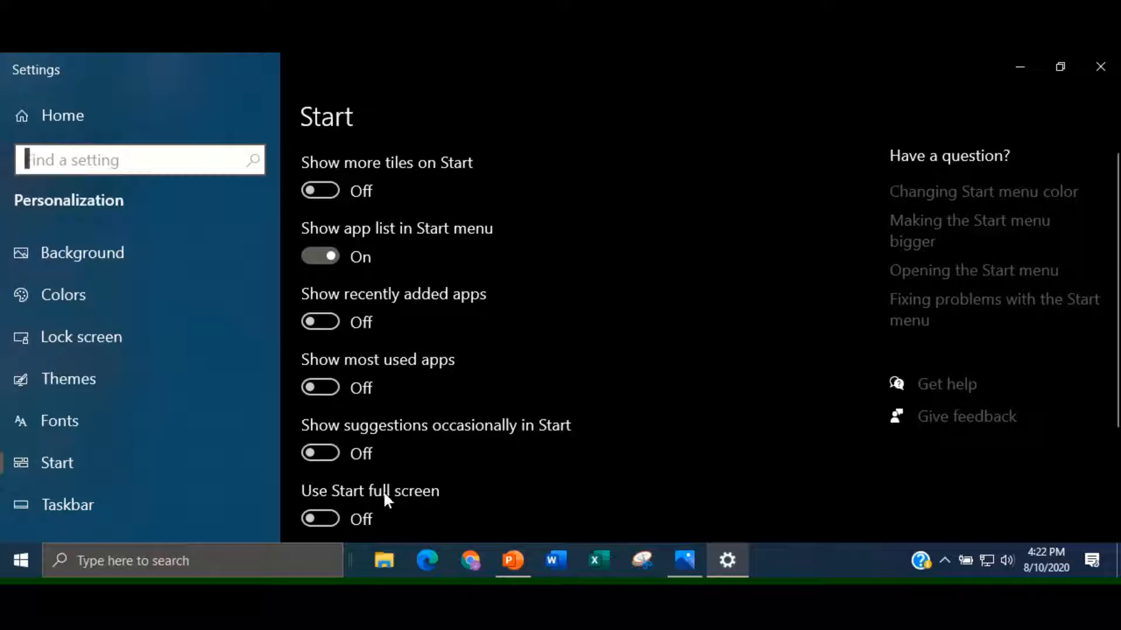
{"action": "mouse_move", "coordinate": [364, 542]}
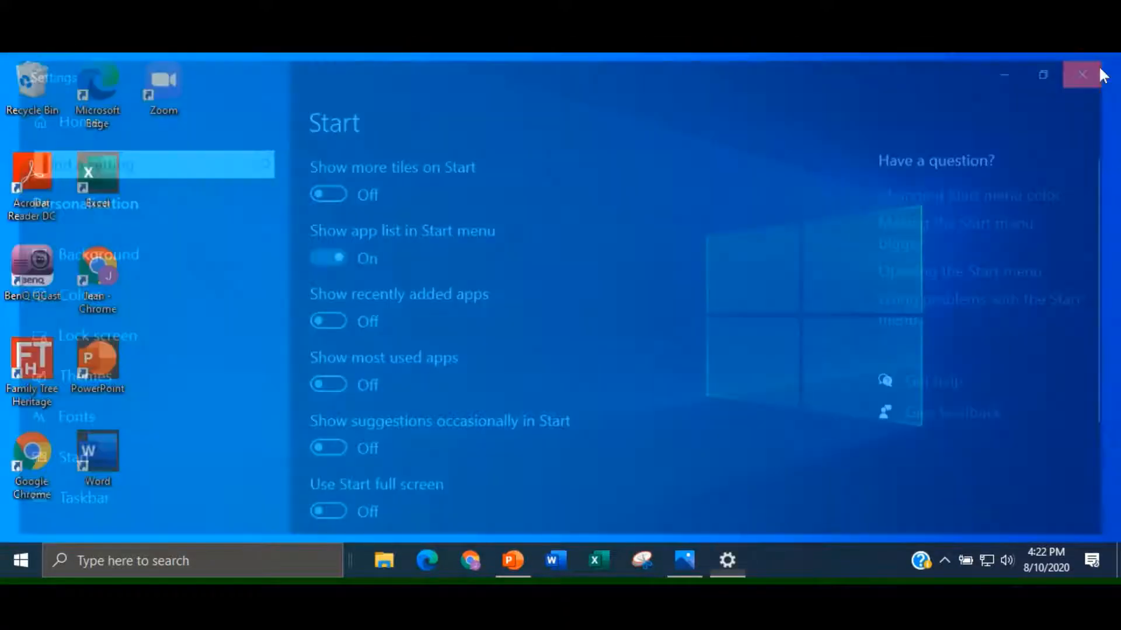
{"action": "left_click", "coordinate": [1080, 75]}
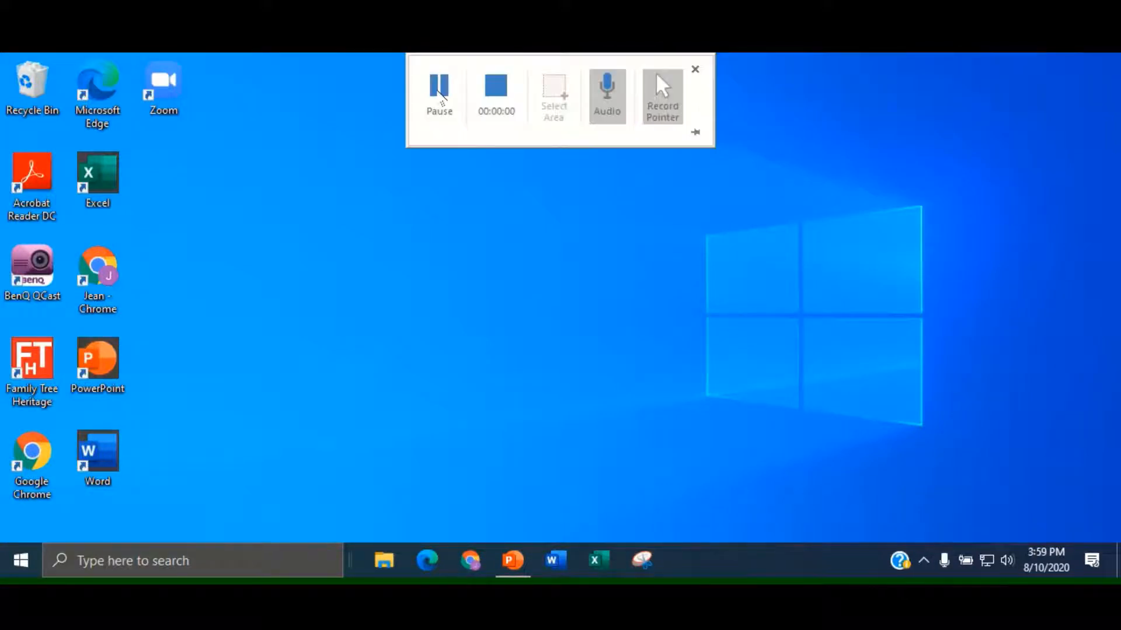
{"action": "left_click", "coordinate": [695, 70]}
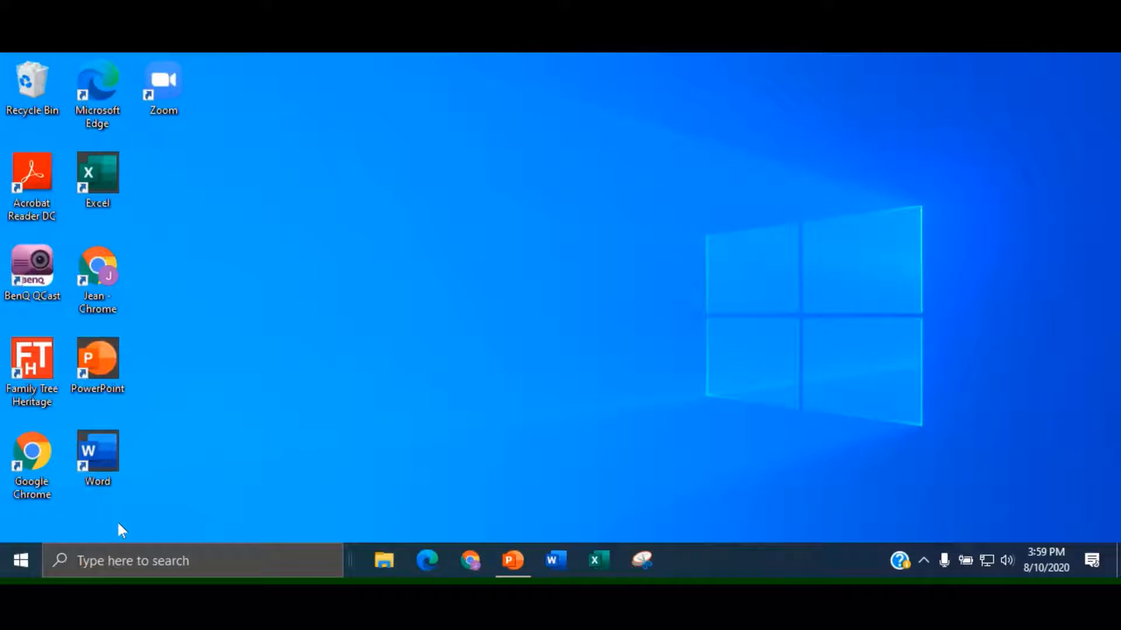
{"action": "mouse_move", "coordinate": [22, 582]}
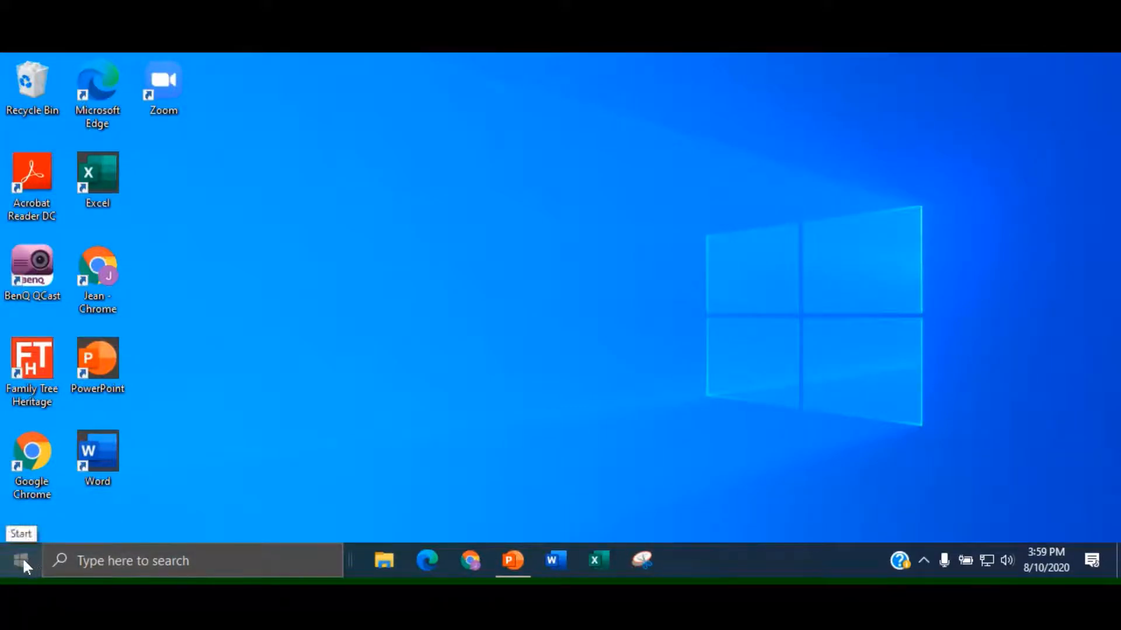
Step: Pin Calculator and Mail from the app list as Start tiles
{"action": "left_click", "coordinate": [21, 560]}
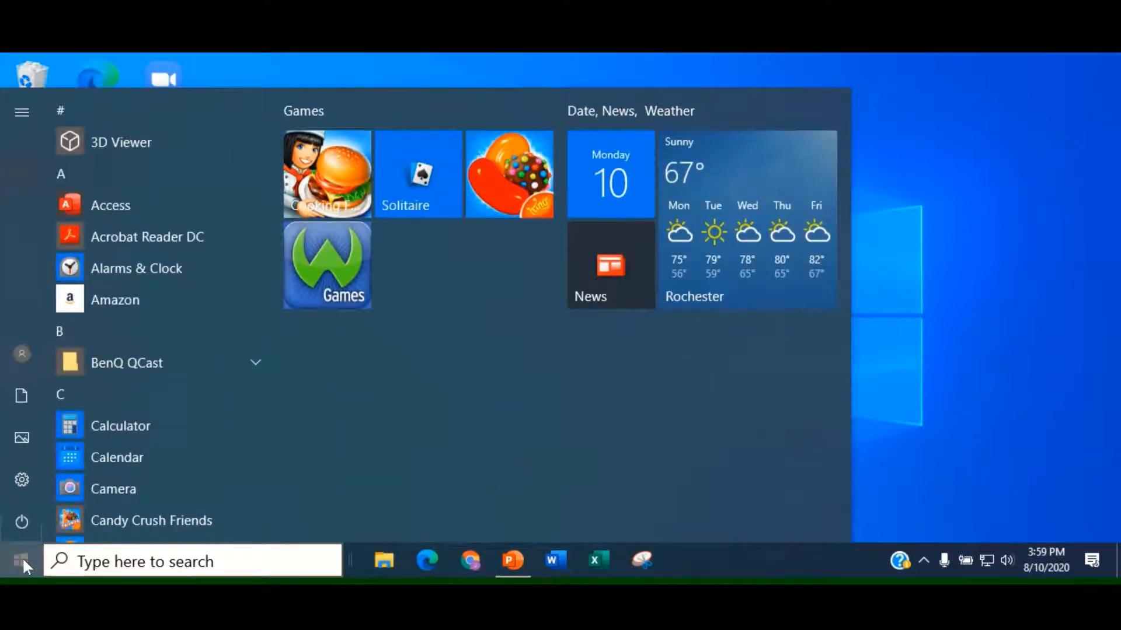
{"action": "left_click", "coordinate": [176, 561]}
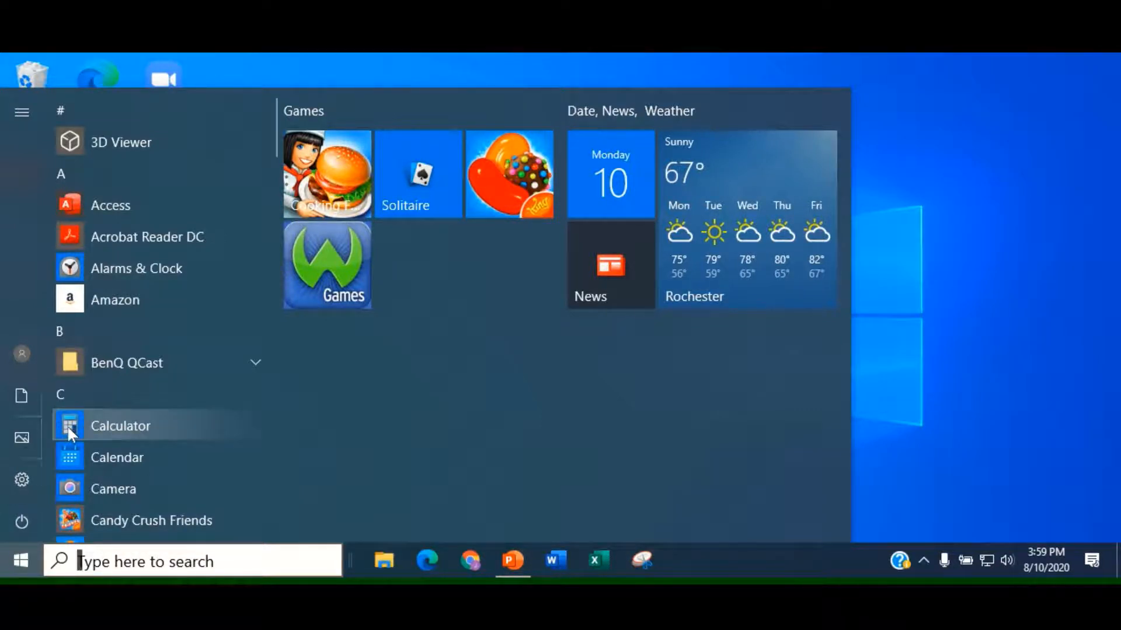
{"action": "right_click", "coordinate": [120, 425]}
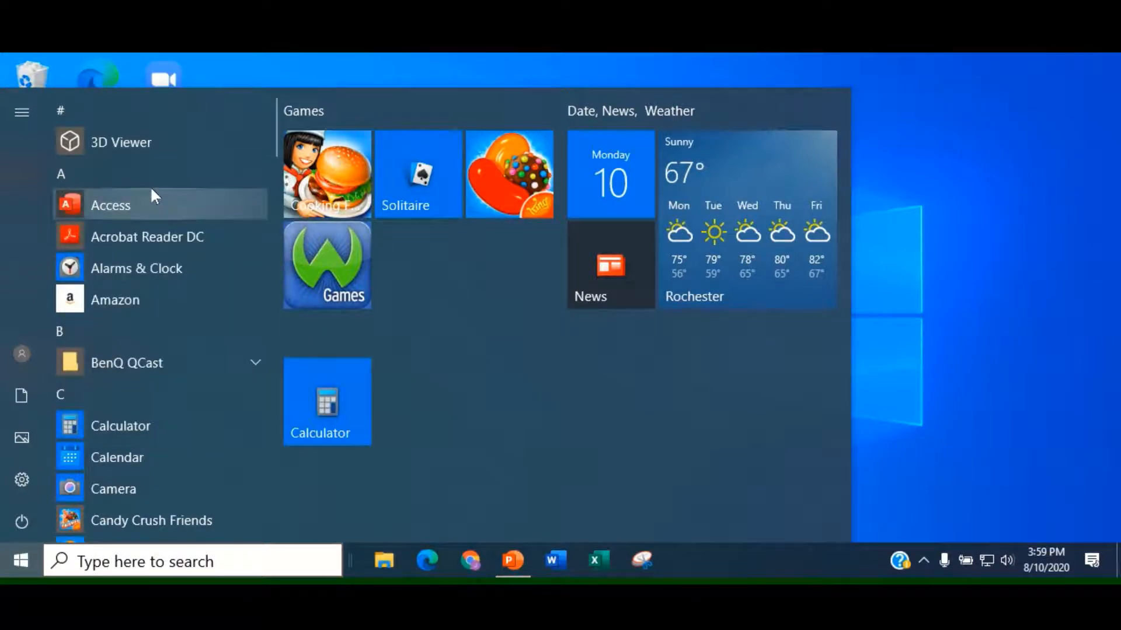
{"action": "mouse_move", "coordinate": [275, 140]}
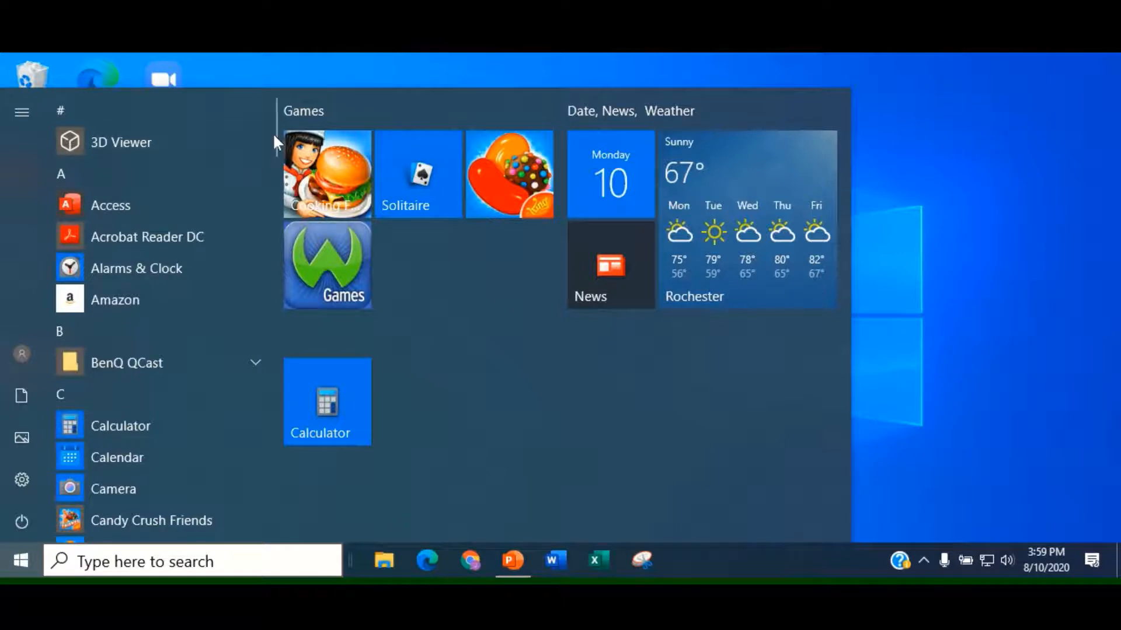
{"action": "scroll", "scroll_direction": "down", "scroll_amount": 3}
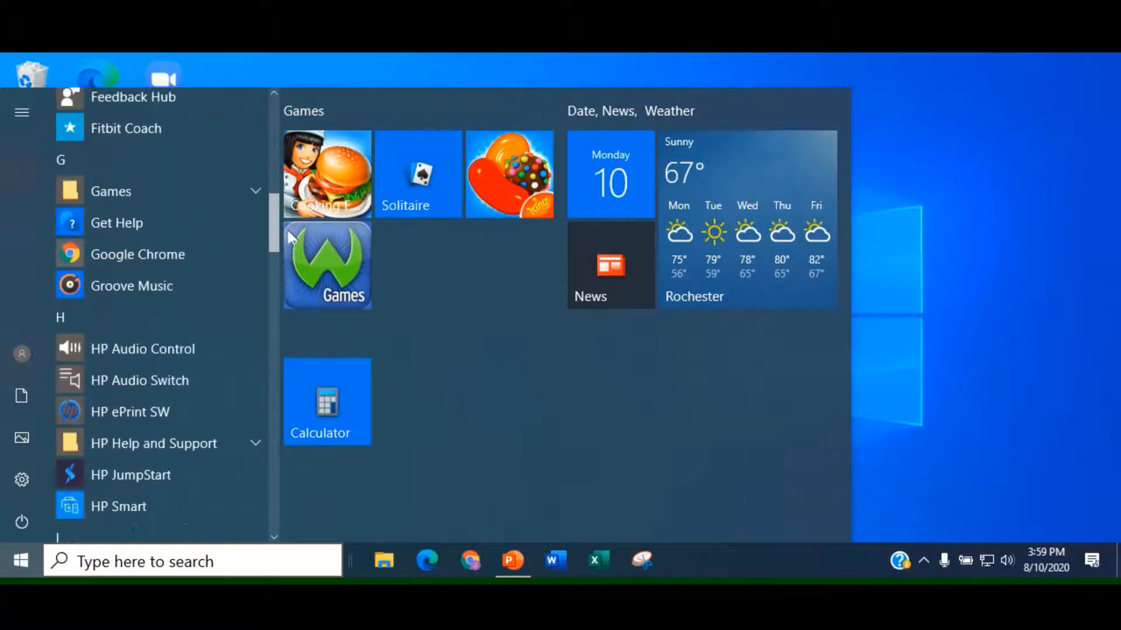
{"action": "scroll", "scroll_direction": "down", "scroll_amount": 3}
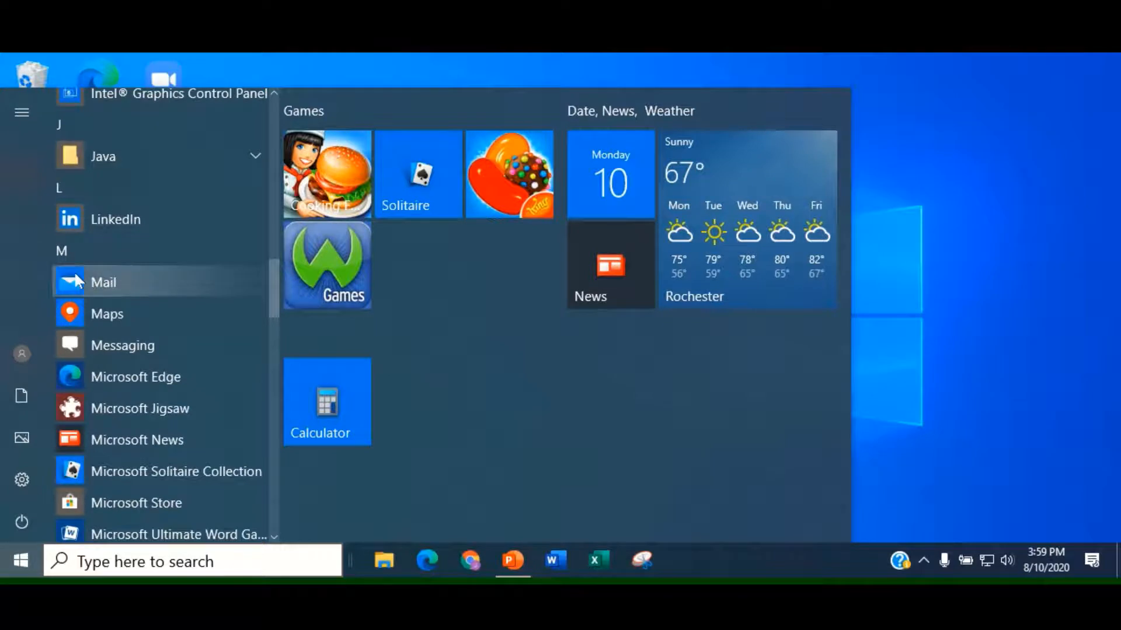
{"action": "right_click", "coordinate": [103, 281]}
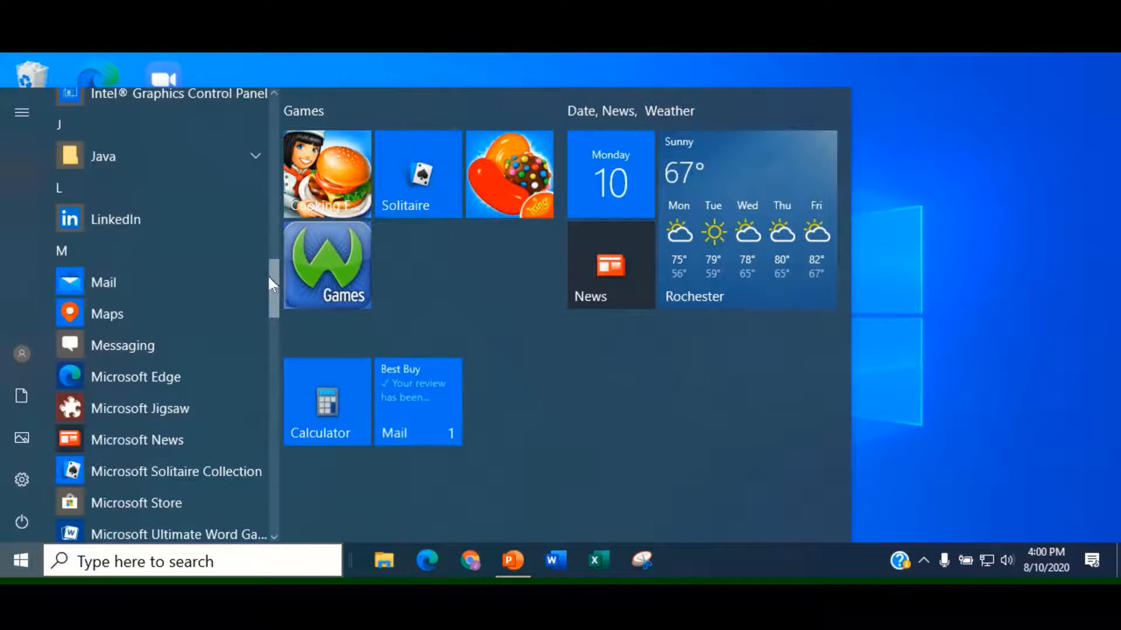
Step: Pin Microsoft Store as a Start tile next to Calculator and Mail
{"action": "scroll", "scroll_direction": "down", "scroll_amount": 3}
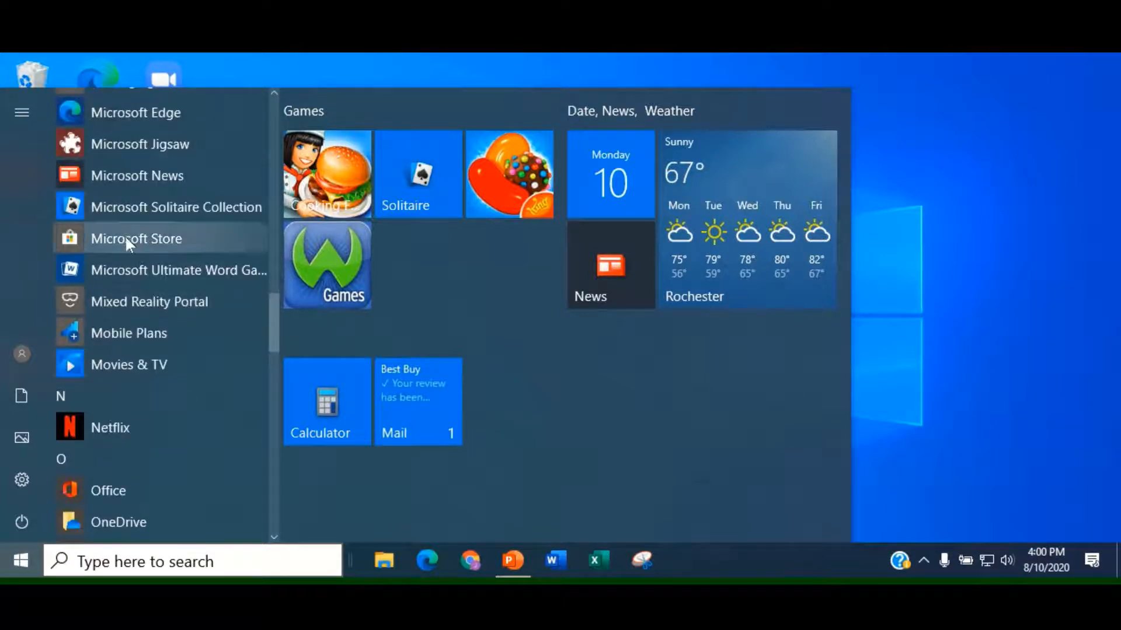
{"action": "right_click", "coordinate": [136, 238]}
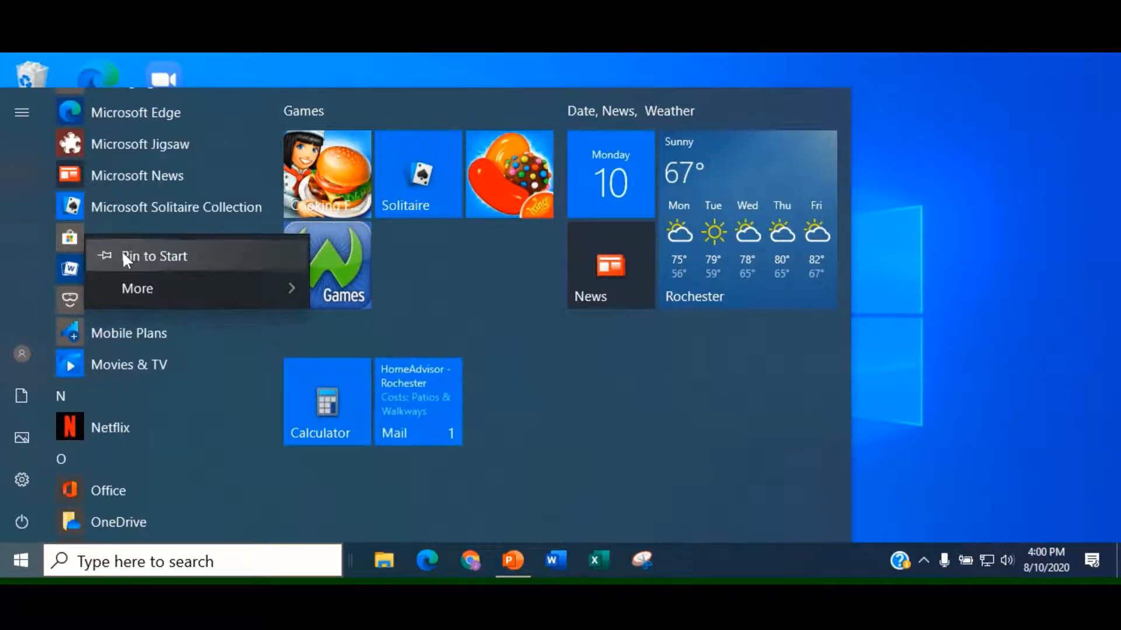
{"action": "left_click", "coordinate": [155, 256]}
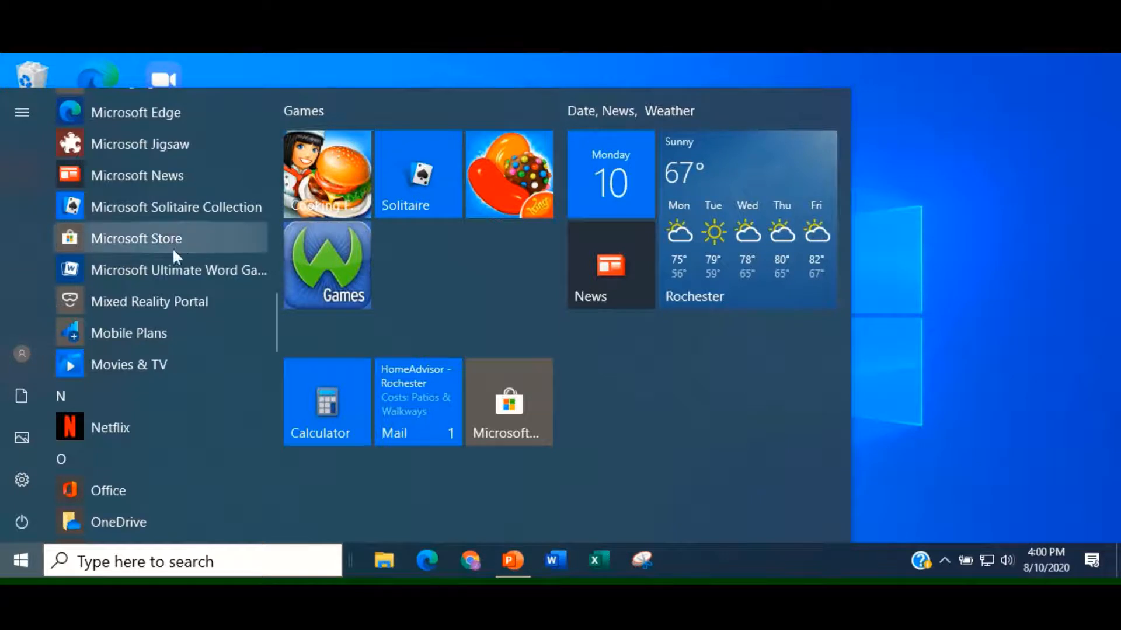
{"action": "mouse_move", "coordinate": [276, 323]}
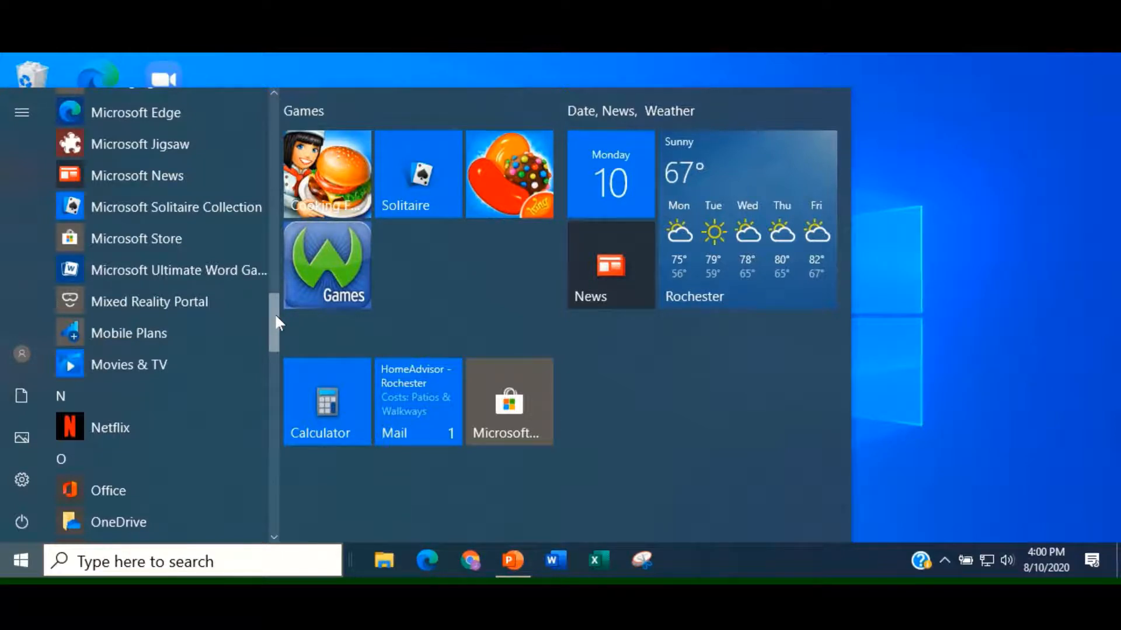
Step: Pin Control Panel and File Explorer from Windows System as Start tiles
{"action": "scroll", "scroll_direction": "down", "scroll_amount": 3}
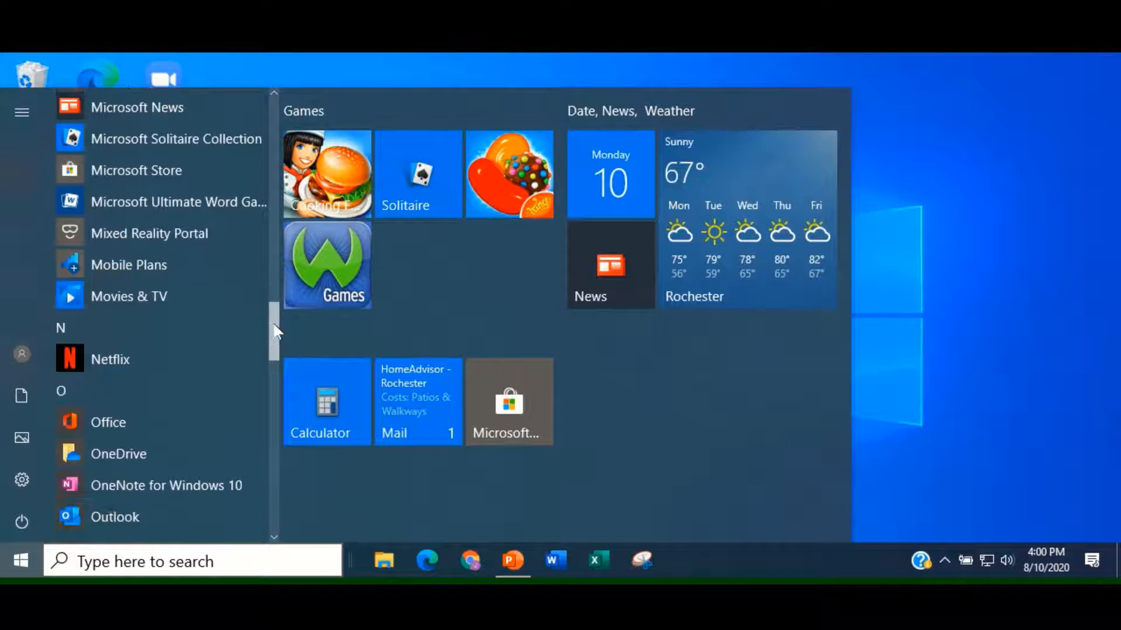
{"action": "scroll", "scroll_direction": "down", "scroll_amount": 3}
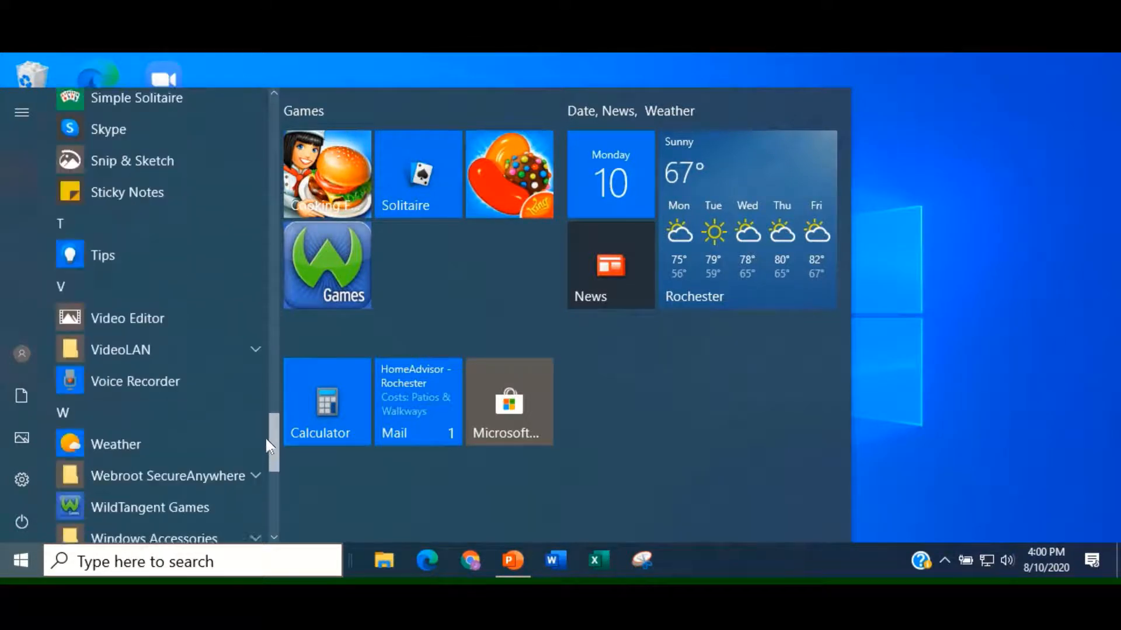
{"action": "scroll", "scroll_direction": "down", "scroll_amount": 3}
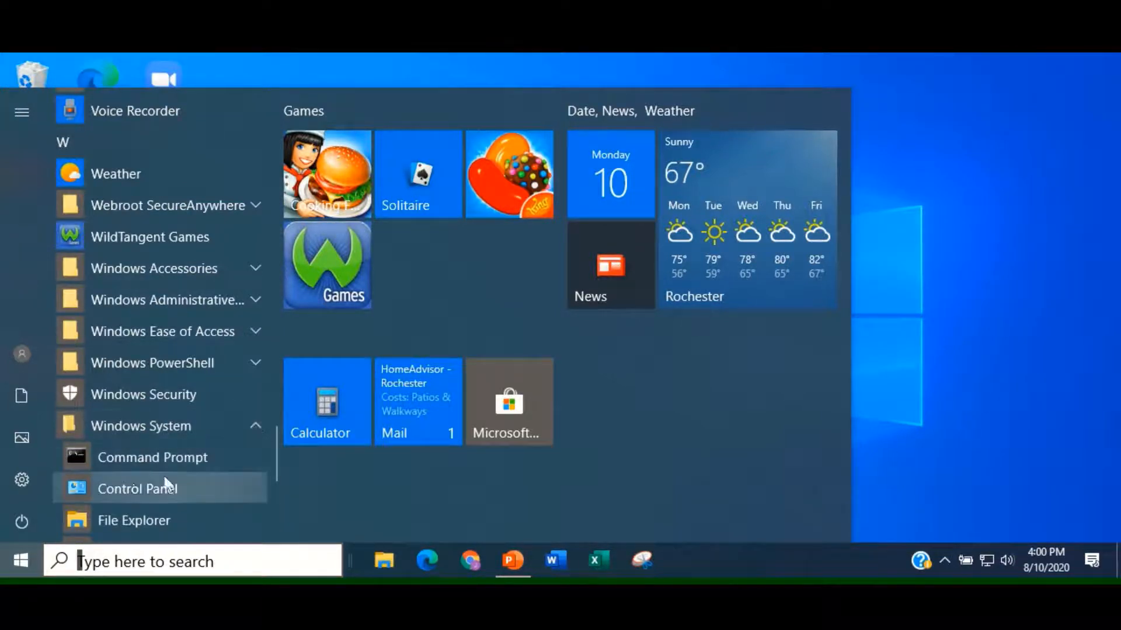
{"action": "right_click", "coordinate": [137, 489]}
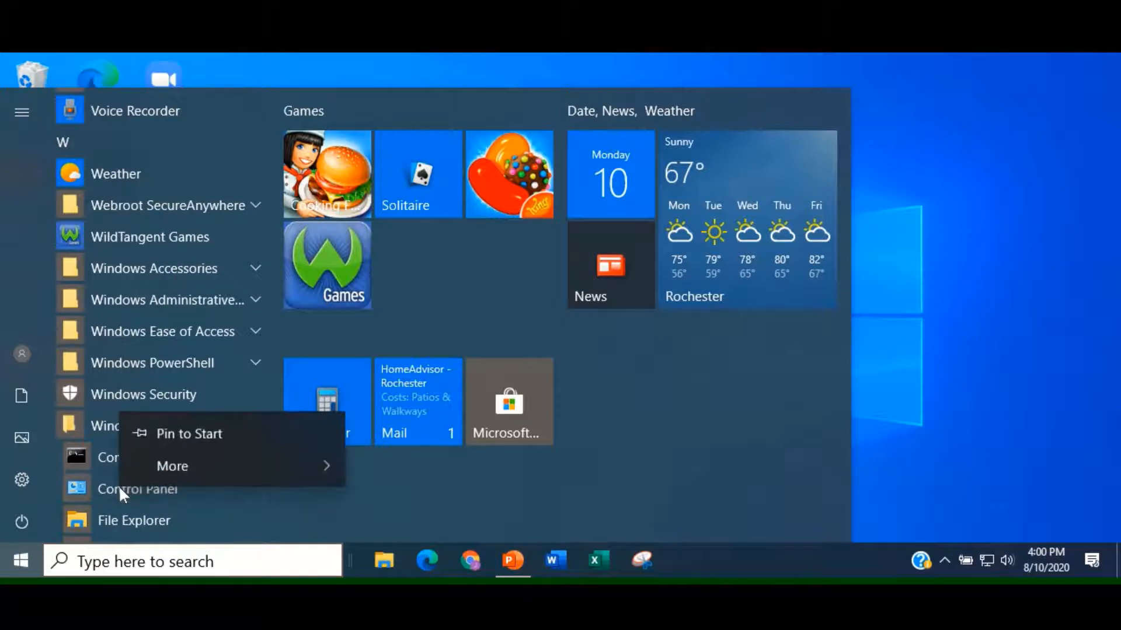
{"action": "left_click", "coordinate": [189, 433]}
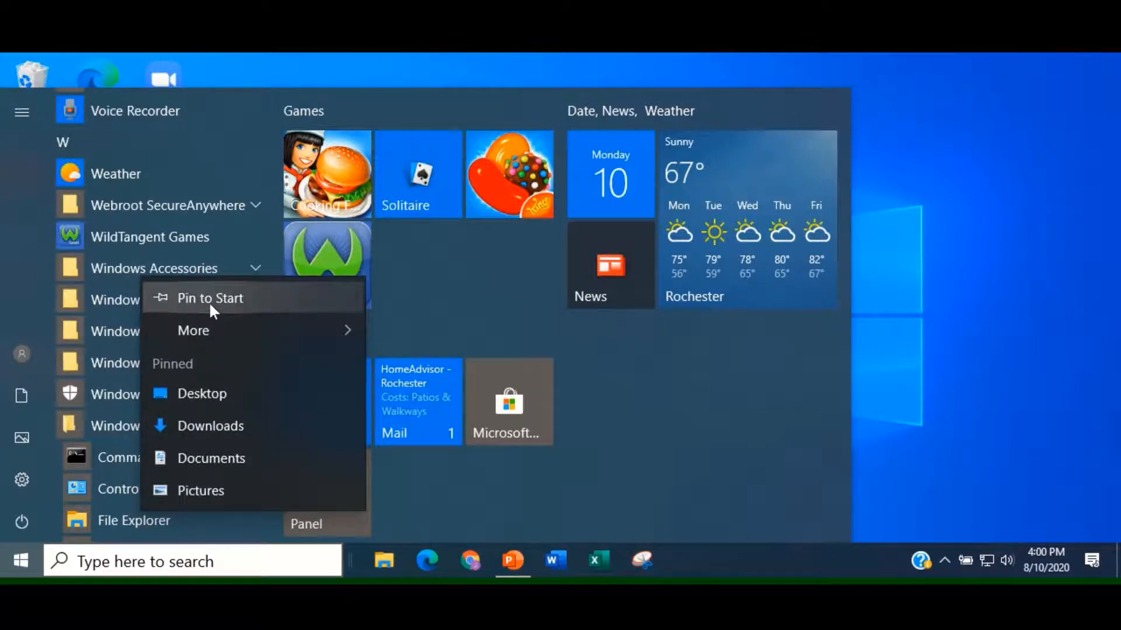
{"action": "left_click", "coordinate": [210, 299]}
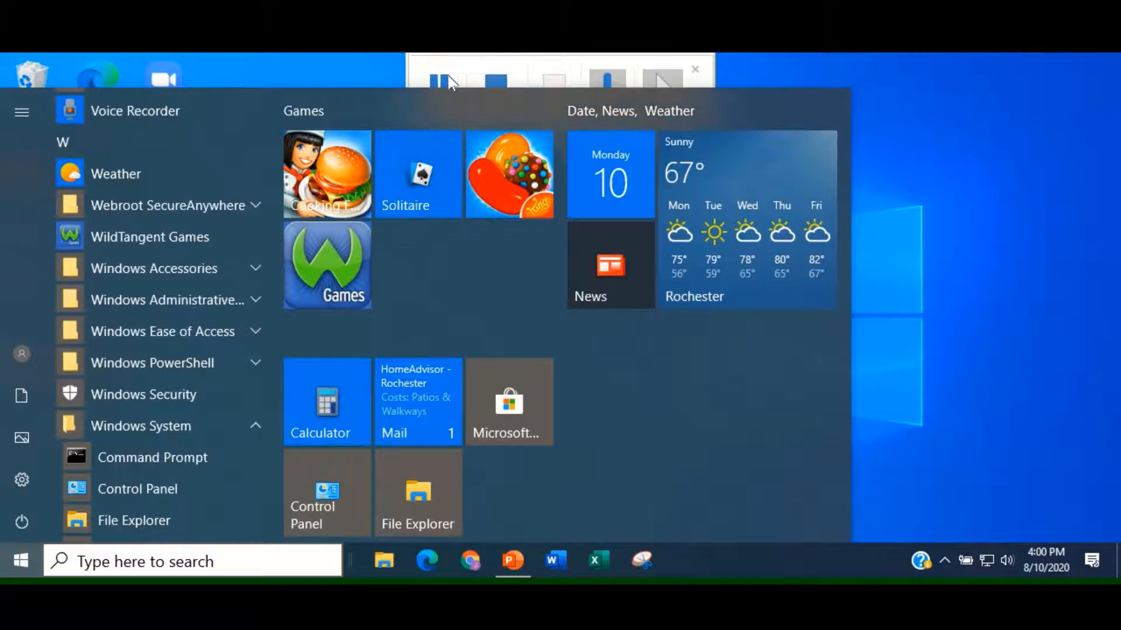
Step: Name the new tile group 'useful tools' and confirm it
{"action": "scroll", "scroll_direction": "down", "scroll_amount": 3}
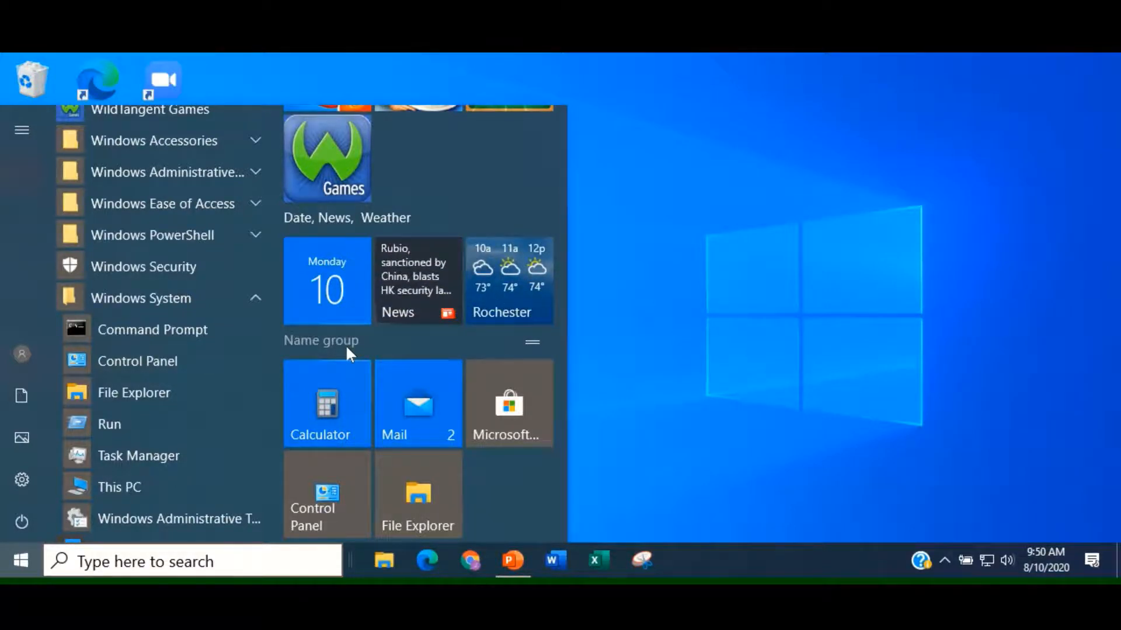
{"action": "left_click", "coordinate": [321, 341]}
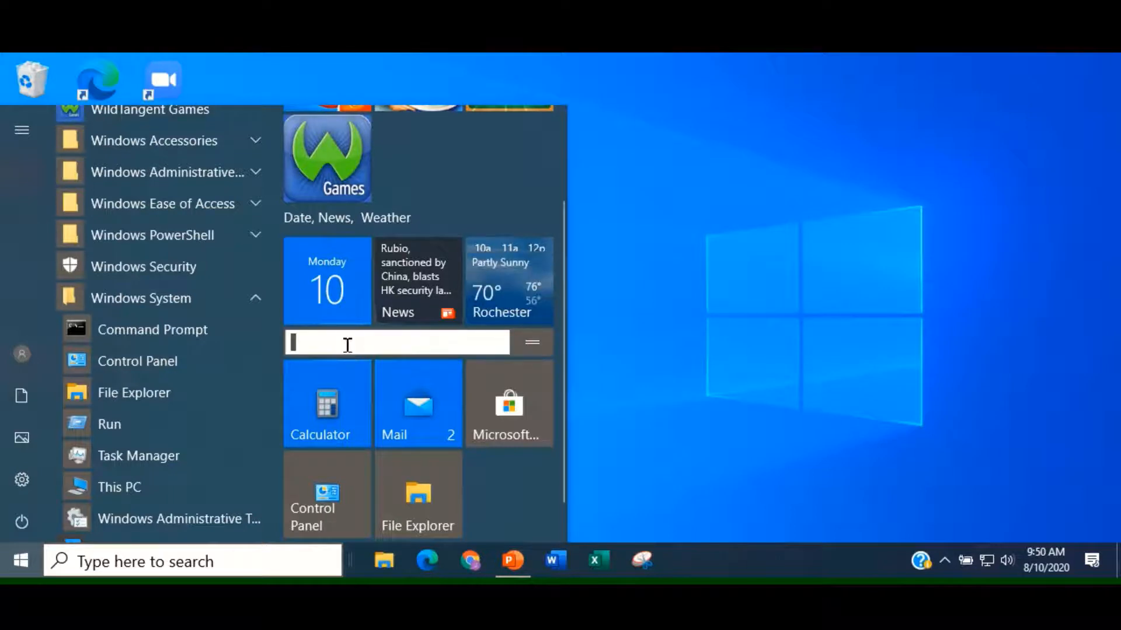
{"action": "type", "text": "u"}
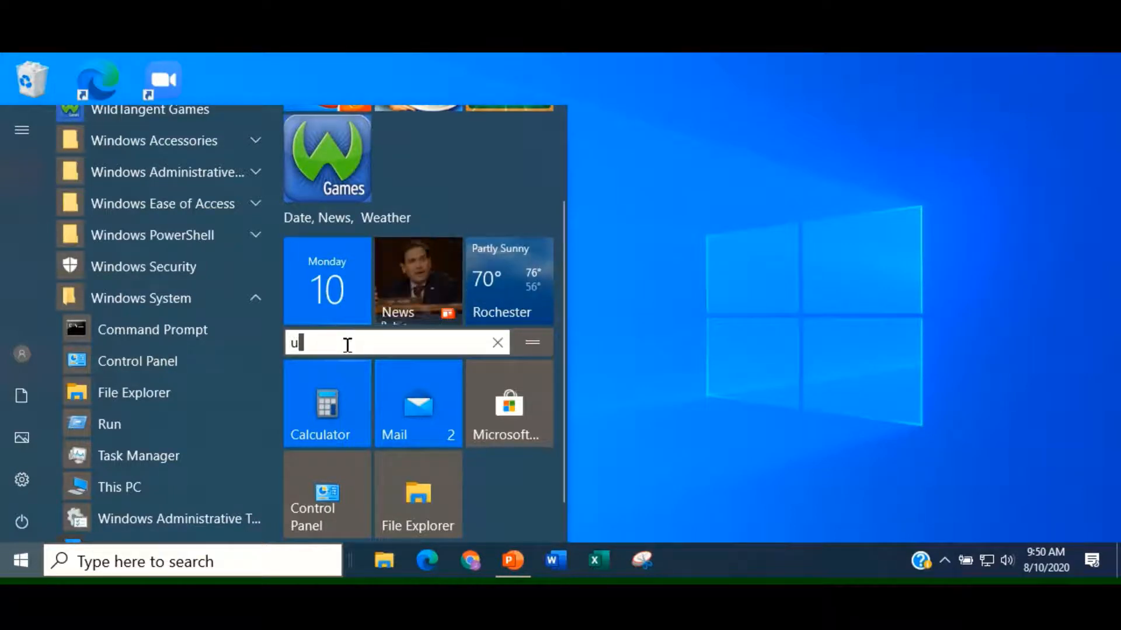
{"action": "type", "text": "seful t"}
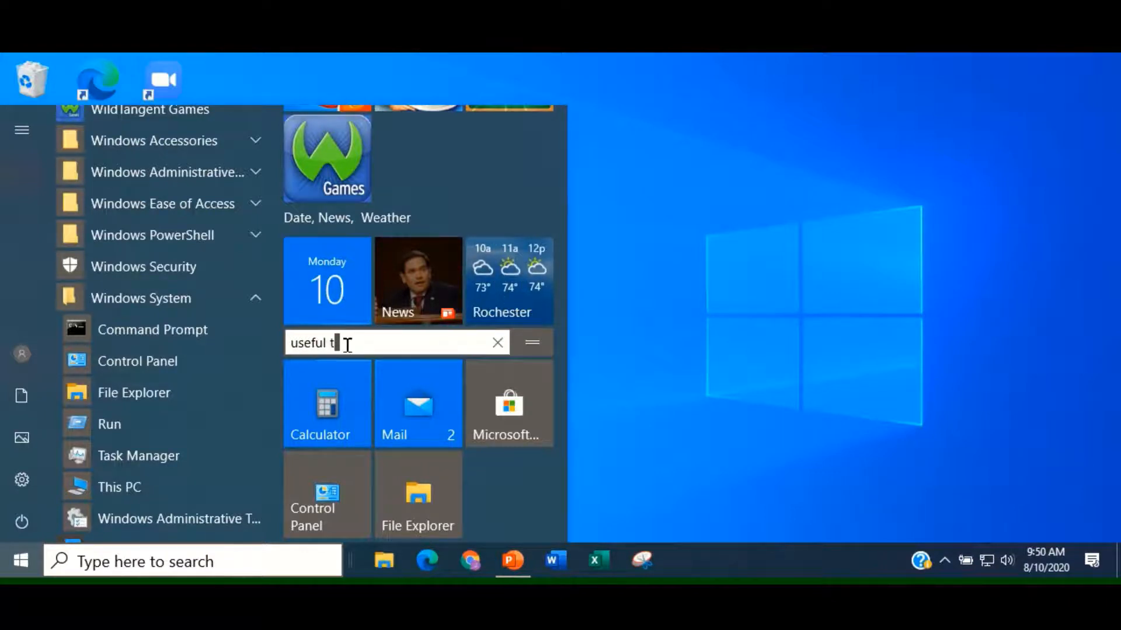
{"action": "type", "text": "ools"}
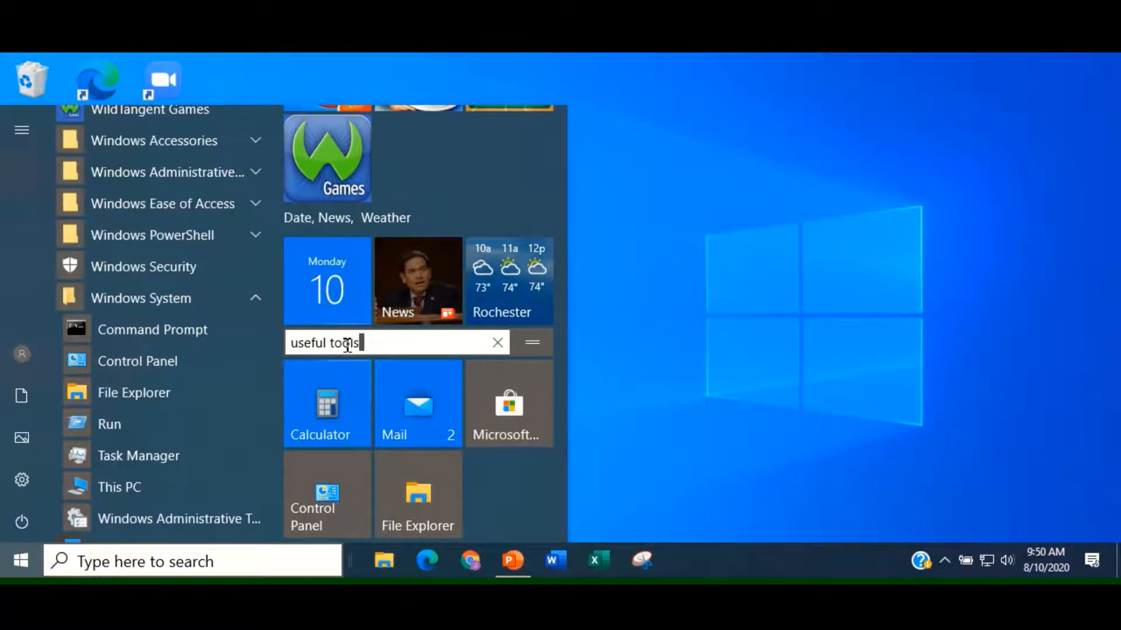
{"action": "key", "text": "Enter"}
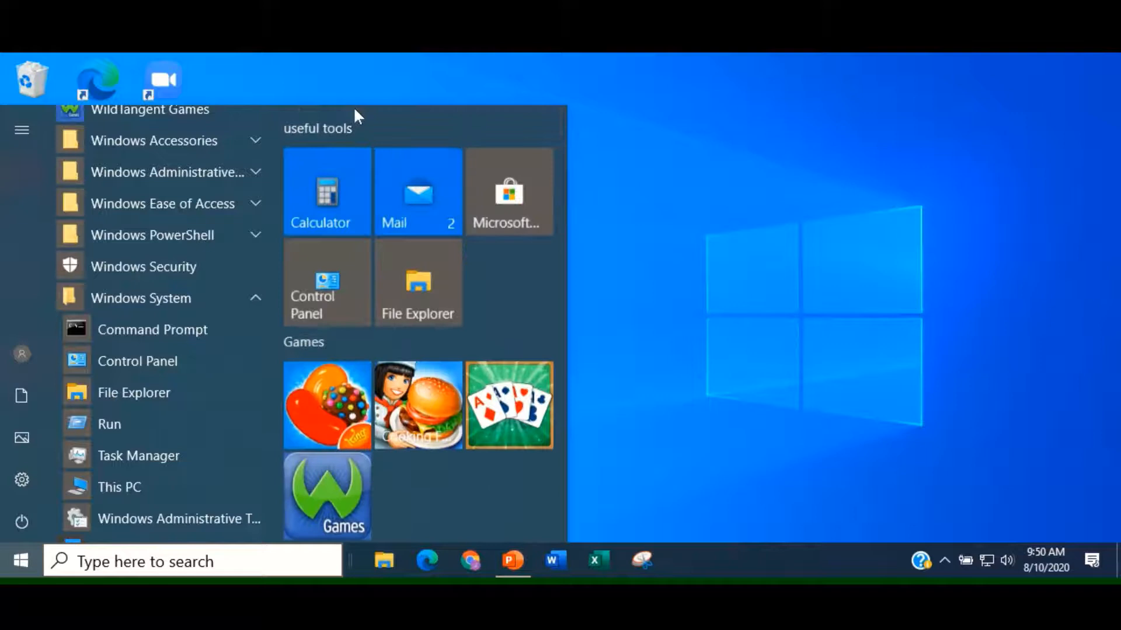
{"action": "mouse_move", "coordinate": [383, 238]}
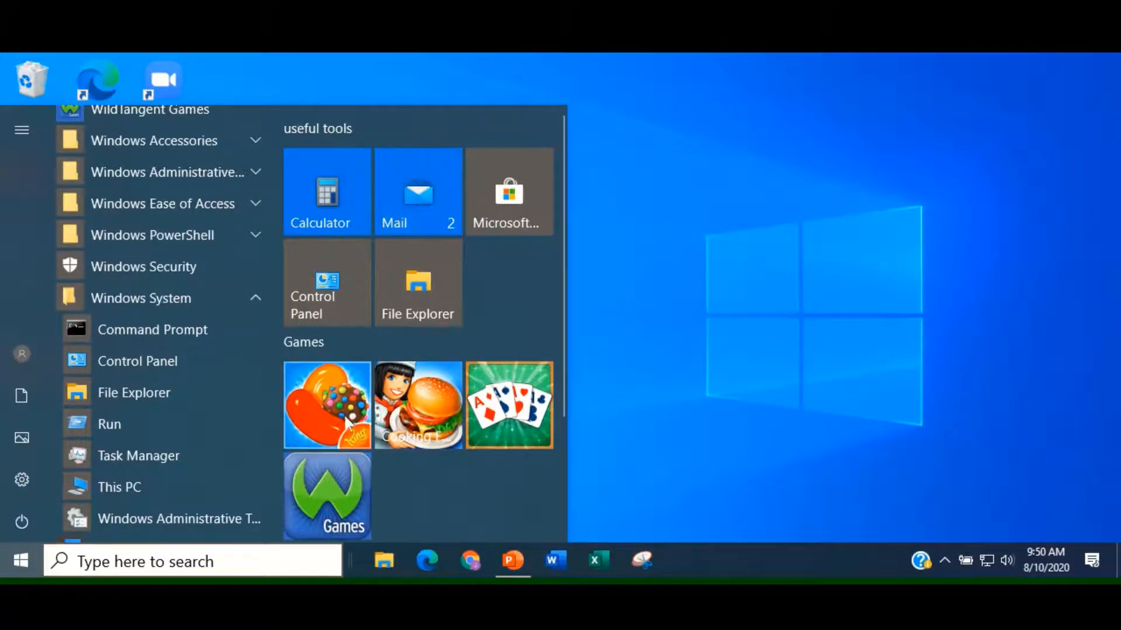
{"action": "mouse_move", "coordinate": [330, 421]}
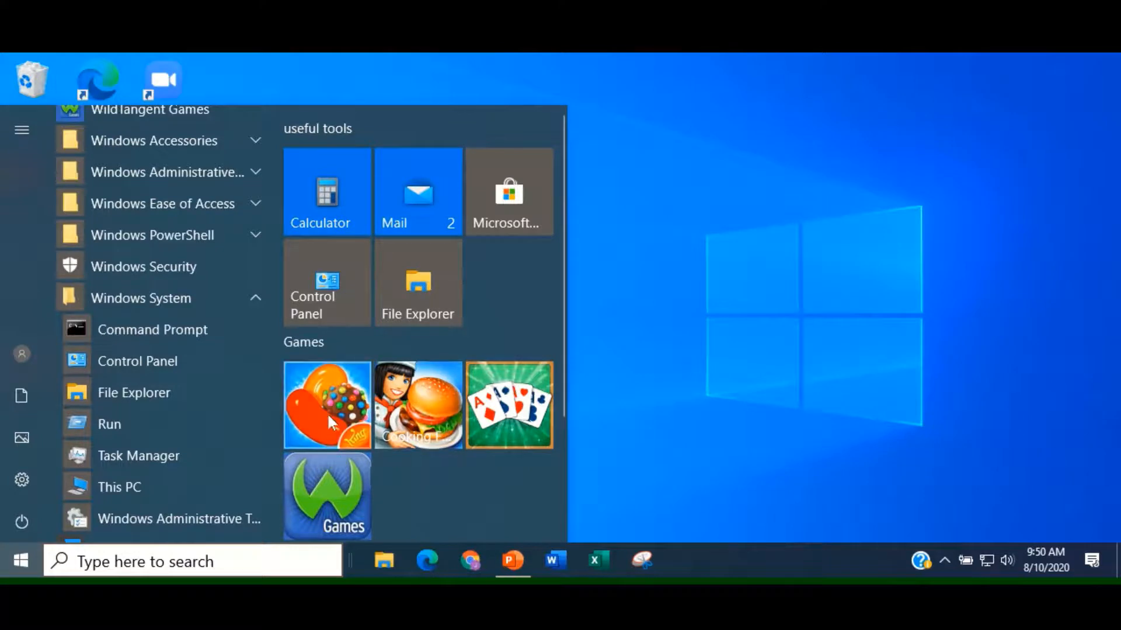
{"action": "mouse_move", "coordinate": [329, 423]}
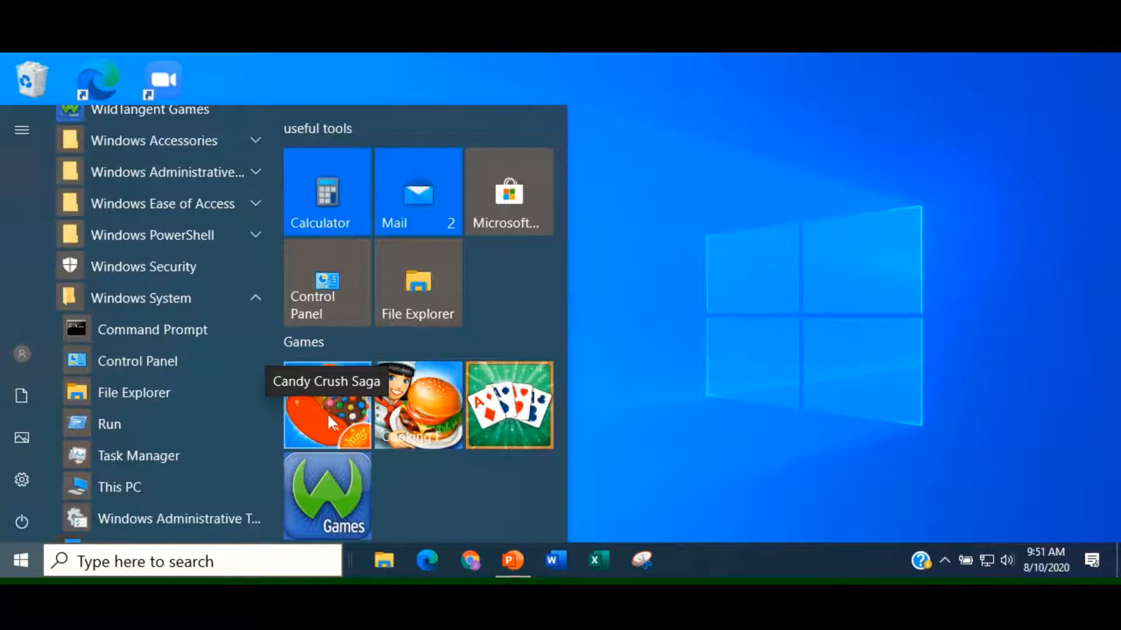
{"action": "mouse_move", "coordinate": [369, 411]}
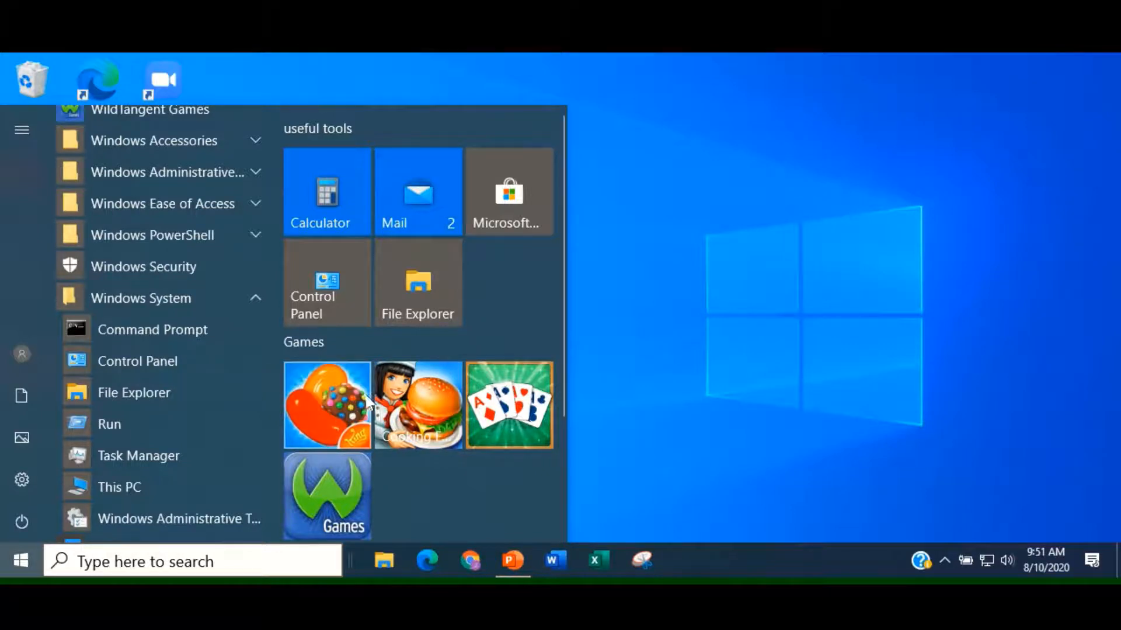
{"action": "mouse_move", "coordinate": [349, 400]}
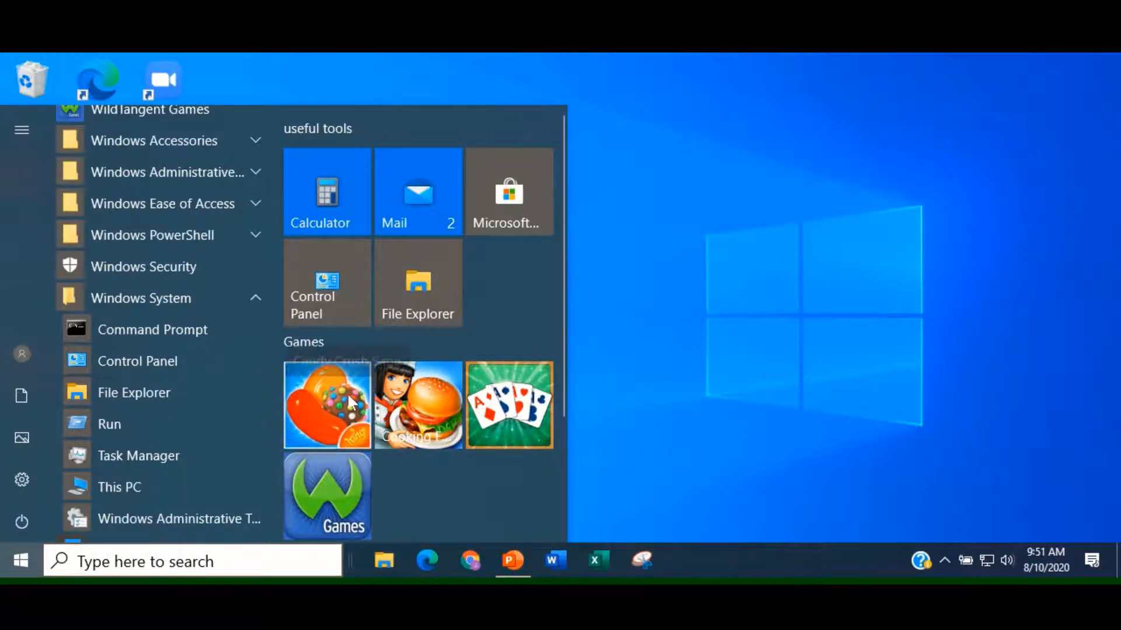
Step: Dismiss the Candy Crush Saga tile options, then unpin the whole Games group
{"action": "right_click", "coordinate": [350, 402]}
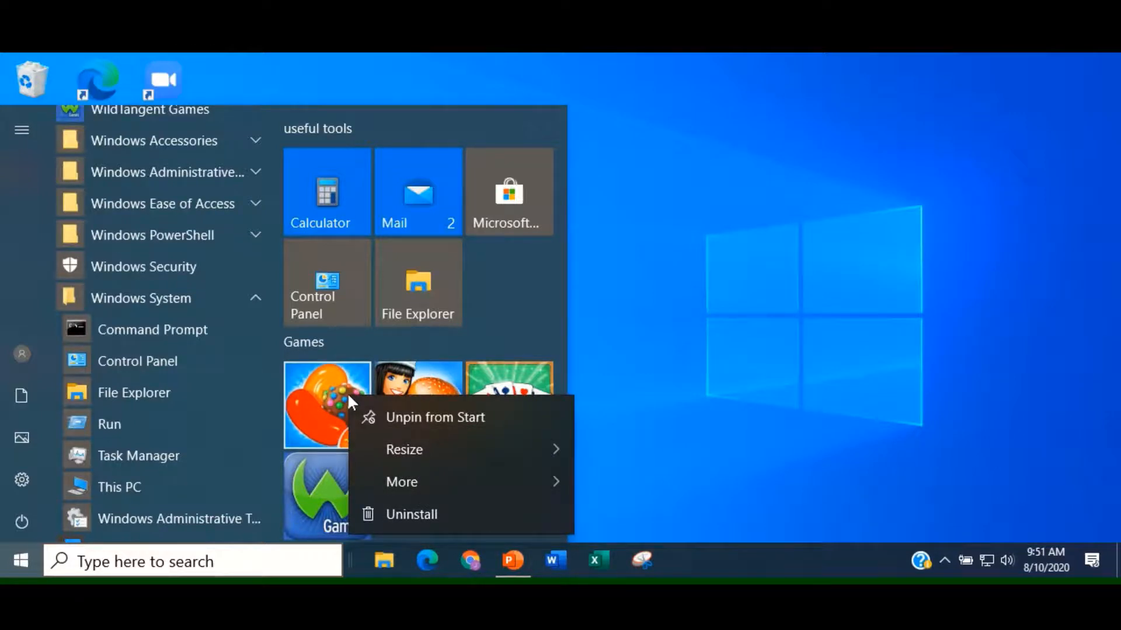
{"action": "mouse_move", "coordinate": [453, 392]}
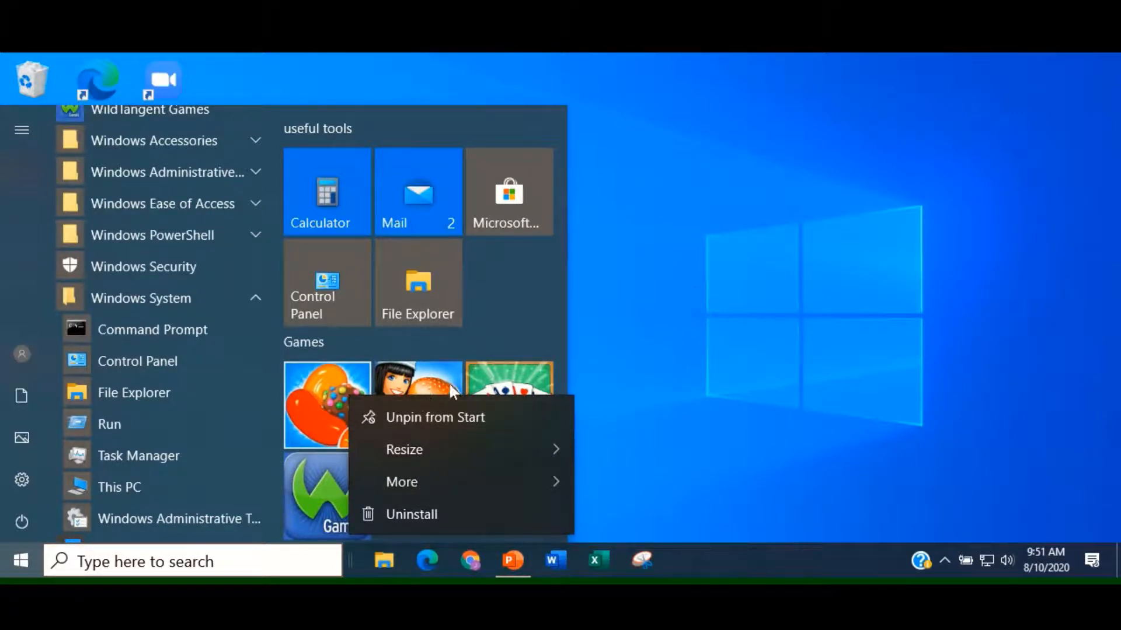
{"action": "left_click", "coordinate": [525, 339]}
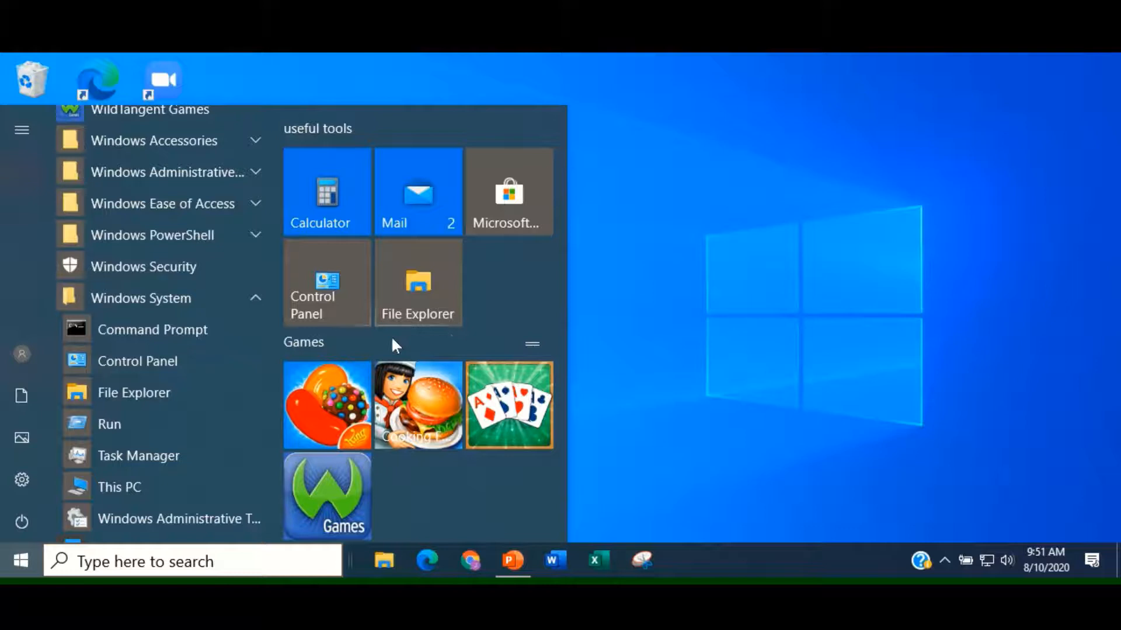
{"action": "mouse_move", "coordinate": [330, 349]}
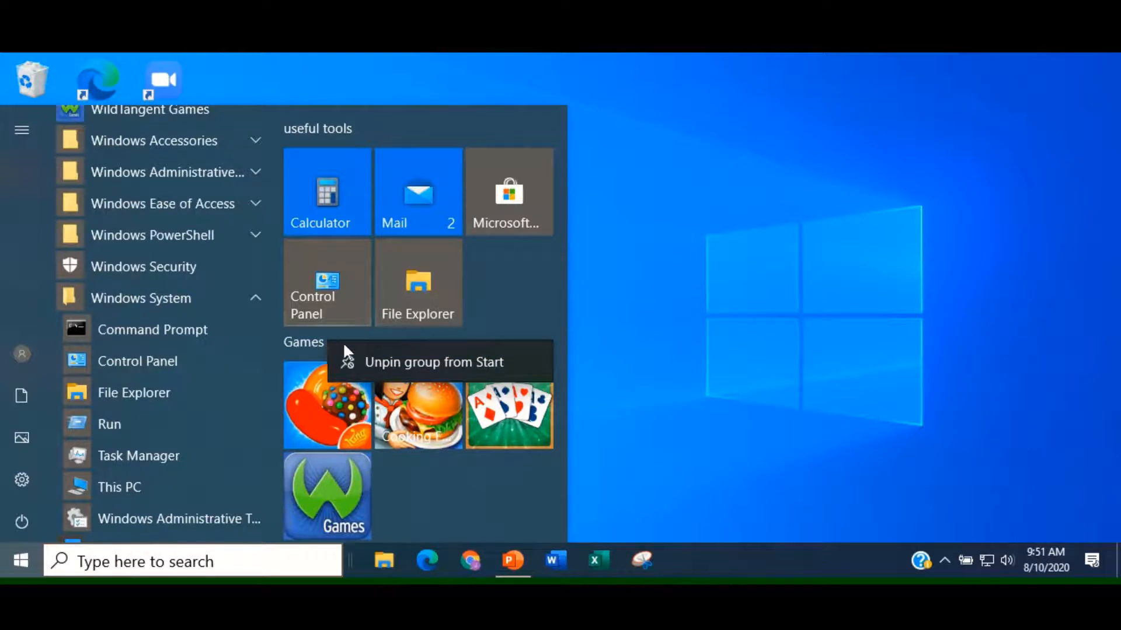
{"action": "left_click", "coordinate": [433, 362]}
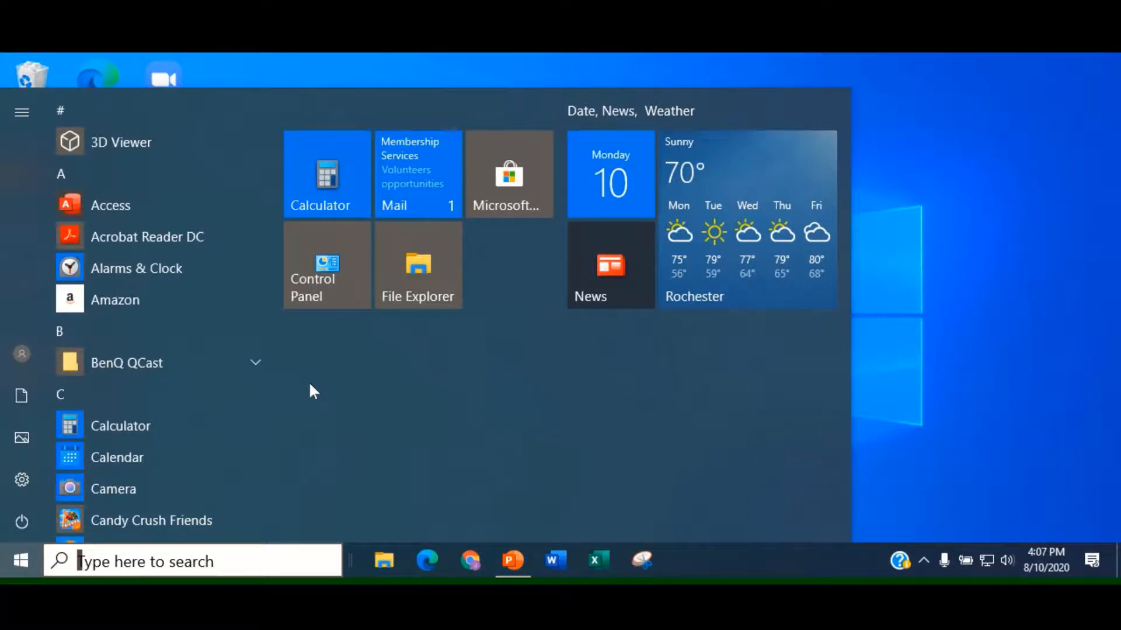
{"action": "mouse_move", "coordinate": [336, 177]}
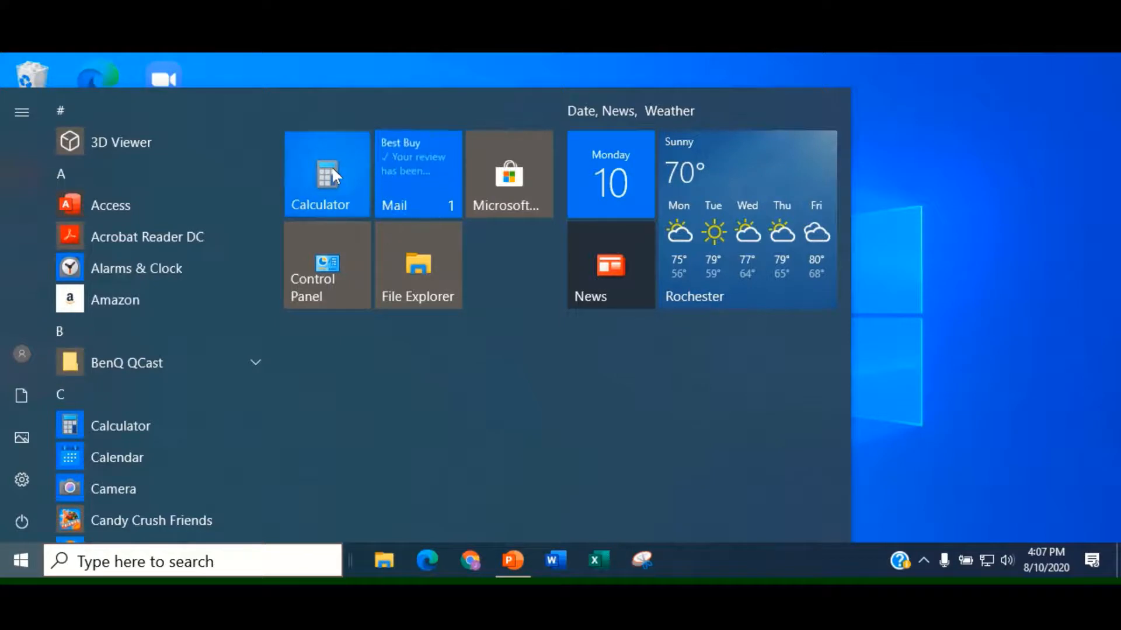
Step: Drag the Calculator tile into the Date, News, Weather group below News
{"action": "left_click_drag", "start_coordinate": [325, 174], "coordinate": [606, 377]}
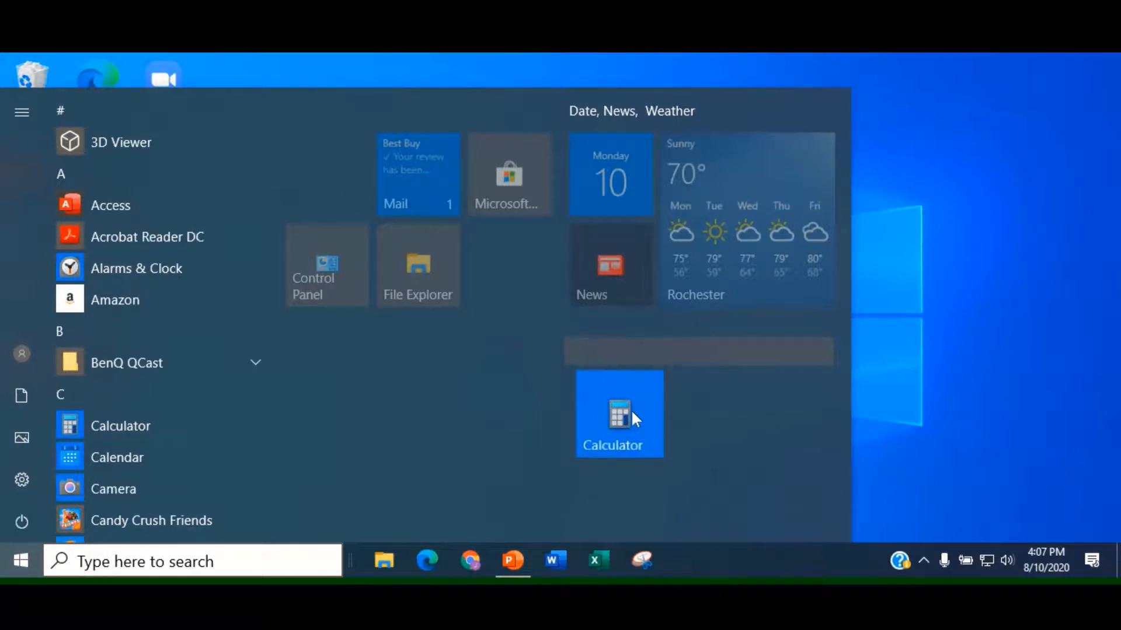
{"action": "left_click_drag", "start_coordinate": [619, 413], "coordinate": [619, 336]}
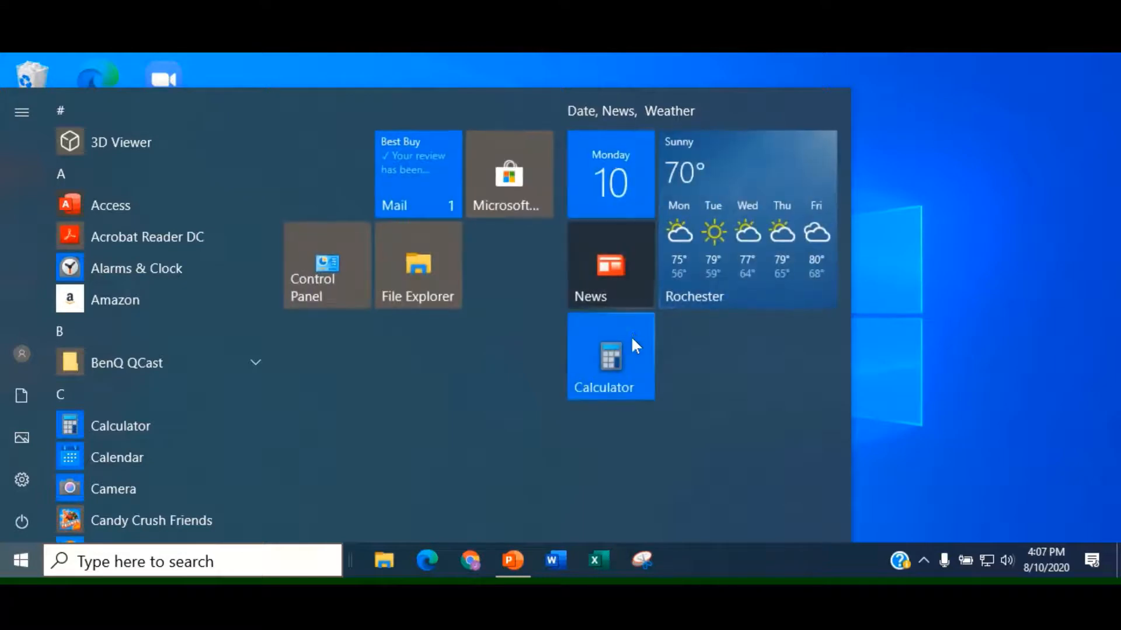
{"action": "mouse_move", "coordinate": [640, 429]}
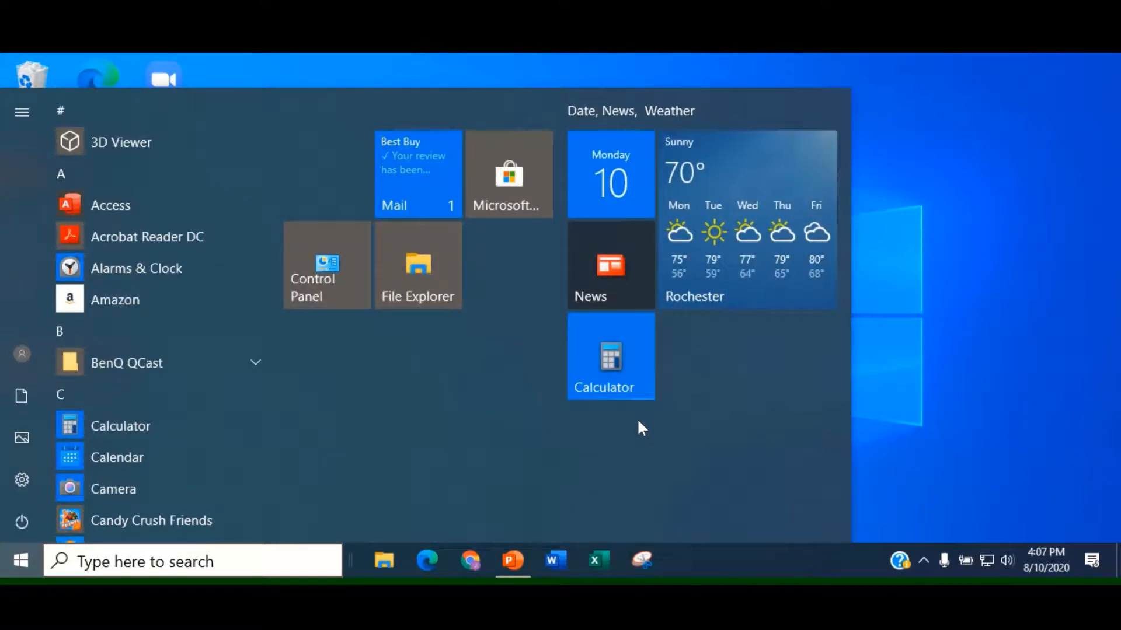
{"action": "mouse_move", "coordinate": [644, 425]}
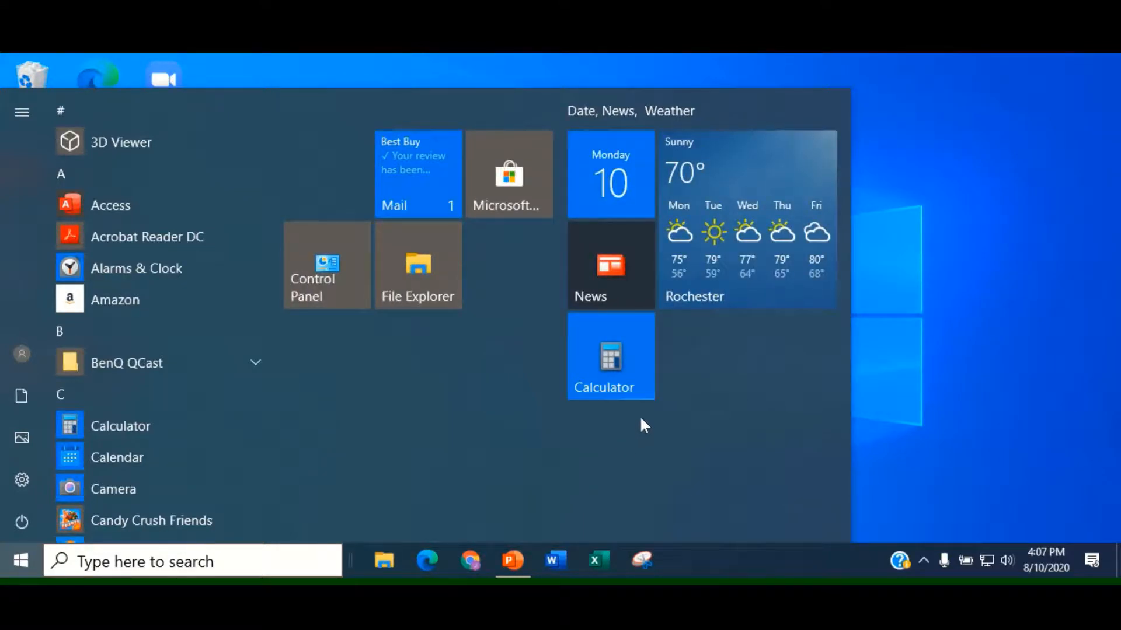
{"action": "mouse_move", "coordinate": [407, 313]}
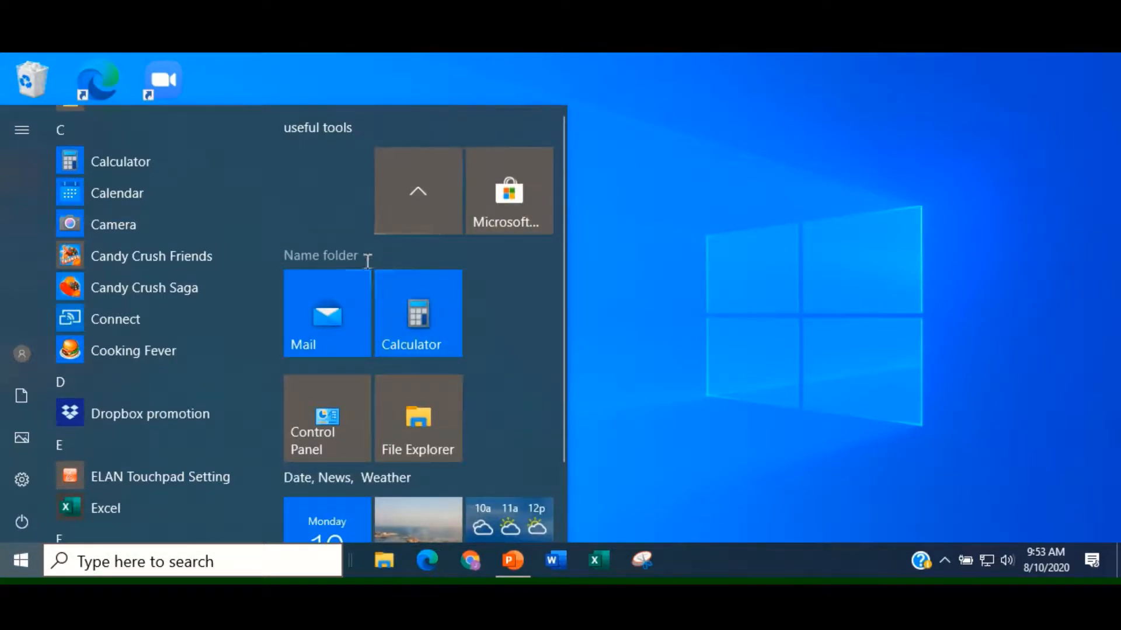
{"action": "mouse_move", "coordinate": [325, 308]}
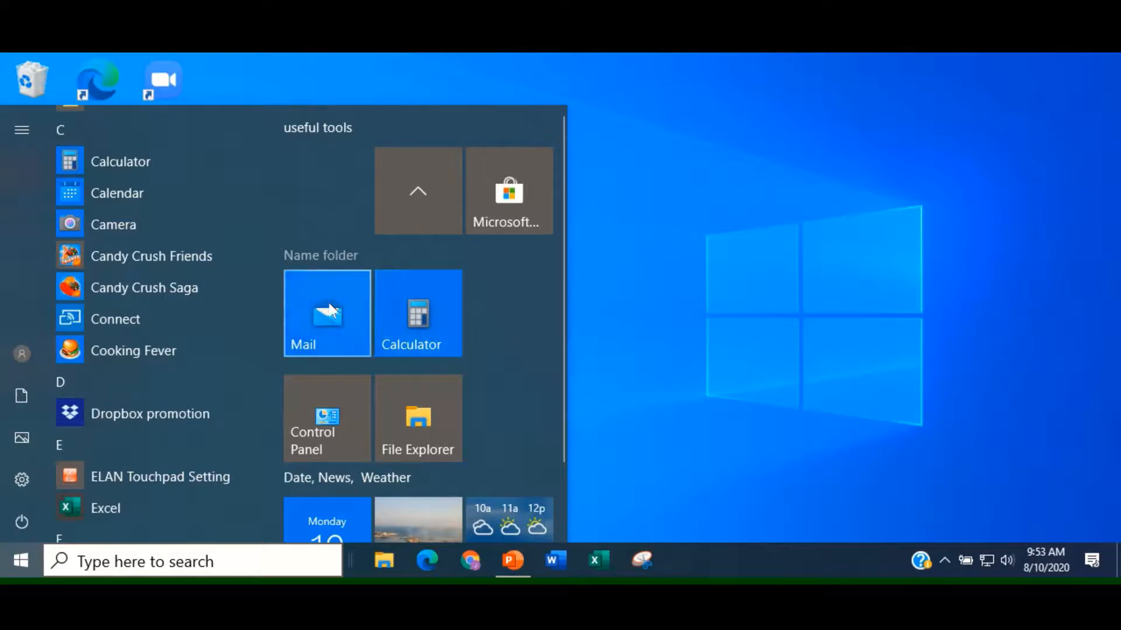
{"action": "mouse_move", "coordinate": [362, 165]}
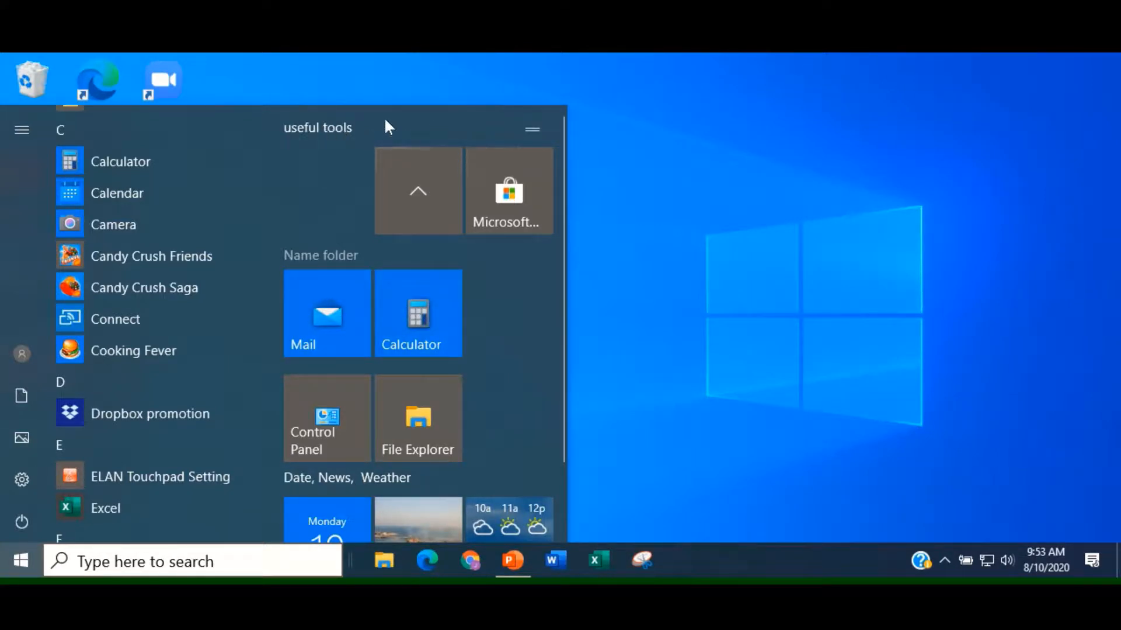
{"action": "mouse_move", "coordinate": [348, 269]}
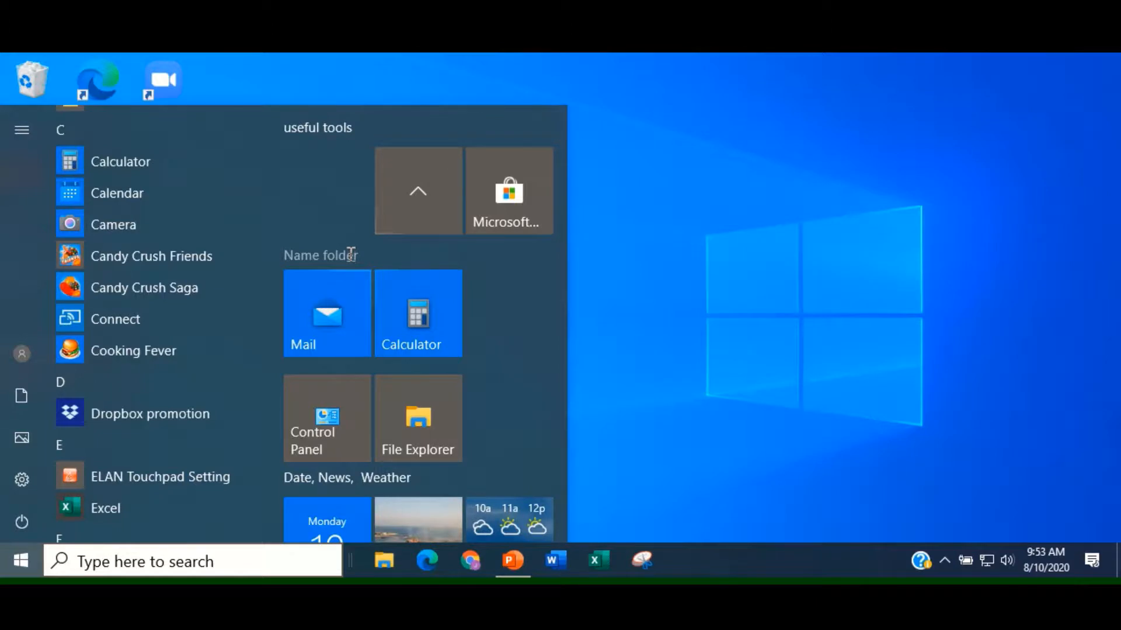
Step: Name the Mail and Calculator tile folder 'mail and calculator'
{"action": "left_click", "coordinate": [350, 255]}
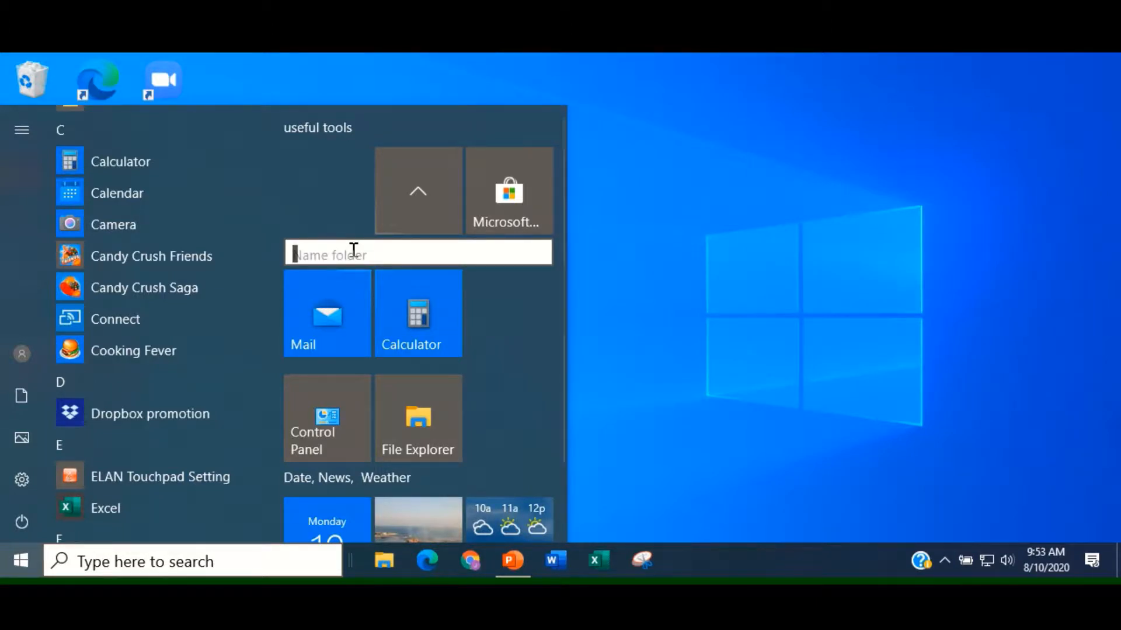
{"action": "type", "text": "mail and"}
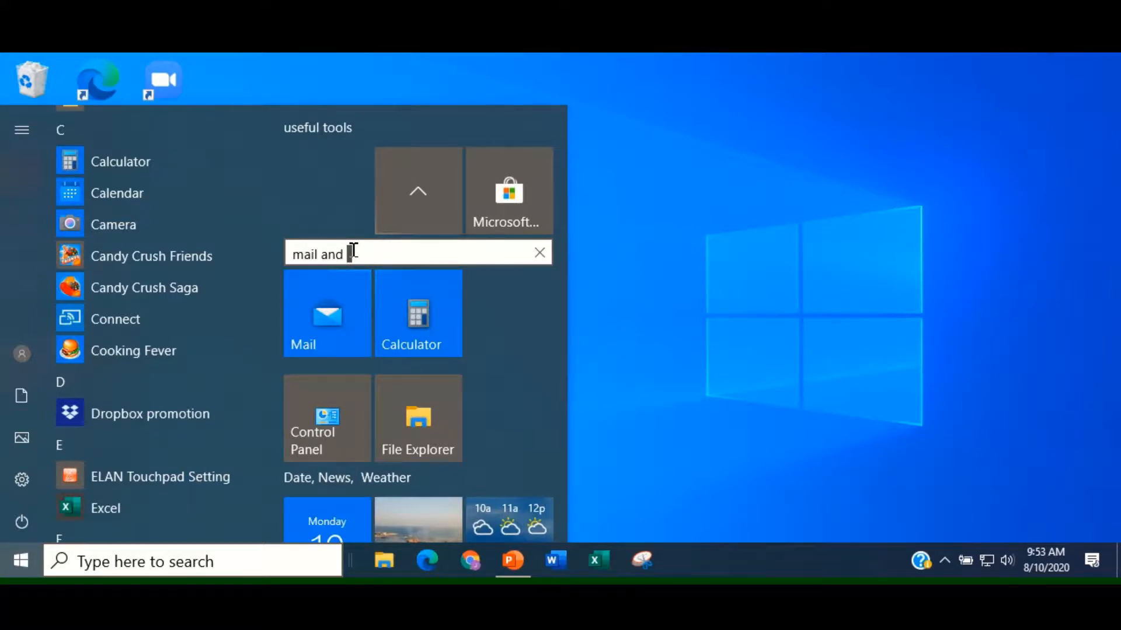
{"action": "type", "text": "calculator"}
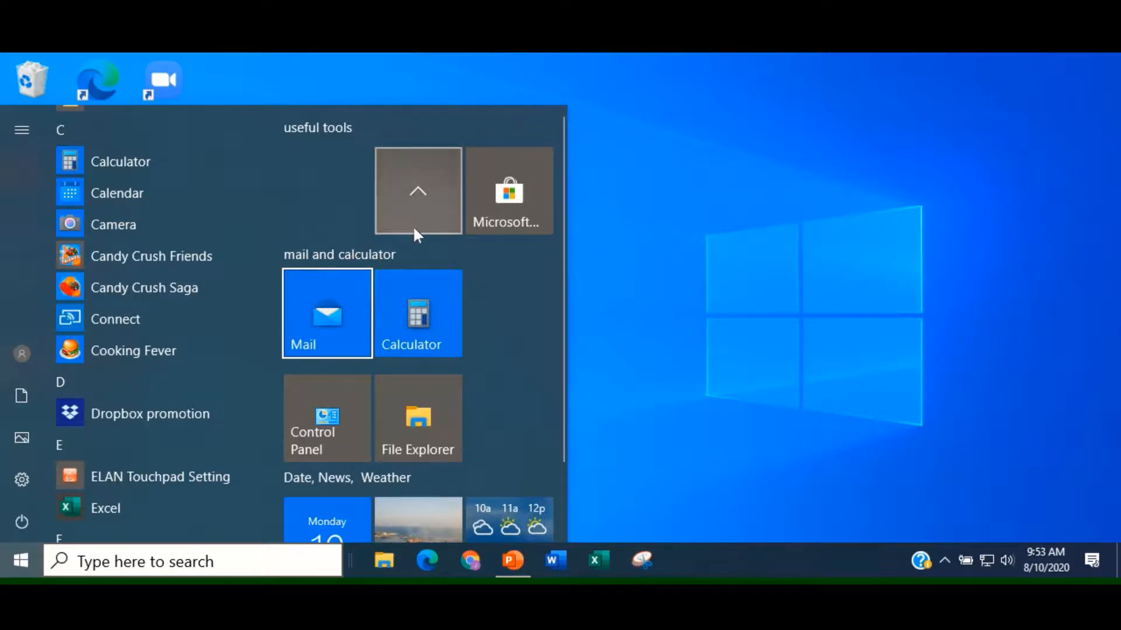
{"action": "mouse_move", "coordinate": [419, 201]}
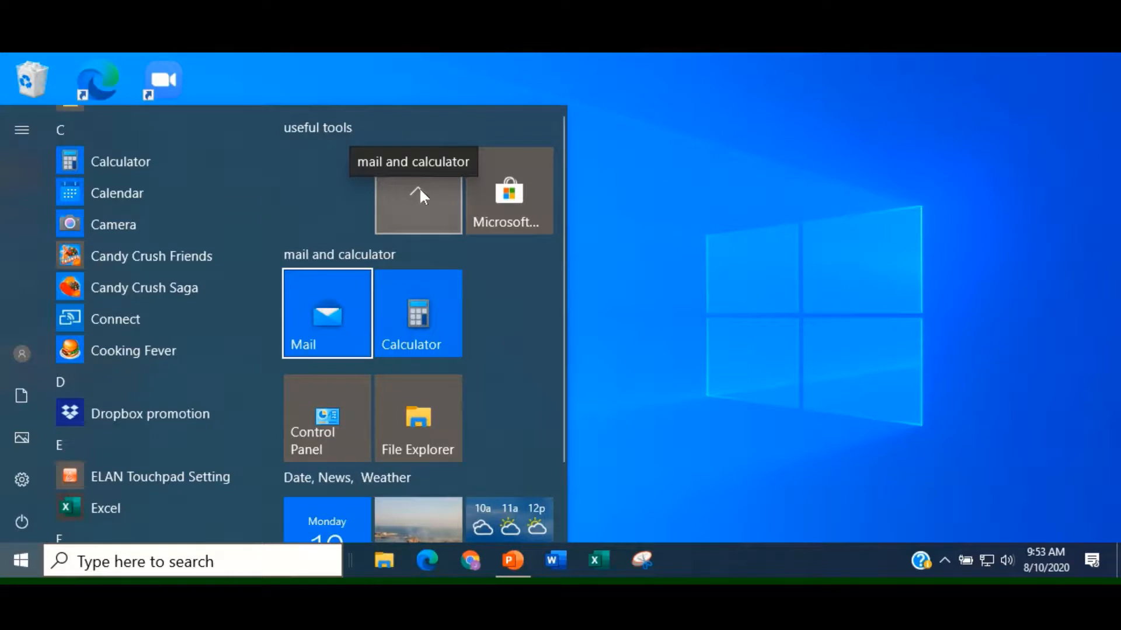
{"action": "mouse_move", "coordinate": [412, 201]}
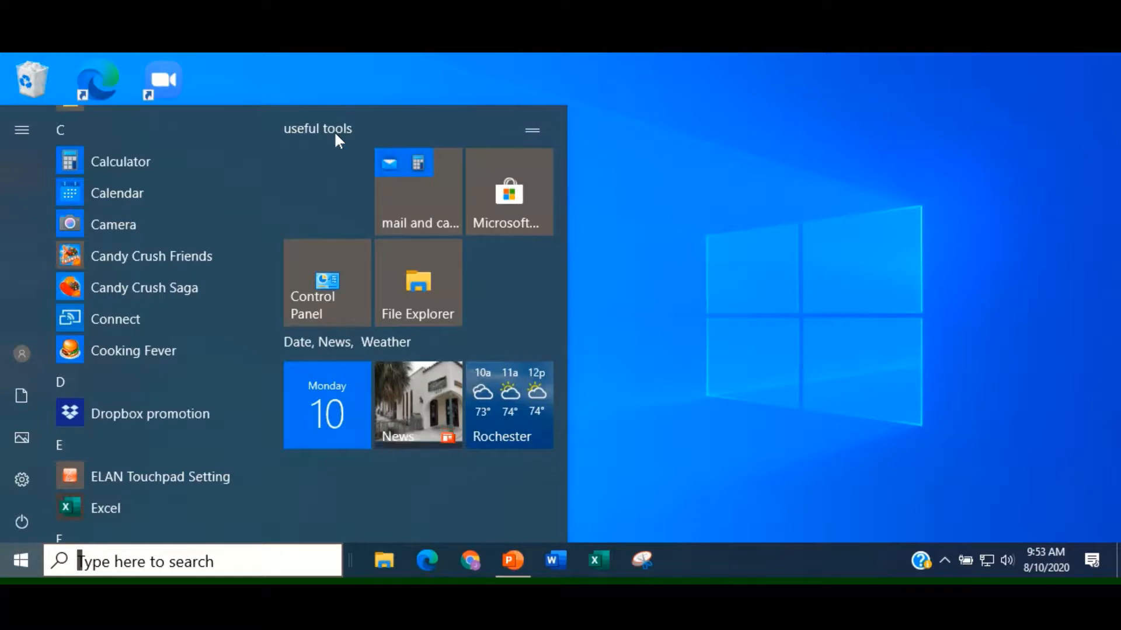
{"action": "mouse_move", "coordinate": [447, 233]}
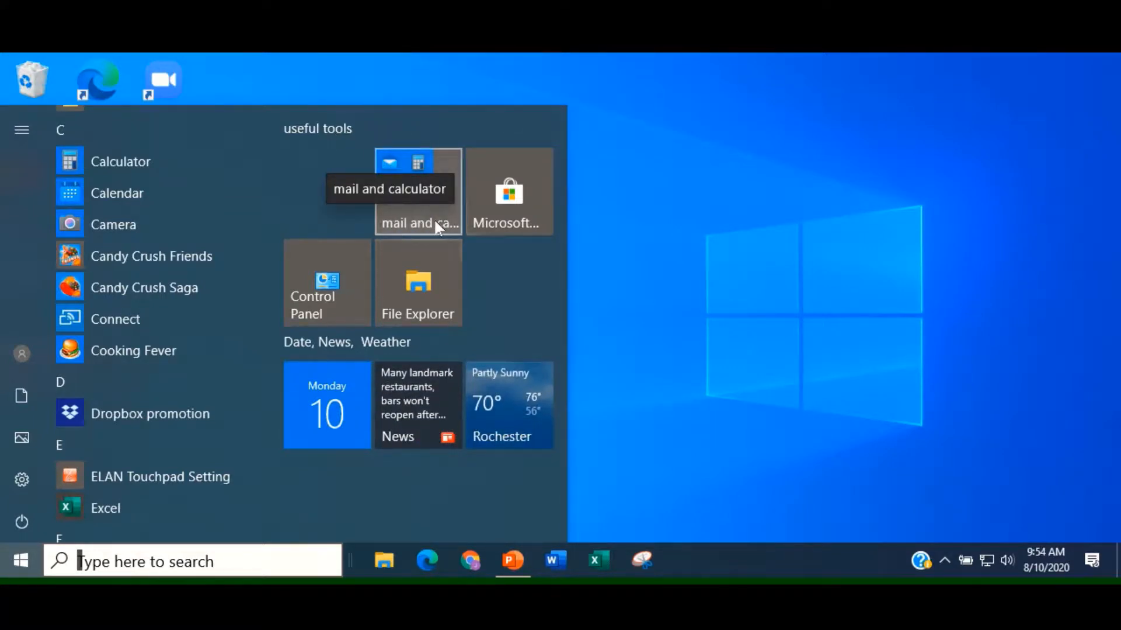
{"action": "mouse_move", "coordinate": [429, 175]}
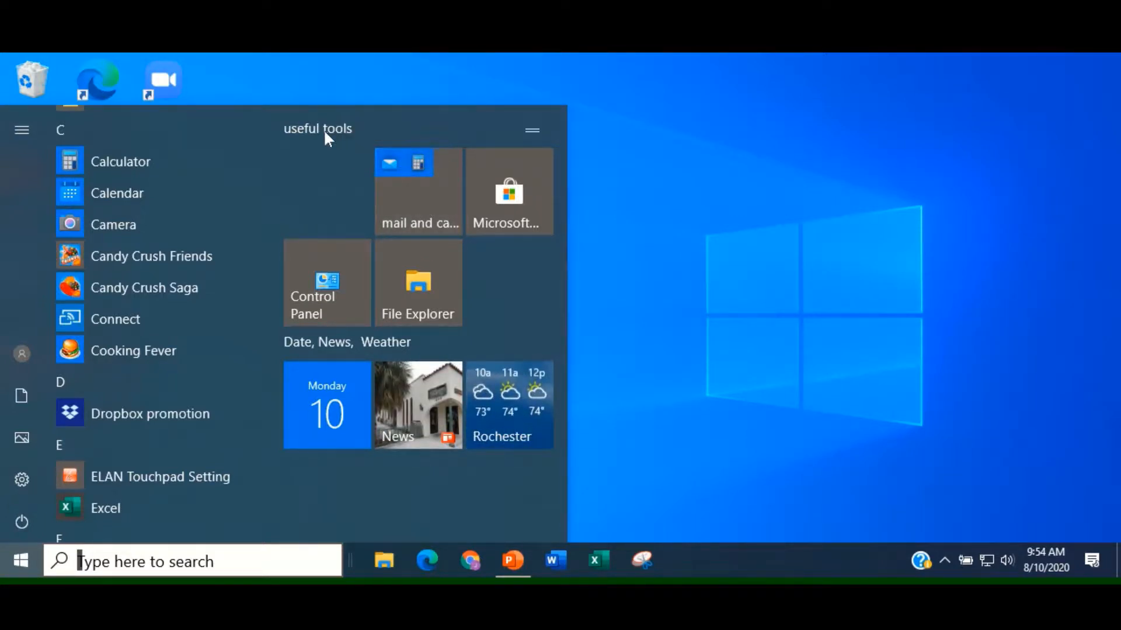
{"action": "mouse_move", "coordinate": [336, 151]}
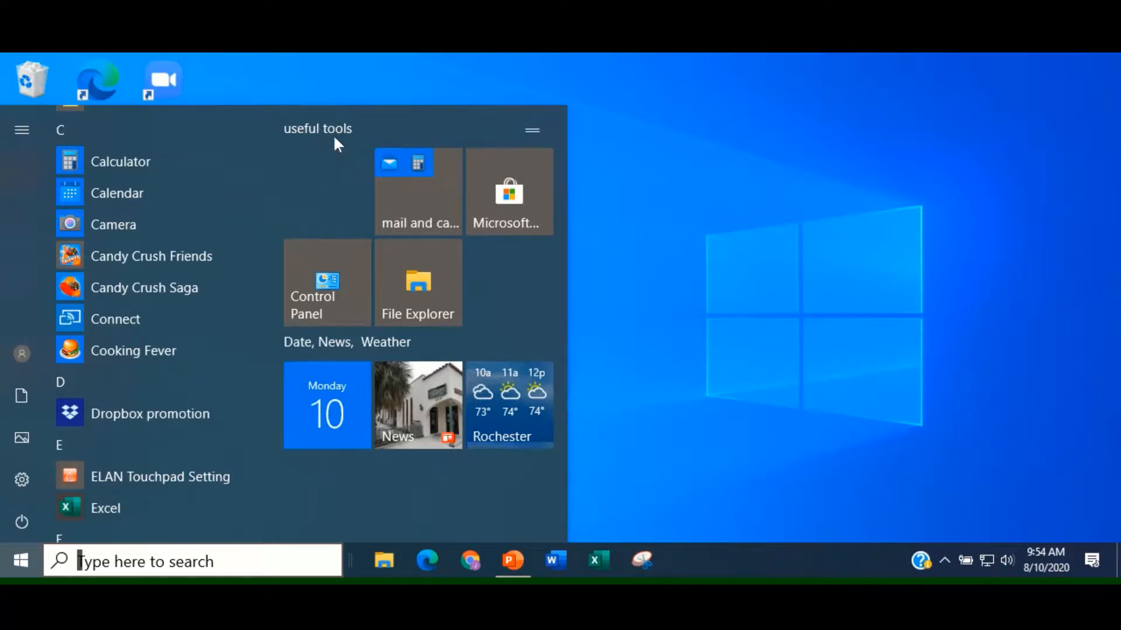
{"action": "mouse_move", "coordinate": [441, 193]}
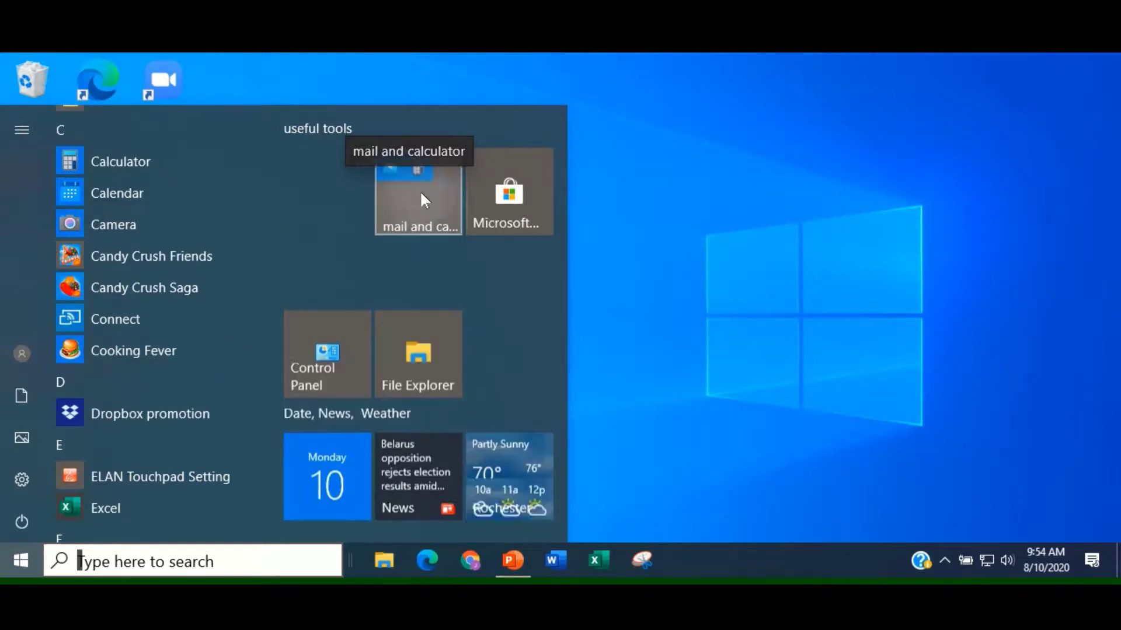
Step: Expand the 'mail and calculator' folder to reveal its Mail and Calculator tiles
{"action": "left_click", "coordinate": [418, 196]}
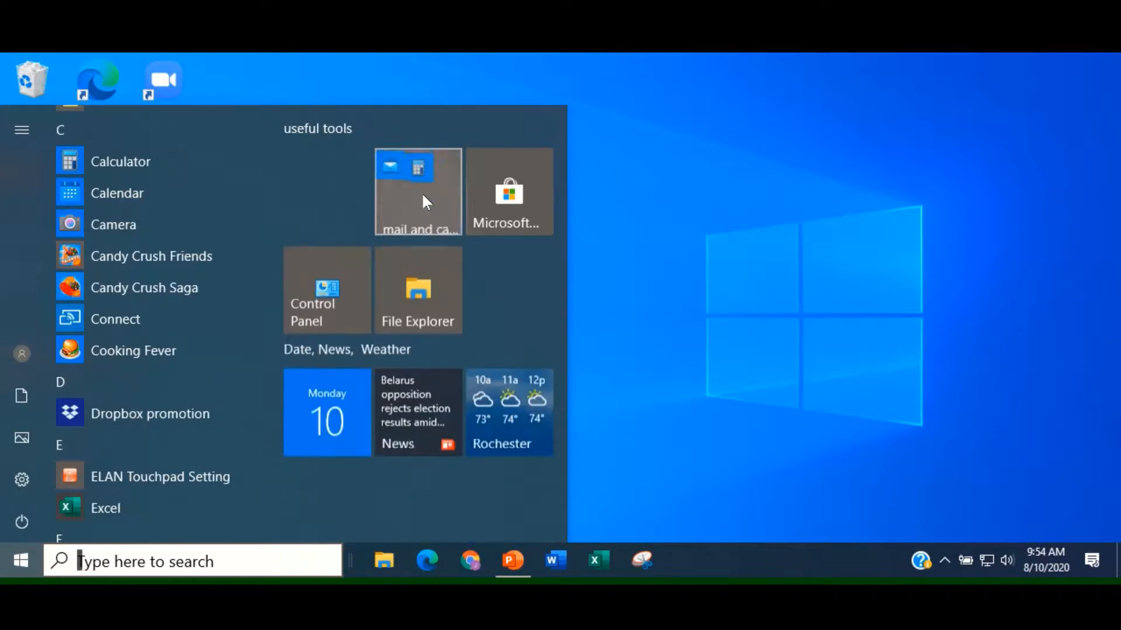
{"action": "left_click", "coordinate": [417, 193]}
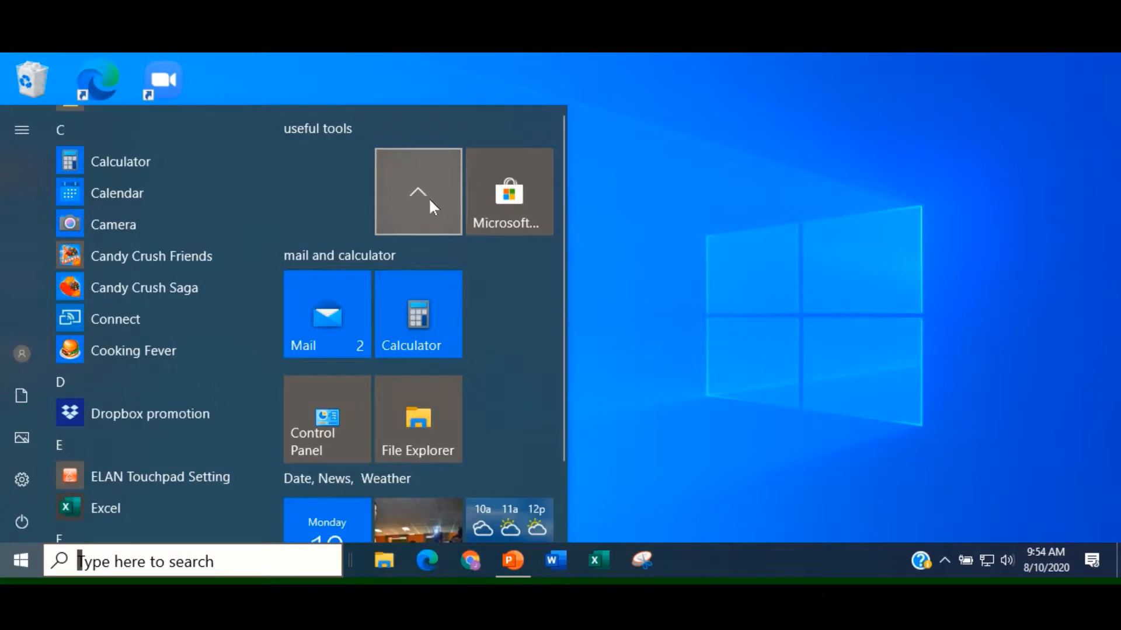
Step: Resize the weather tile to Small, then to Large
{"action": "scroll", "scroll_direction": "down", "scroll_amount": 3}
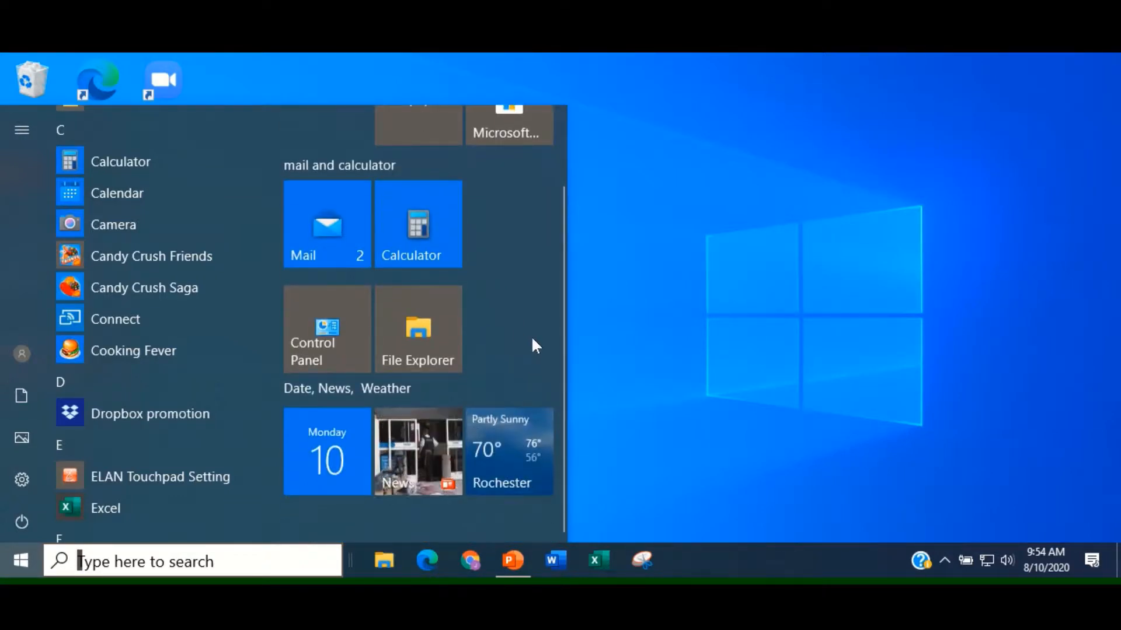
{"action": "mouse_move", "coordinate": [514, 462]}
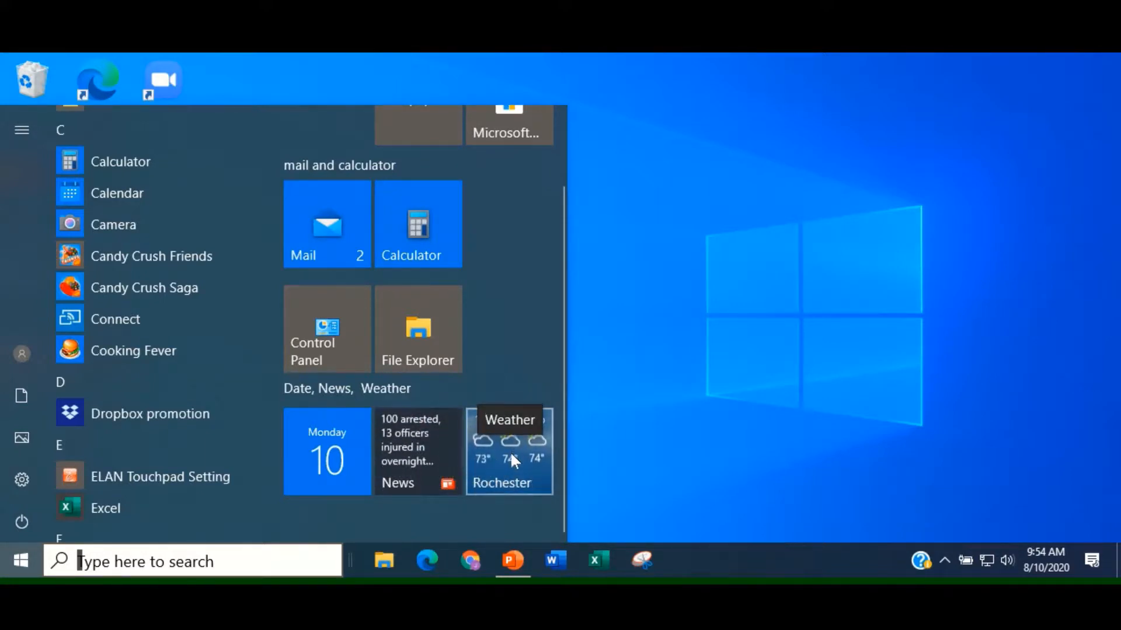
{"action": "right_click", "coordinate": [511, 459]}
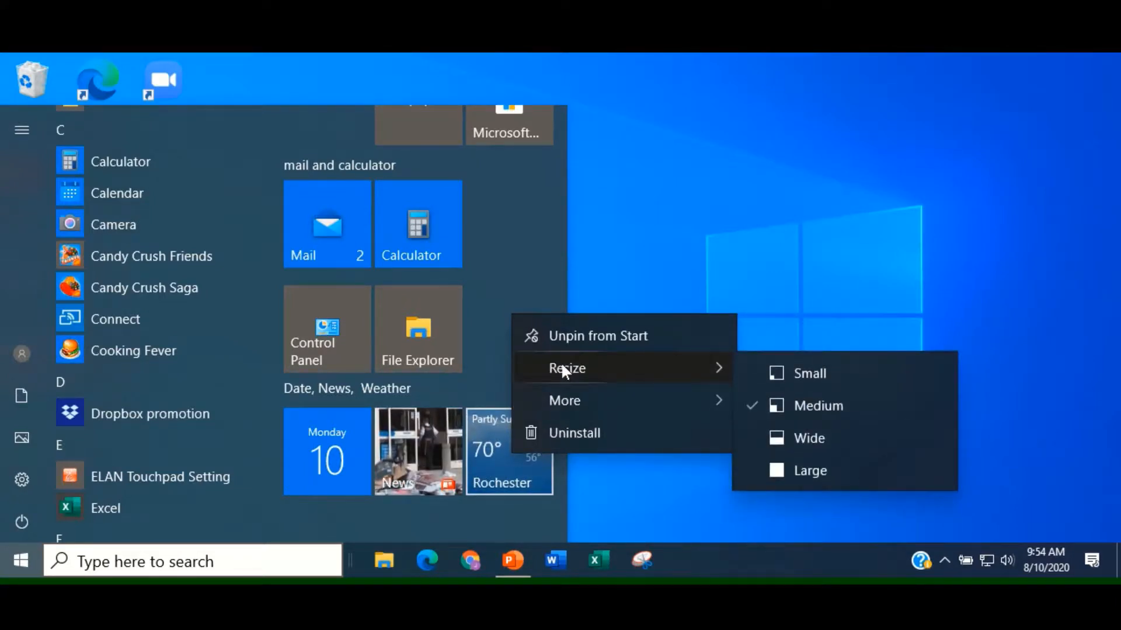
{"action": "mouse_move", "coordinate": [808, 381]}
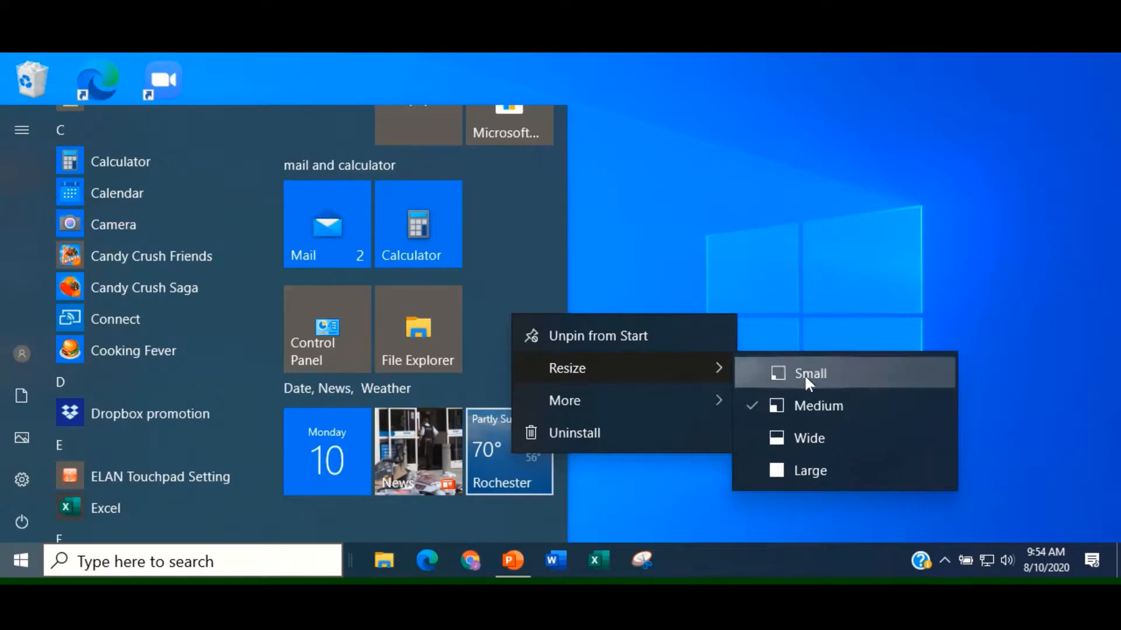
{"action": "left_click", "coordinate": [810, 374]}
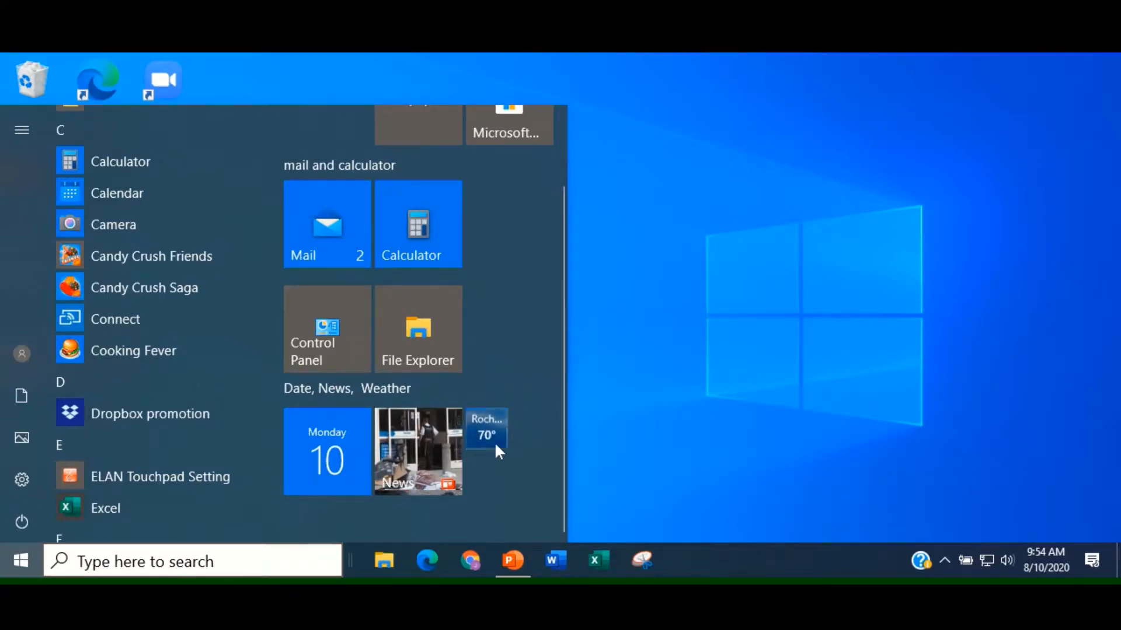
{"action": "mouse_move", "coordinate": [502, 435]}
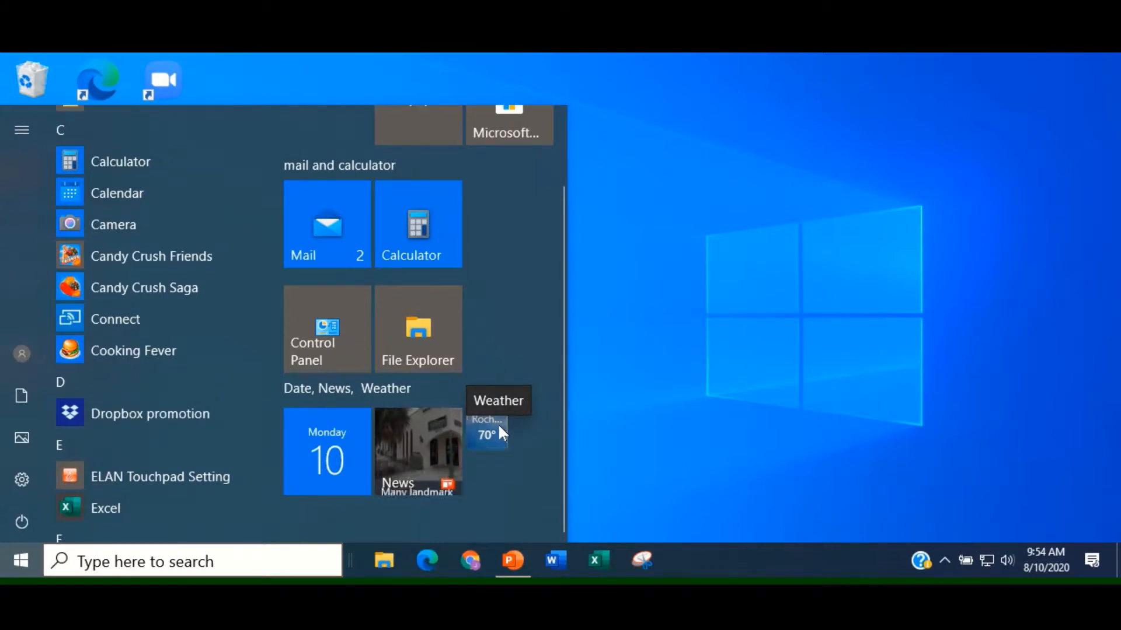
{"action": "right_click", "coordinate": [486, 432]}
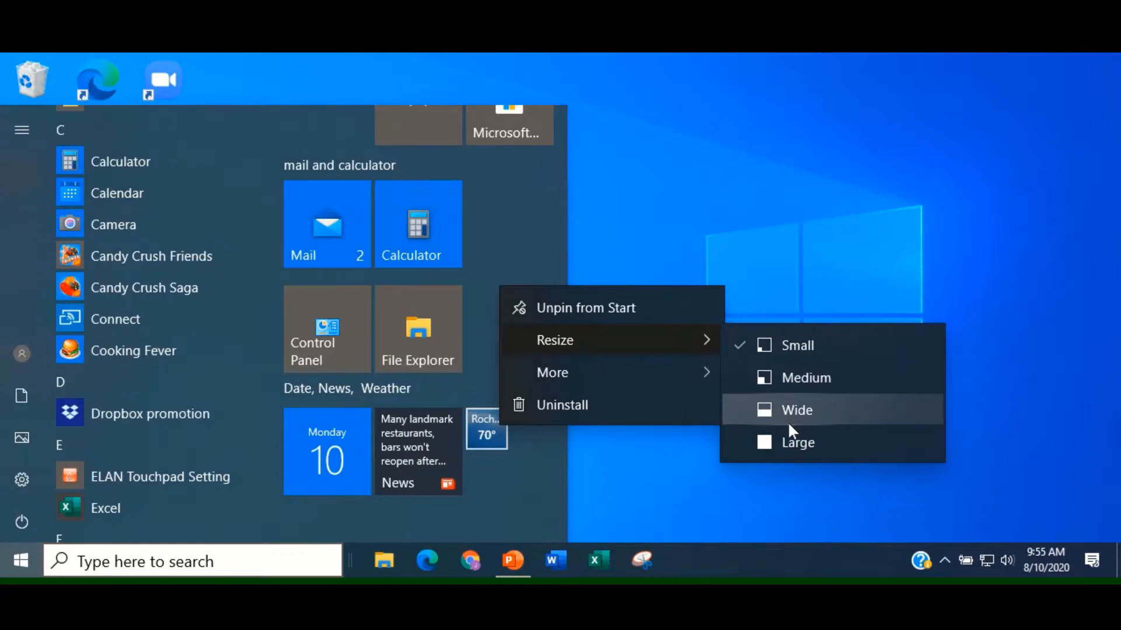
{"action": "left_click", "coordinate": [796, 411]}
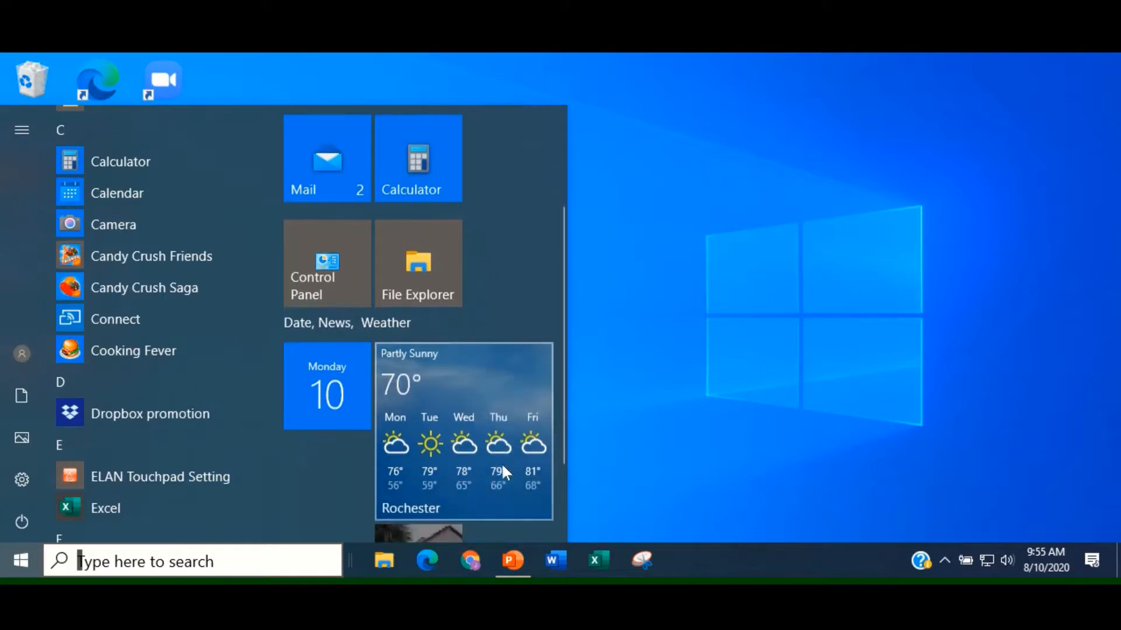
{"action": "mouse_move", "coordinate": [465, 403]}
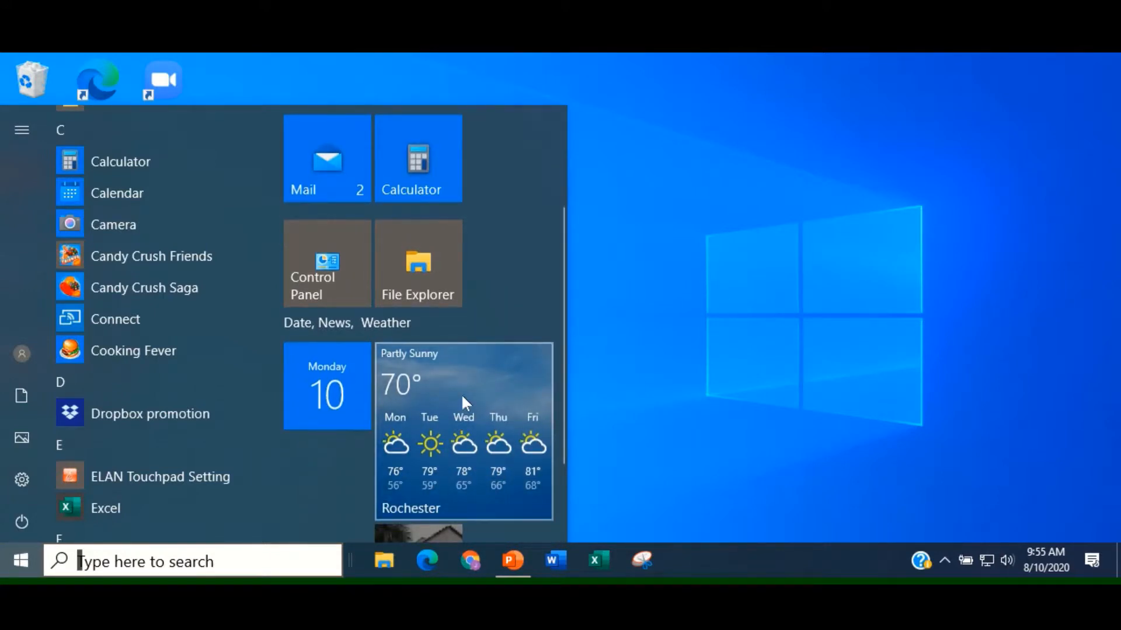
Step: Set the weather tile to Wide so it shows a three-day forecast
{"action": "right_click", "coordinate": [465, 403]}
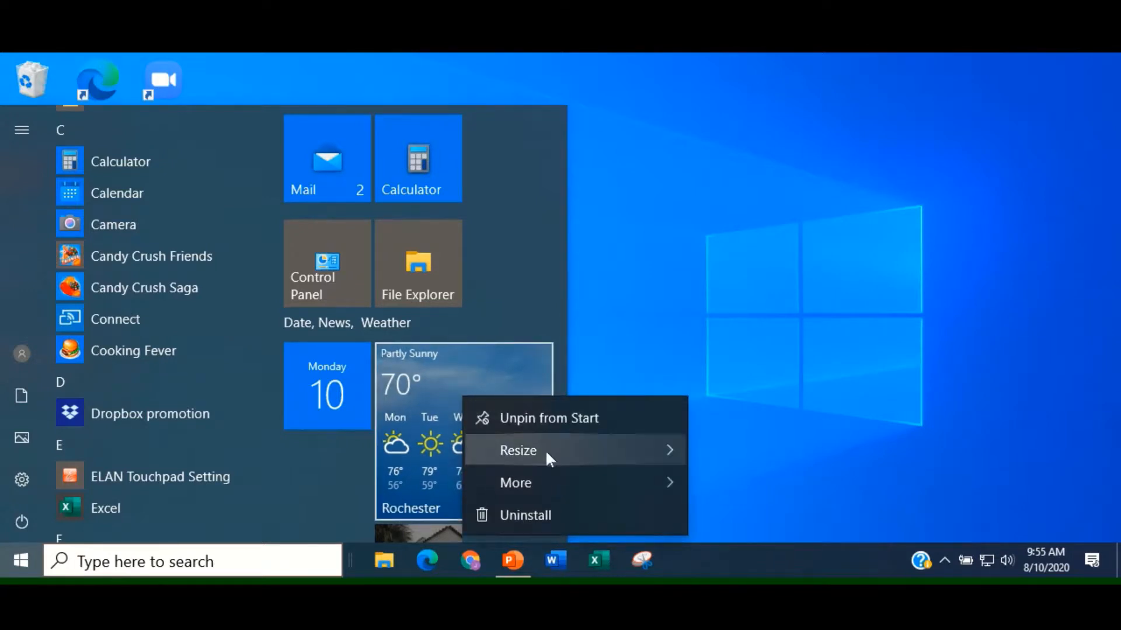
{"action": "left_click", "coordinate": [519, 450]}
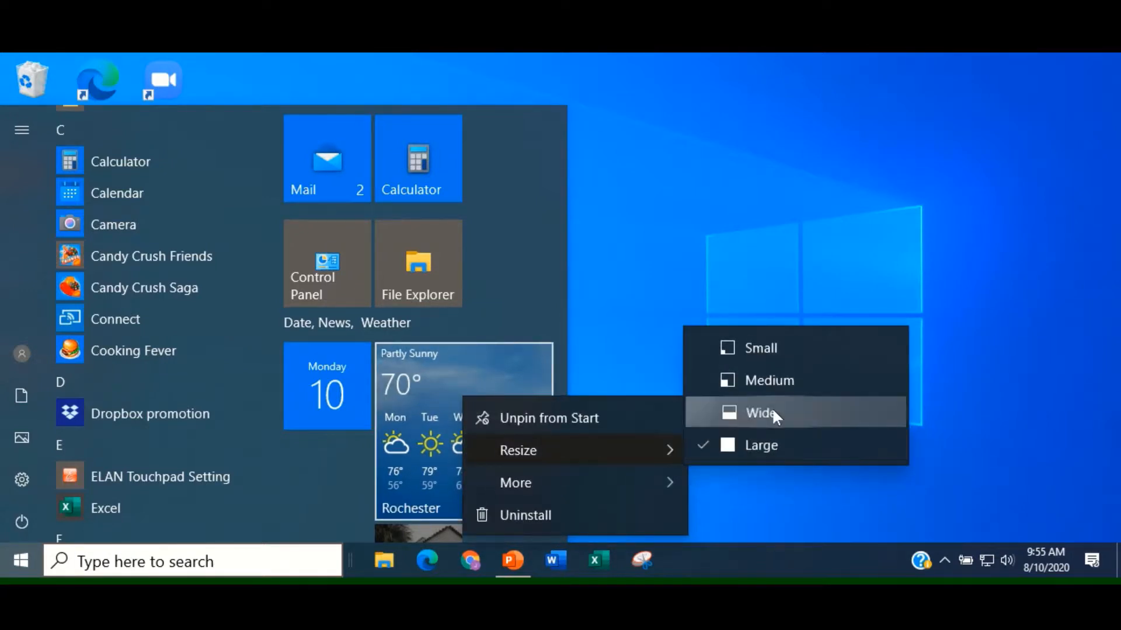
{"action": "left_click", "coordinate": [759, 413]}
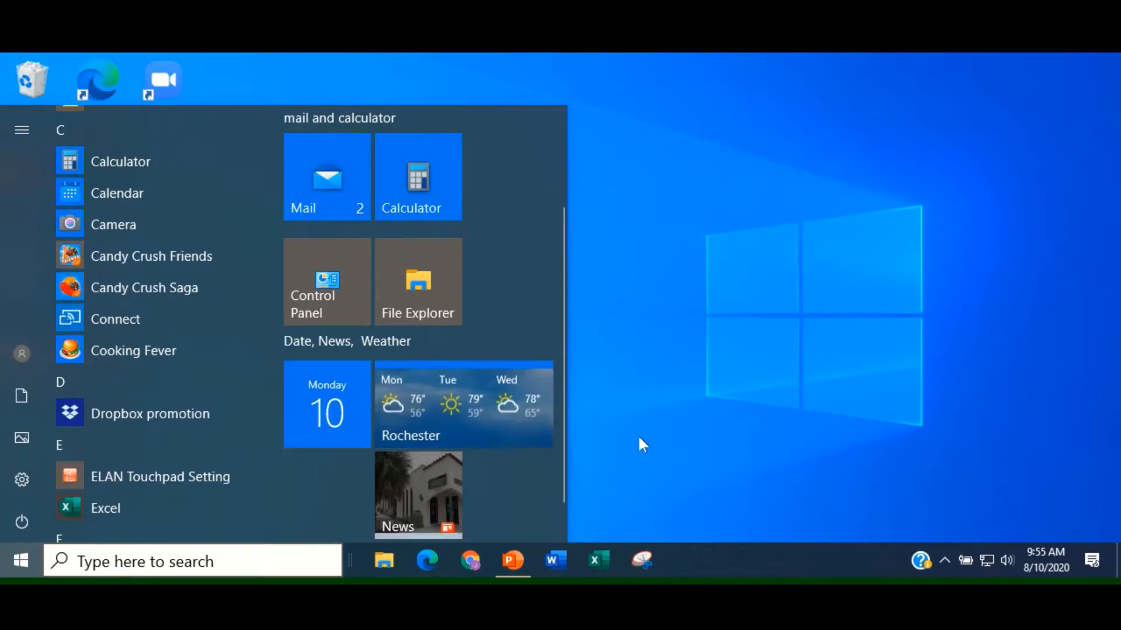
{"action": "mouse_move", "coordinate": [509, 418]}
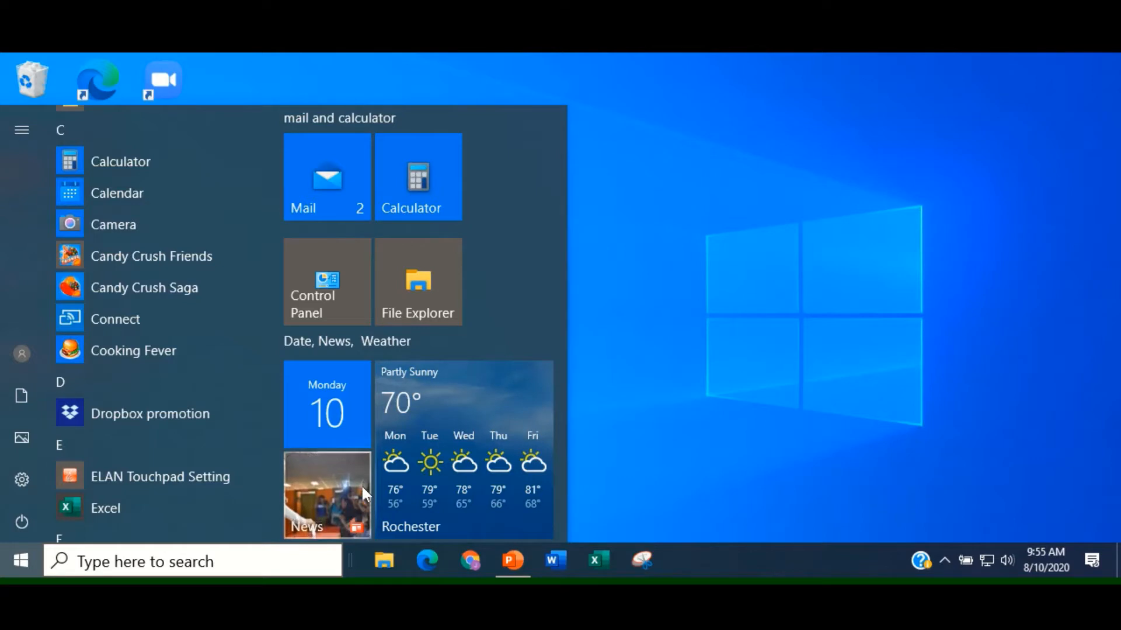
{"action": "mouse_move", "coordinate": [357, 493]}
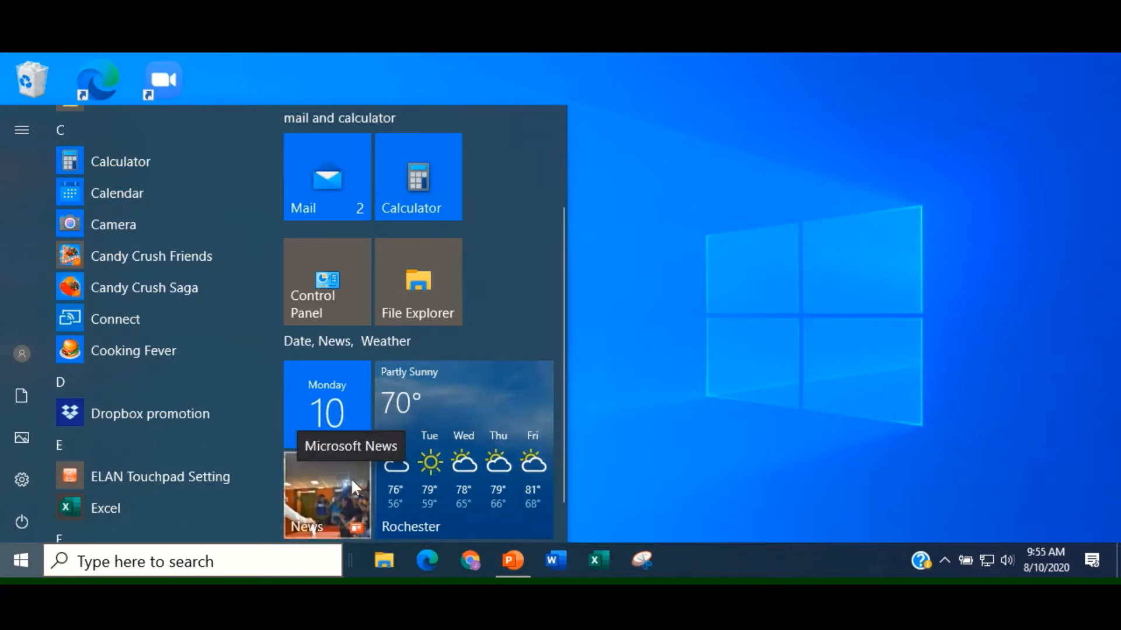
Step: Turn the News tile's Live Tile option off via its More menu, then dismiss the menu
{"action": "right_click", "coordinate": [356, 492]}
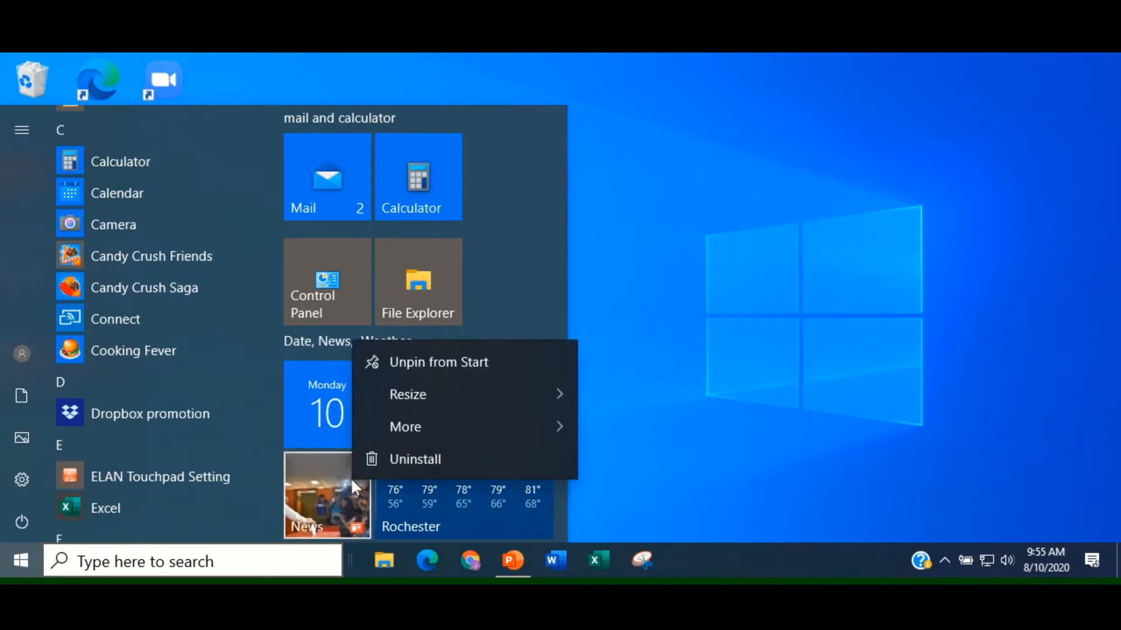
{"action": "left_click", "coordinate": [405, 428]}
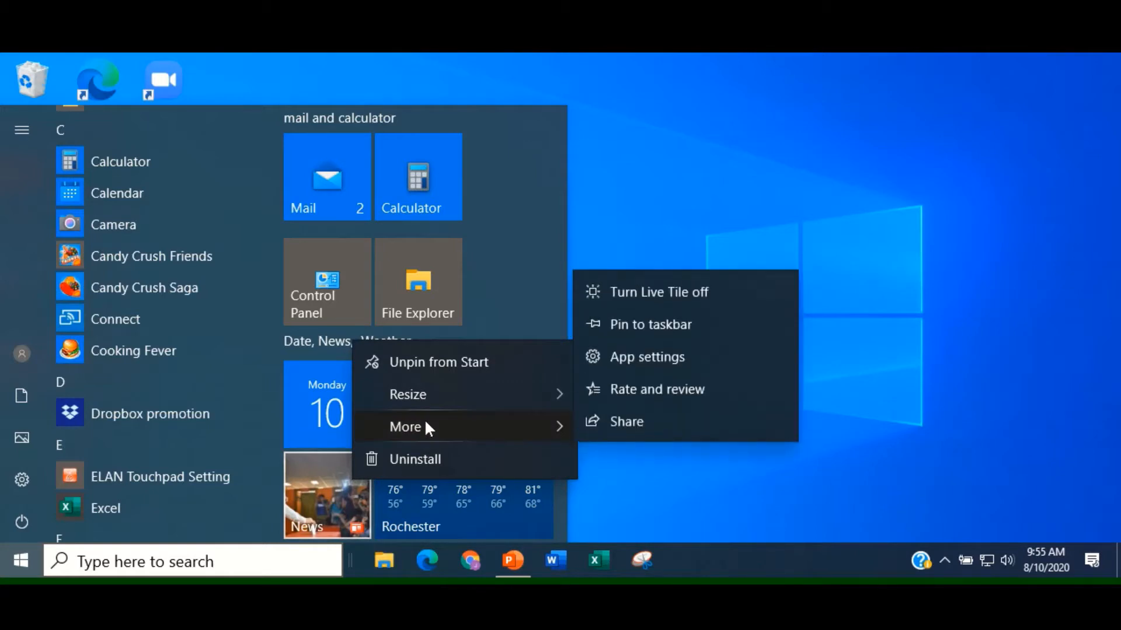
{"action": "mouse_move", "coordinate": [645, 300]}
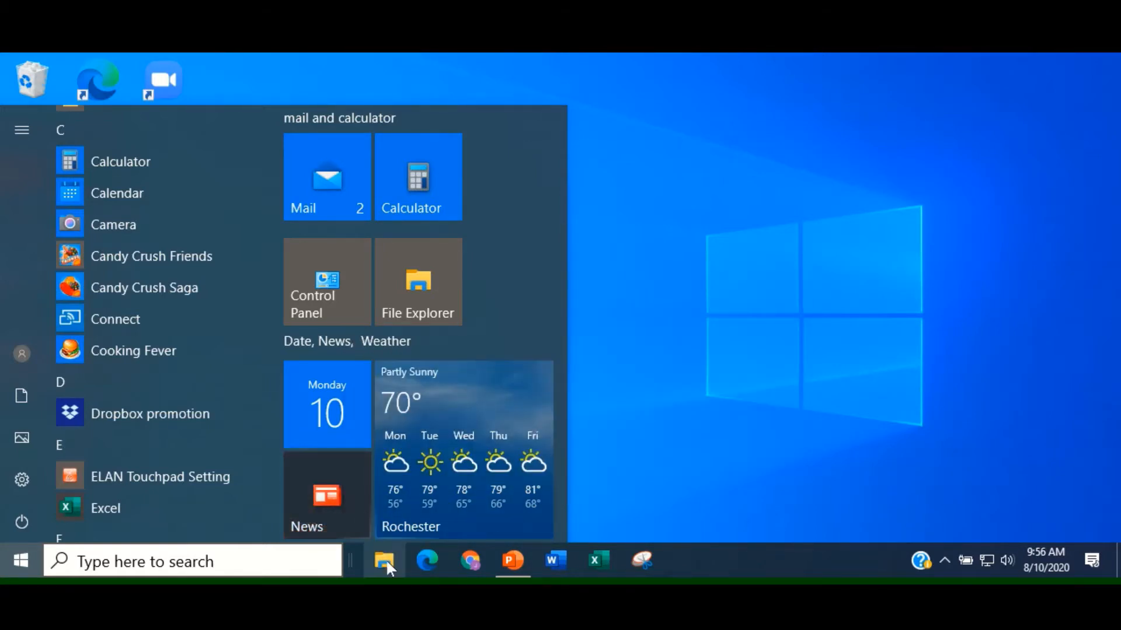
{"action": "mouse_move", "coordinate": [349, 505]}
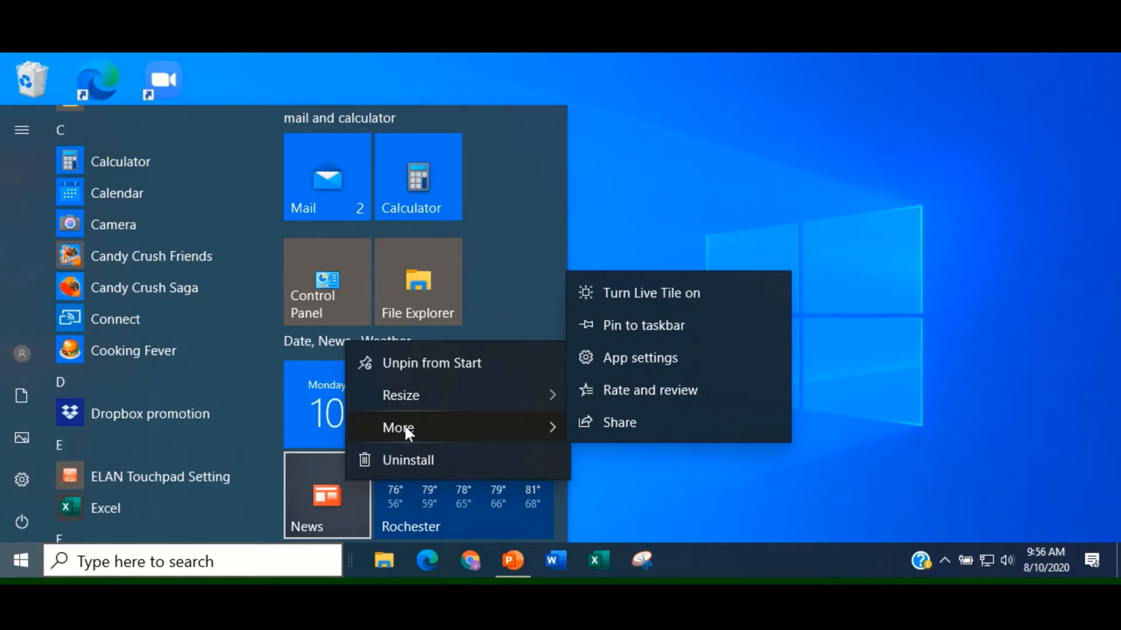
{"action": "mouse_move", "coordinate": [492, 438]}
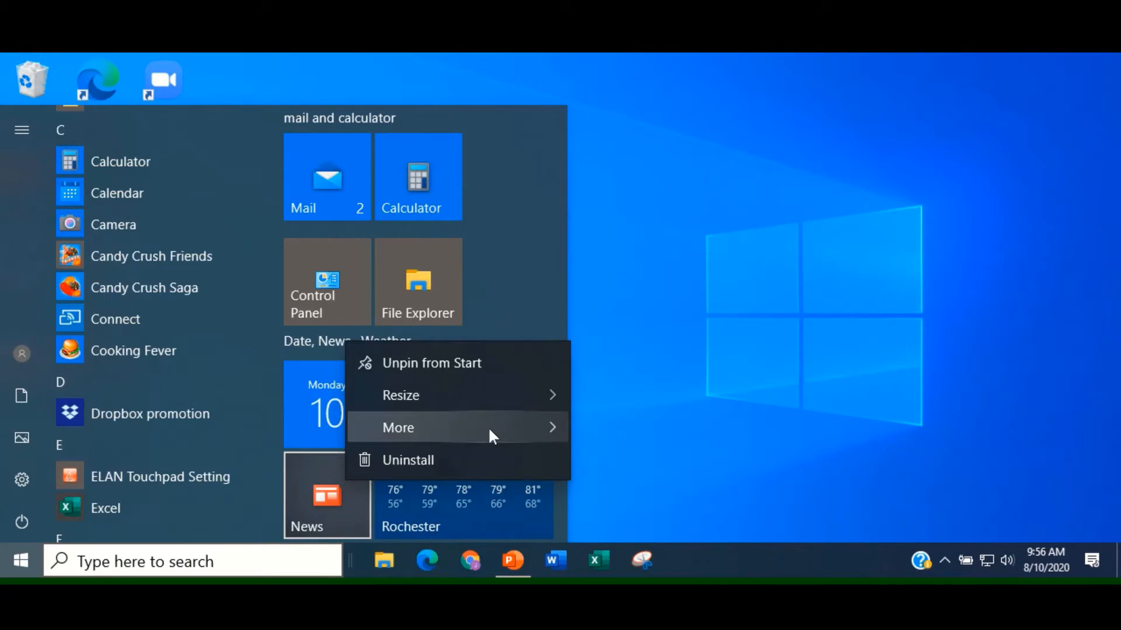
{"action": "left_click", "coordinate": [421, 427]}
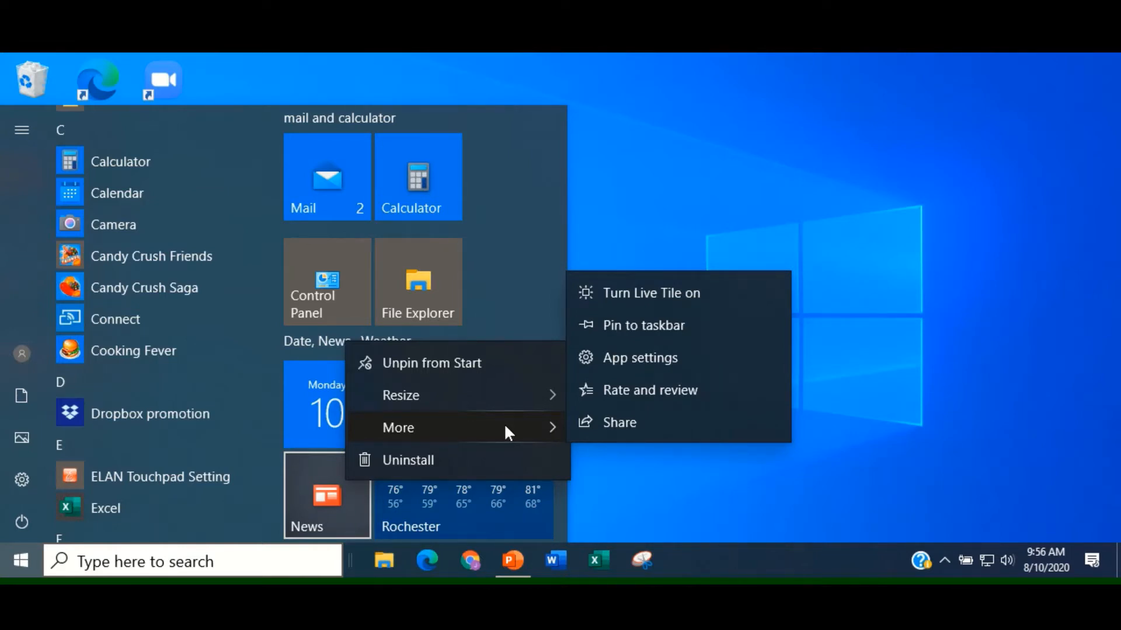
{"action": "left_click", "coordinate": [518, 300]}
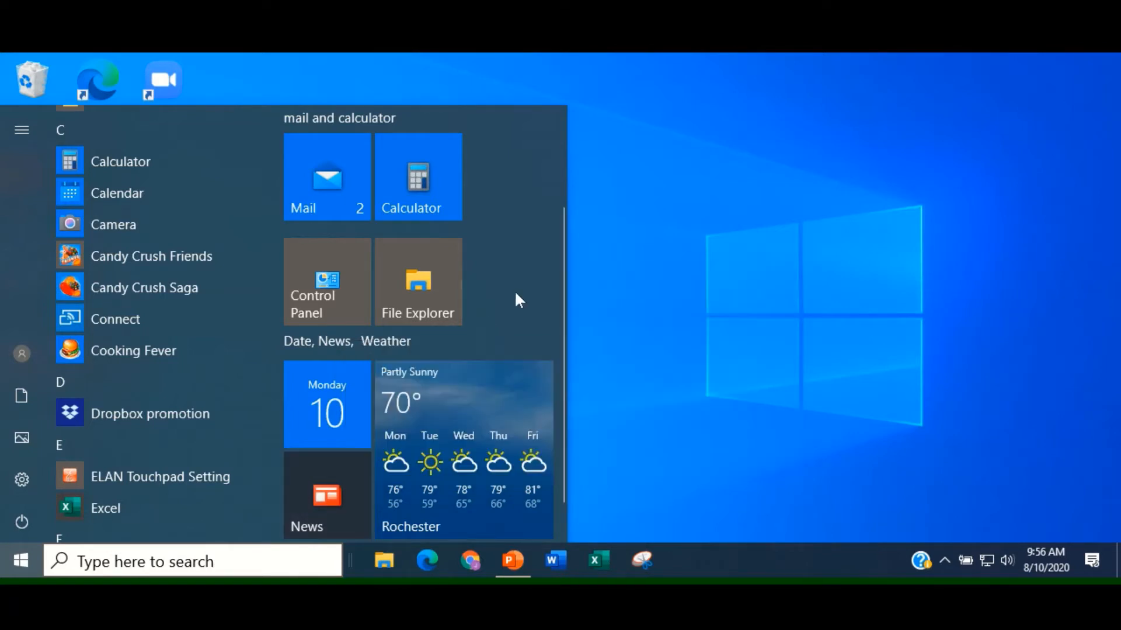
{"action": "mouse_move", "coordinate": [526, 344]}
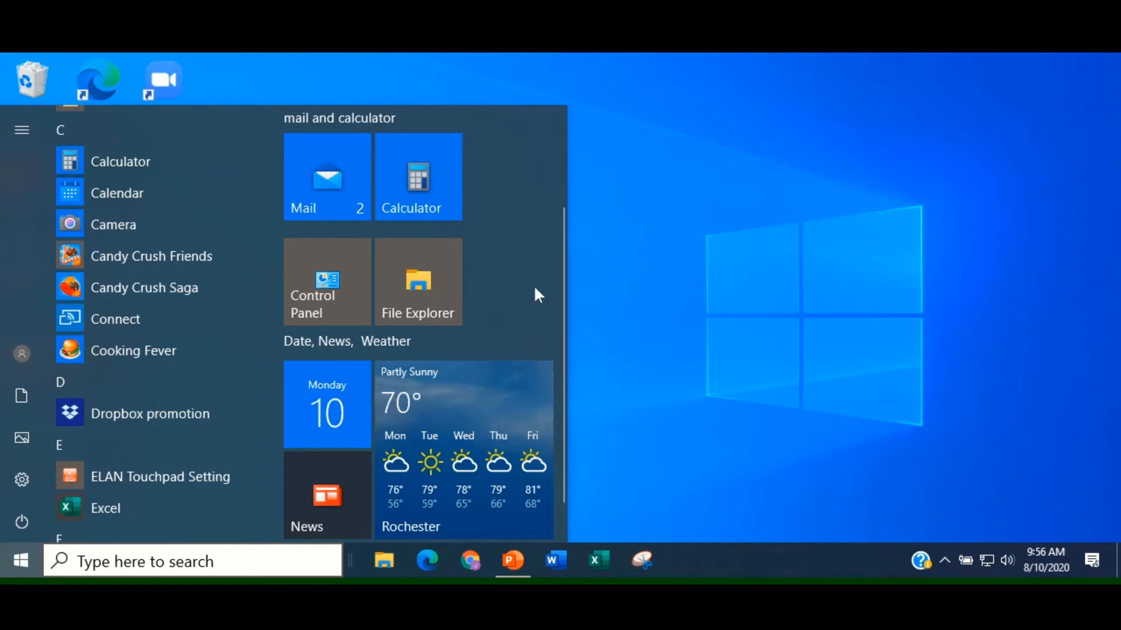
{"action": "mouse_move", "coordinate": [566, 275]}
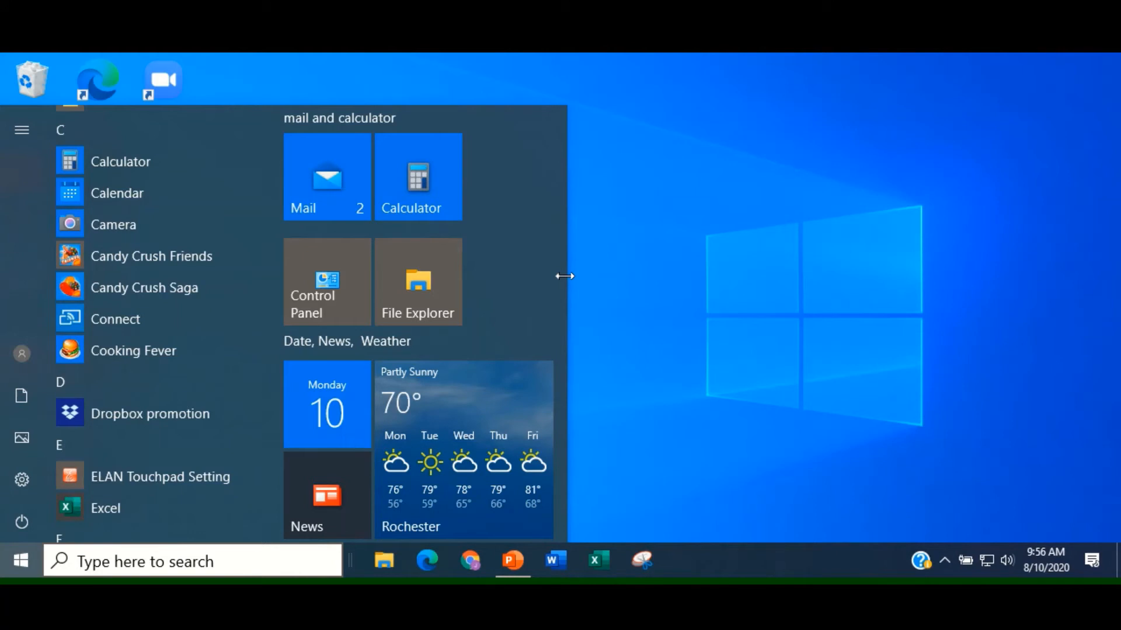
Step: Drag the Start menu's right edge outward so the Date, News, Weather group gets its own column
{"action": "left_click_drag", "start_coordinate": [565, 277], "coordinate": [613, 281]}
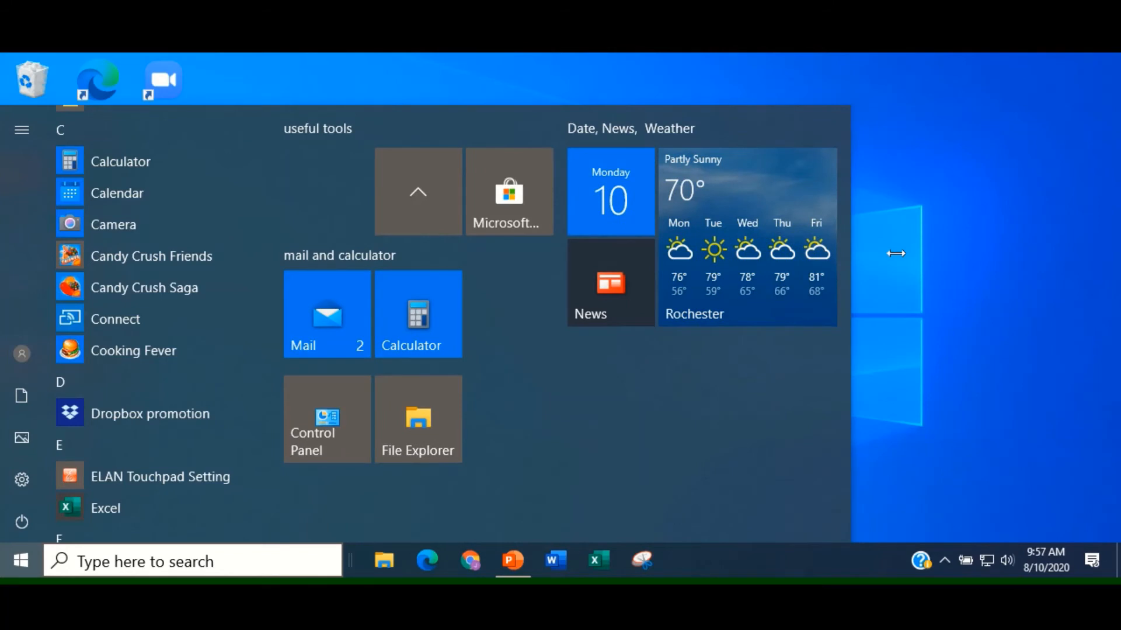
{"action": "mouse_move", "coordinate": [665, 383]}
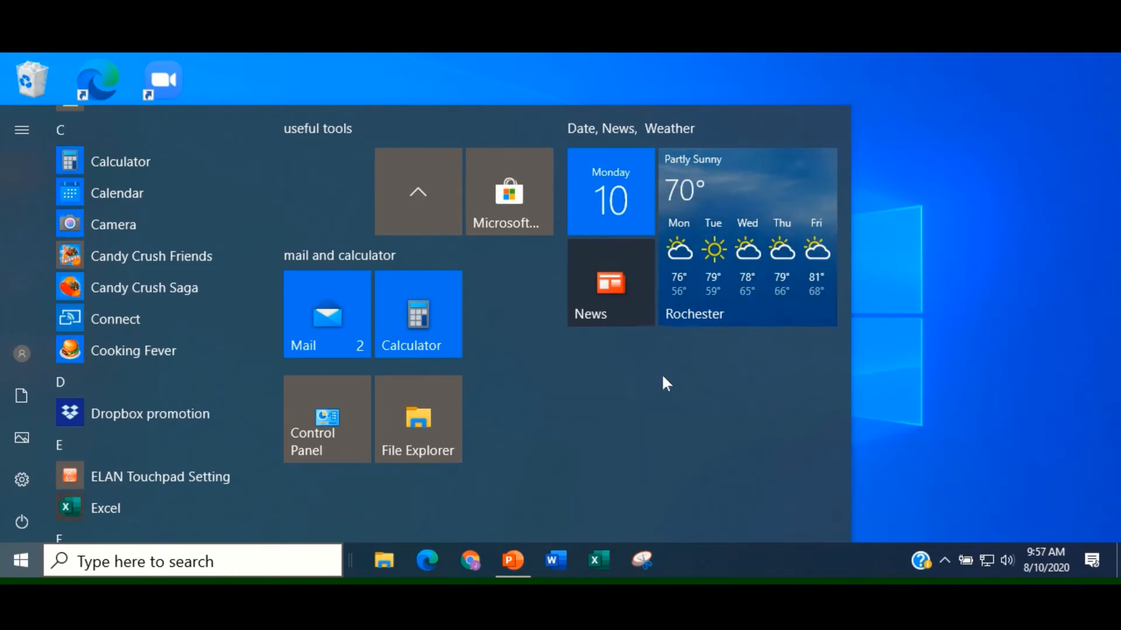
{"action": "mouse_move", "coordinate": [365, 243]}
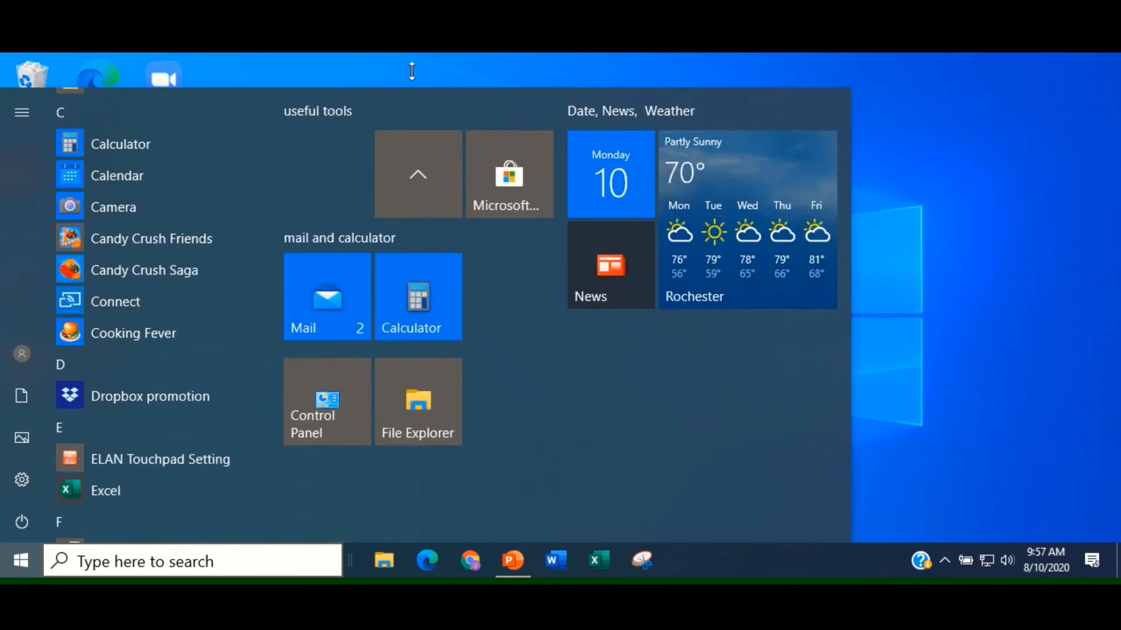
{"action": "mouse_move", "coordinate": [469, 271]}
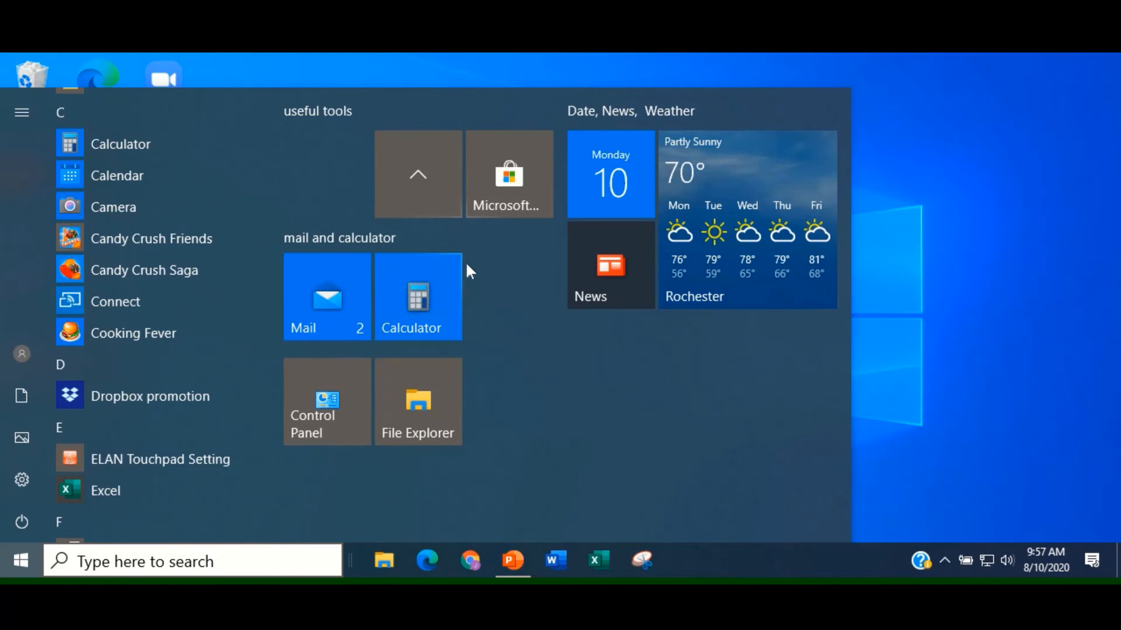
{"action": "mouse_move", "coordinate": [504, 437]}
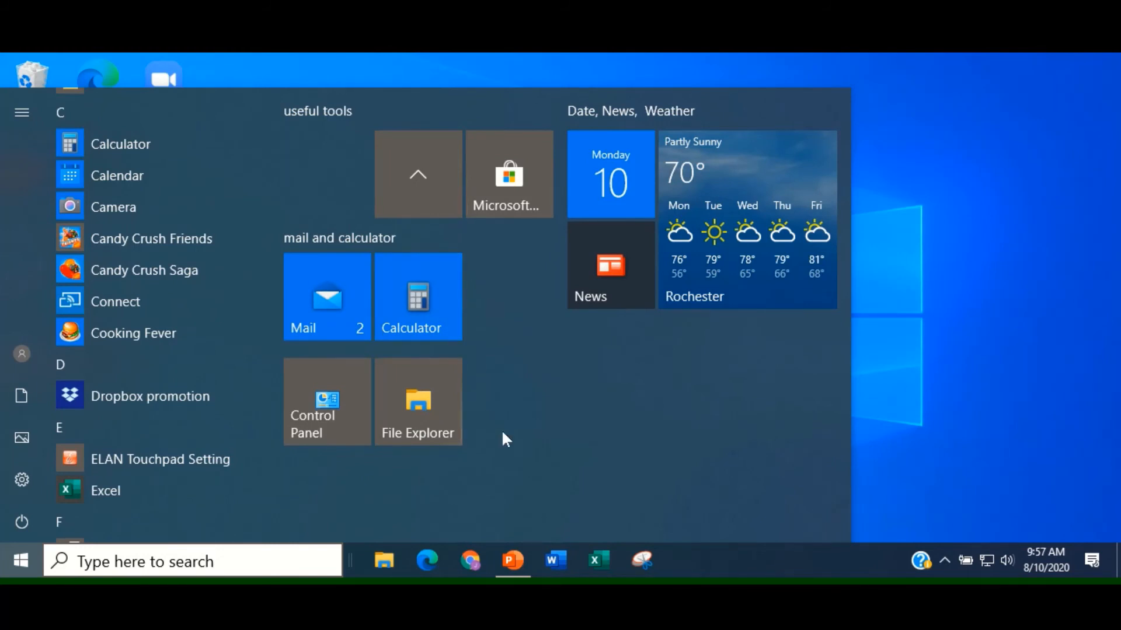